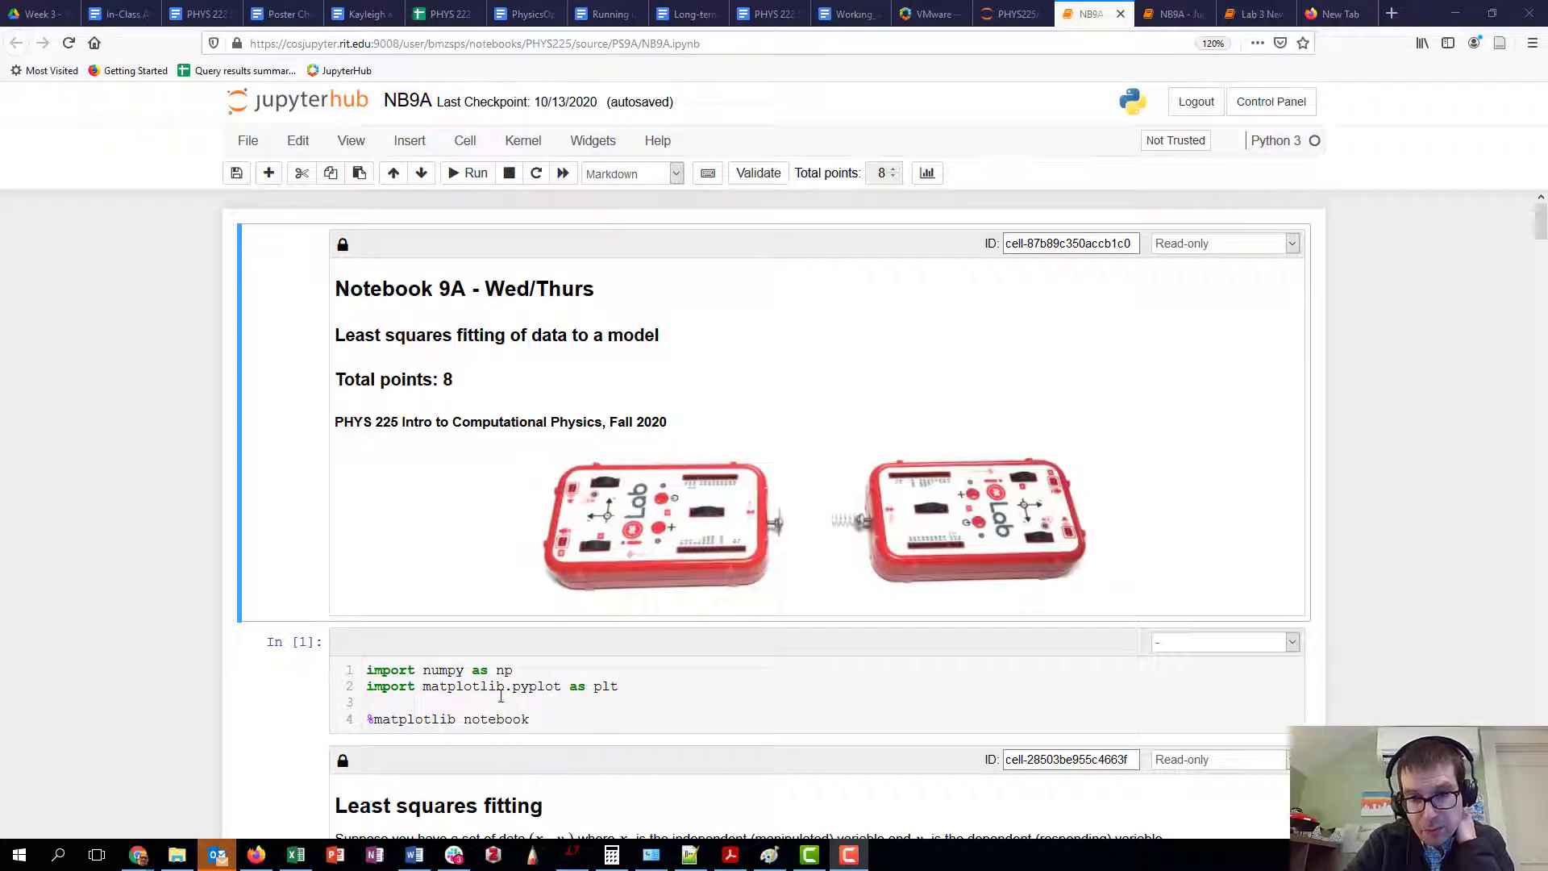
{"action": "mouse_move", "coordinate": [1029, 512]}
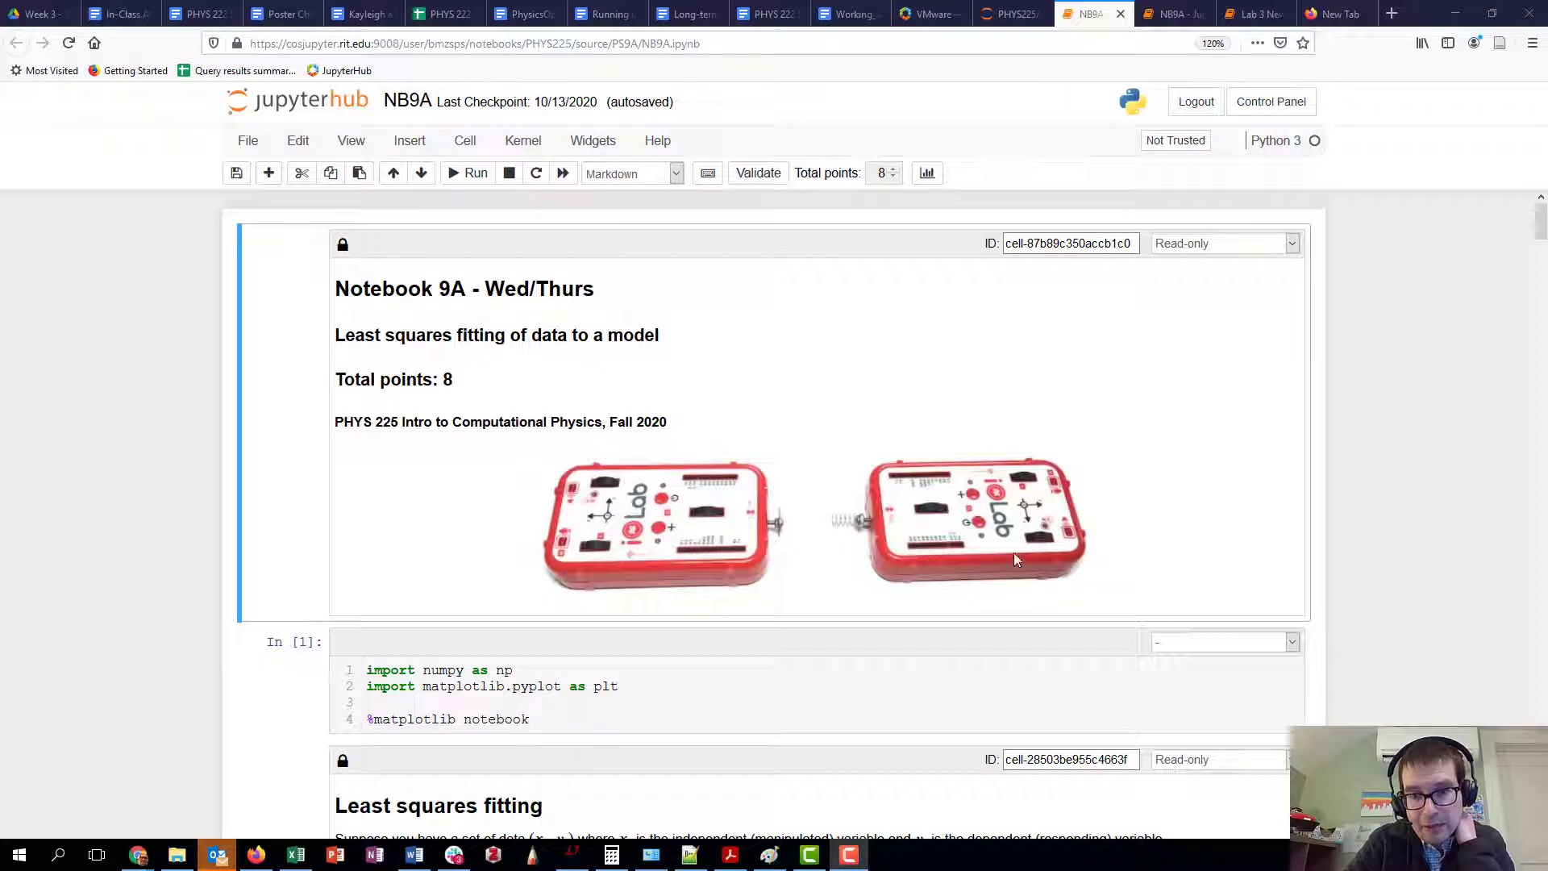
{"action": "mouse_move", "coordinate": [935, 518]}
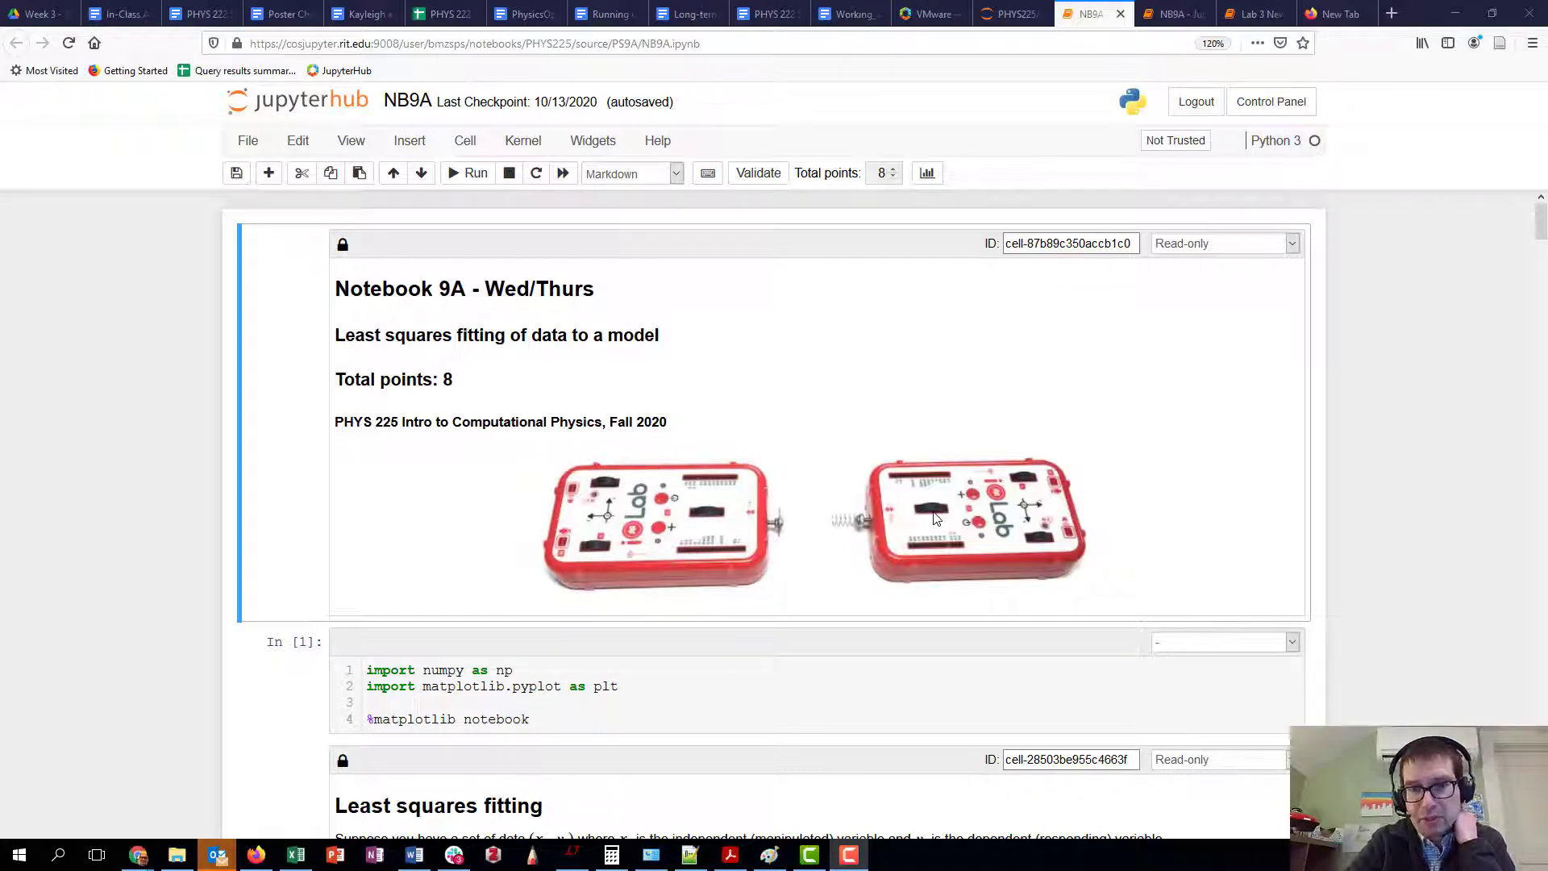
- Scroll past the title cell and imports to the 'Least squares fitting' explanation
{"action": "scroll", "scroll_direction": "down", "scroll_amount": 3}
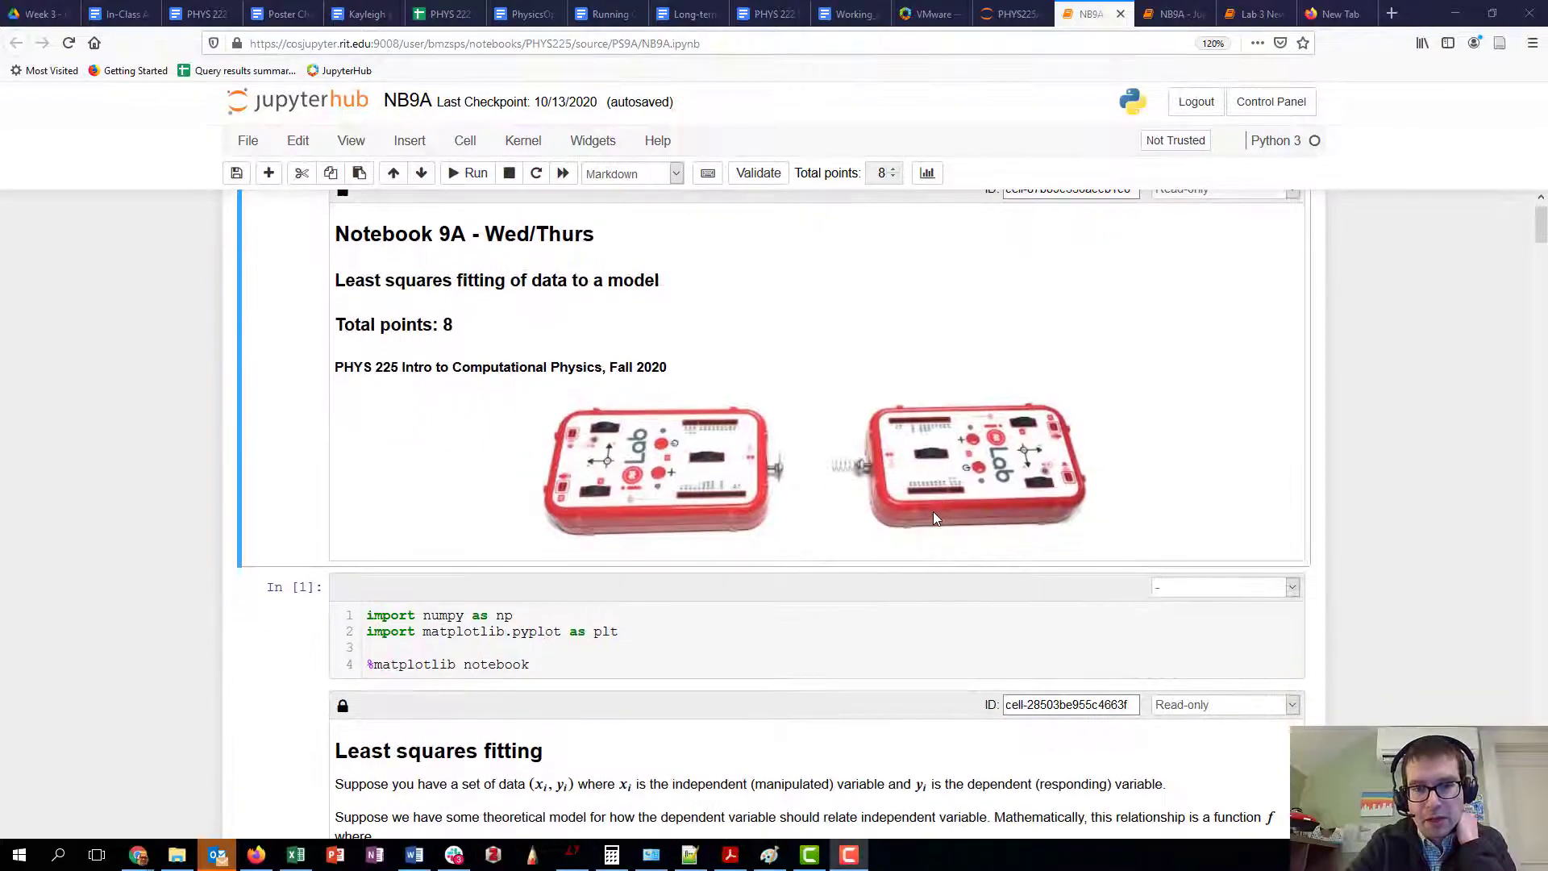
{"action": "scroll", "scroll_direction": "down", "scroll_amount": 3}
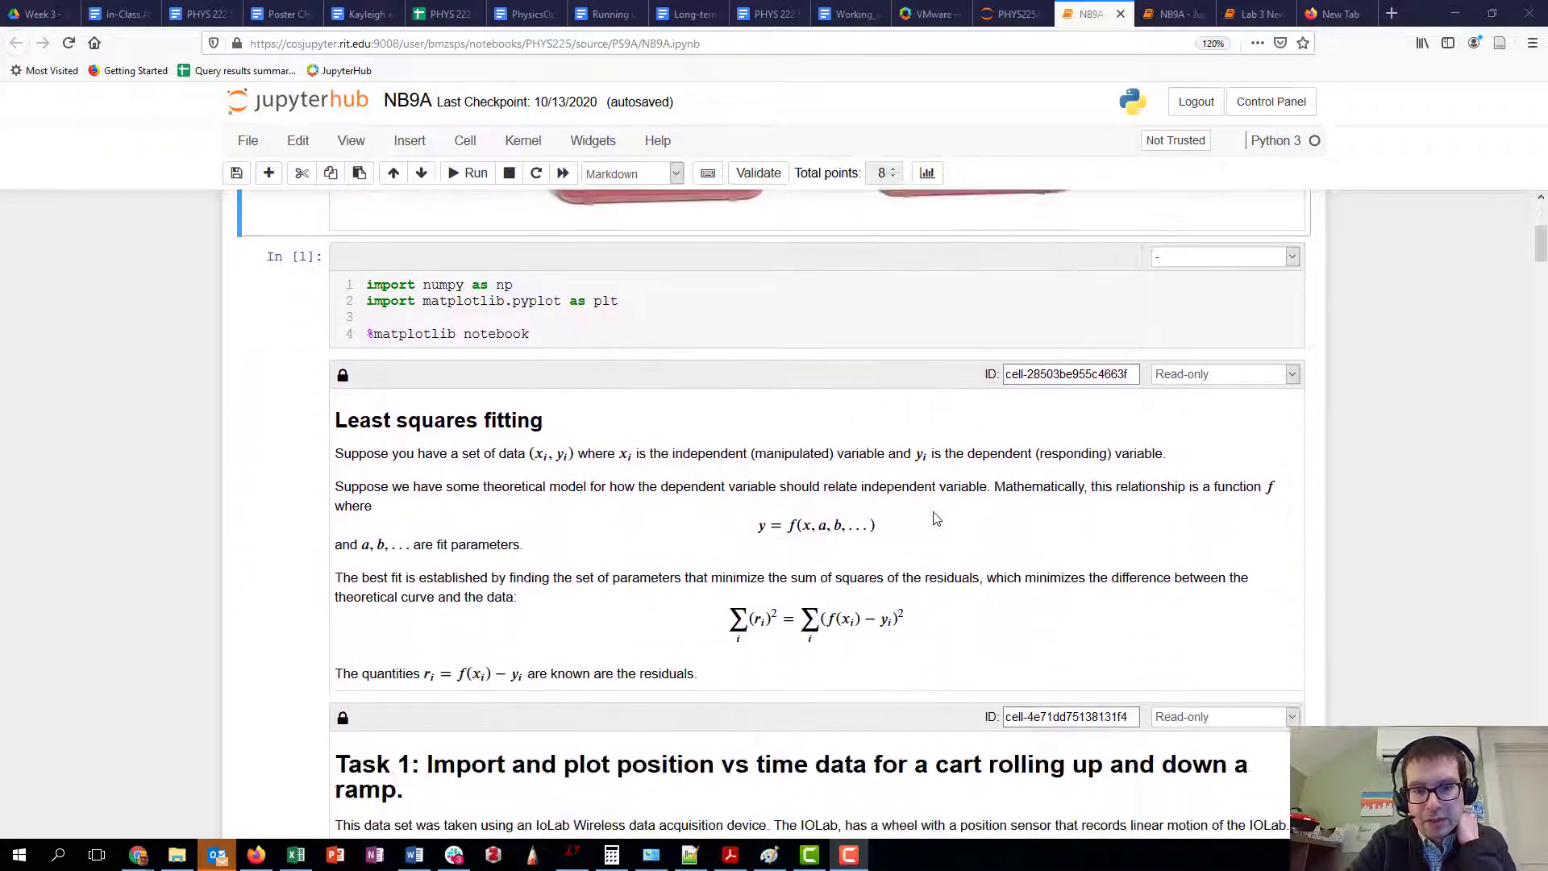
{"action": "scroll", "scroll_direction": "down", "scroll_amount": 3}
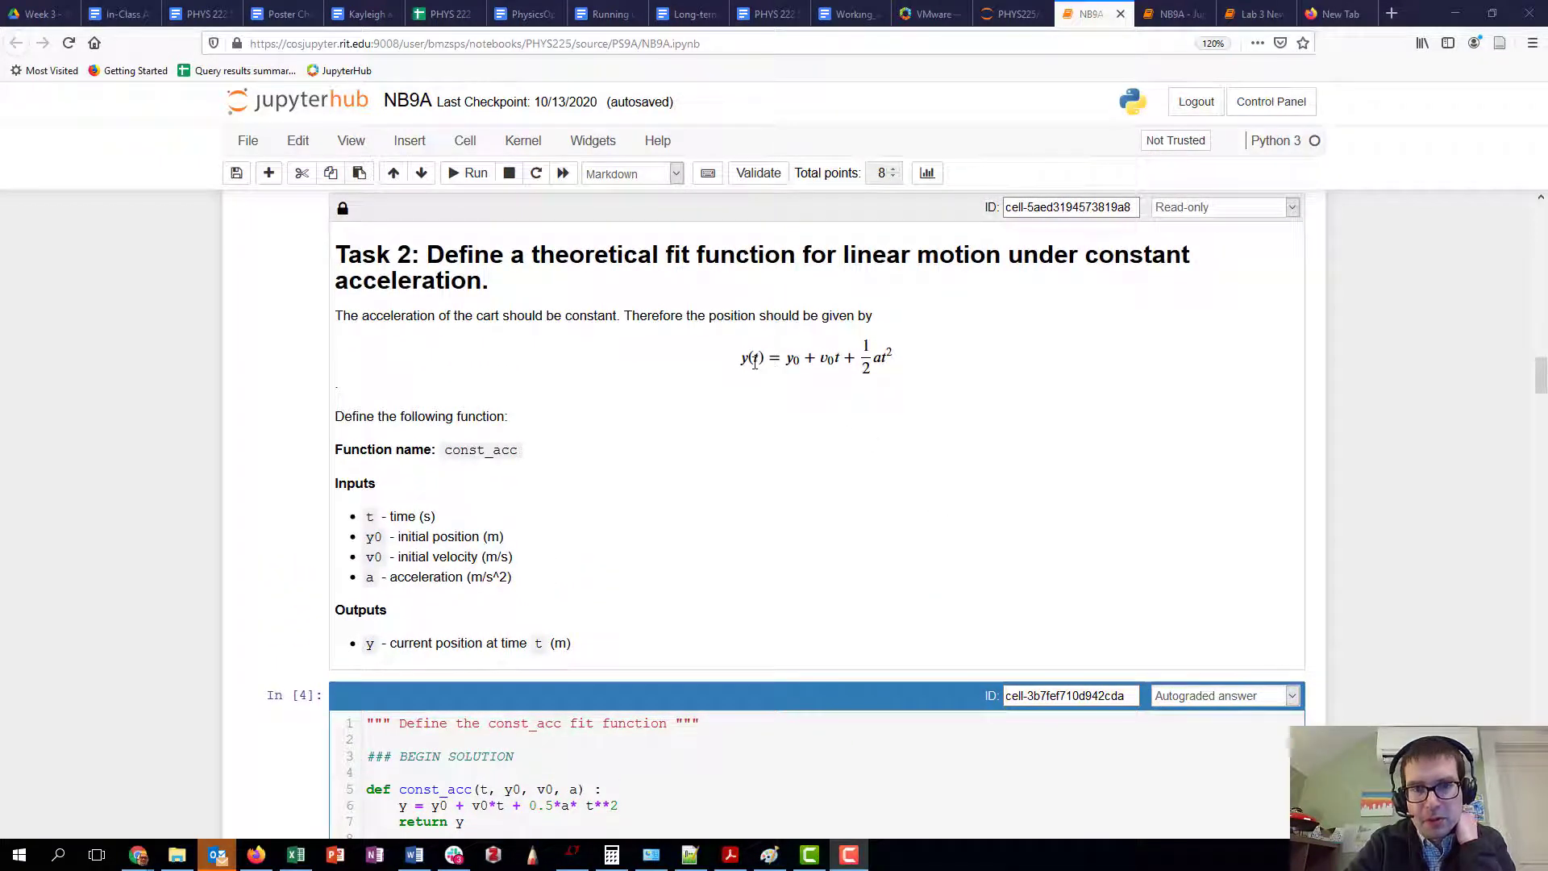
{"action": "mouse_move", "coordinate": [796, 372]}
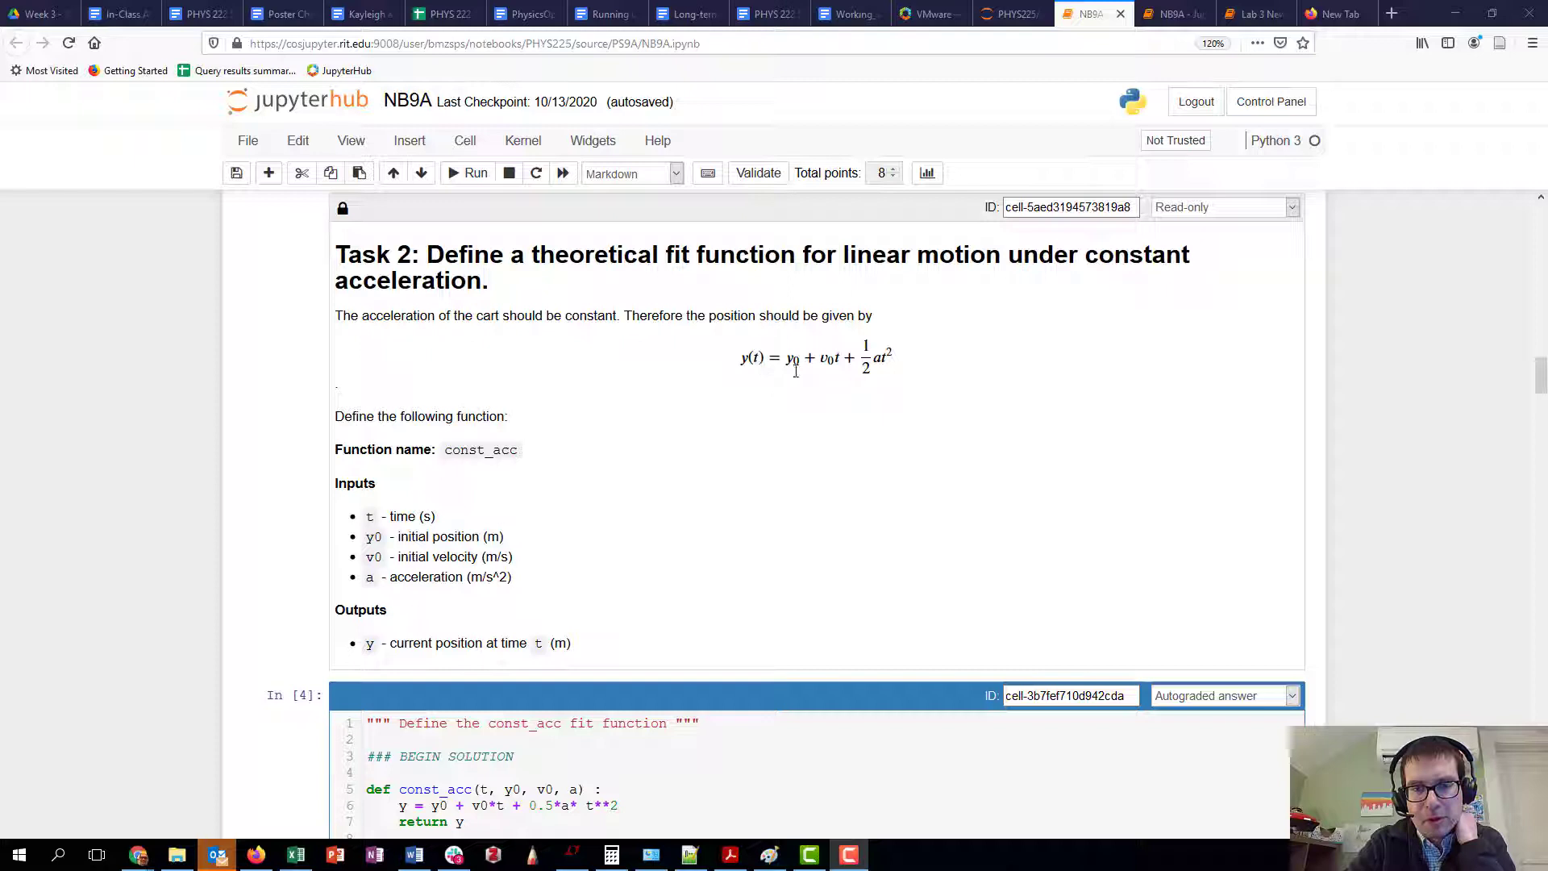
{"action": "mouse_move", "coordinate": [866, 370]}
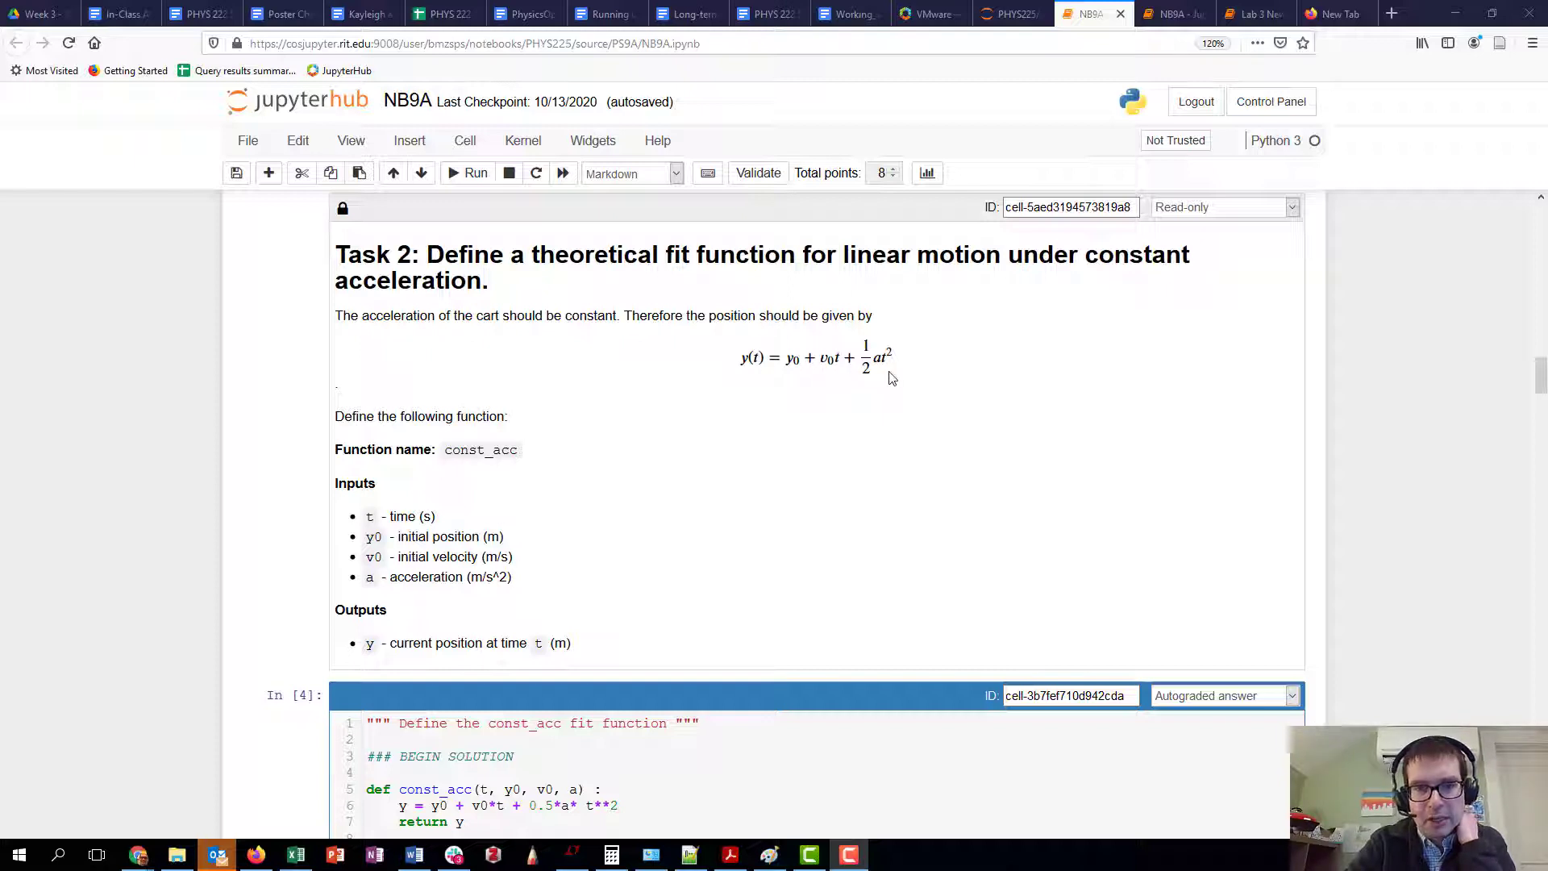
{"action": "mouse_move", "coordinate": [777, 447]}
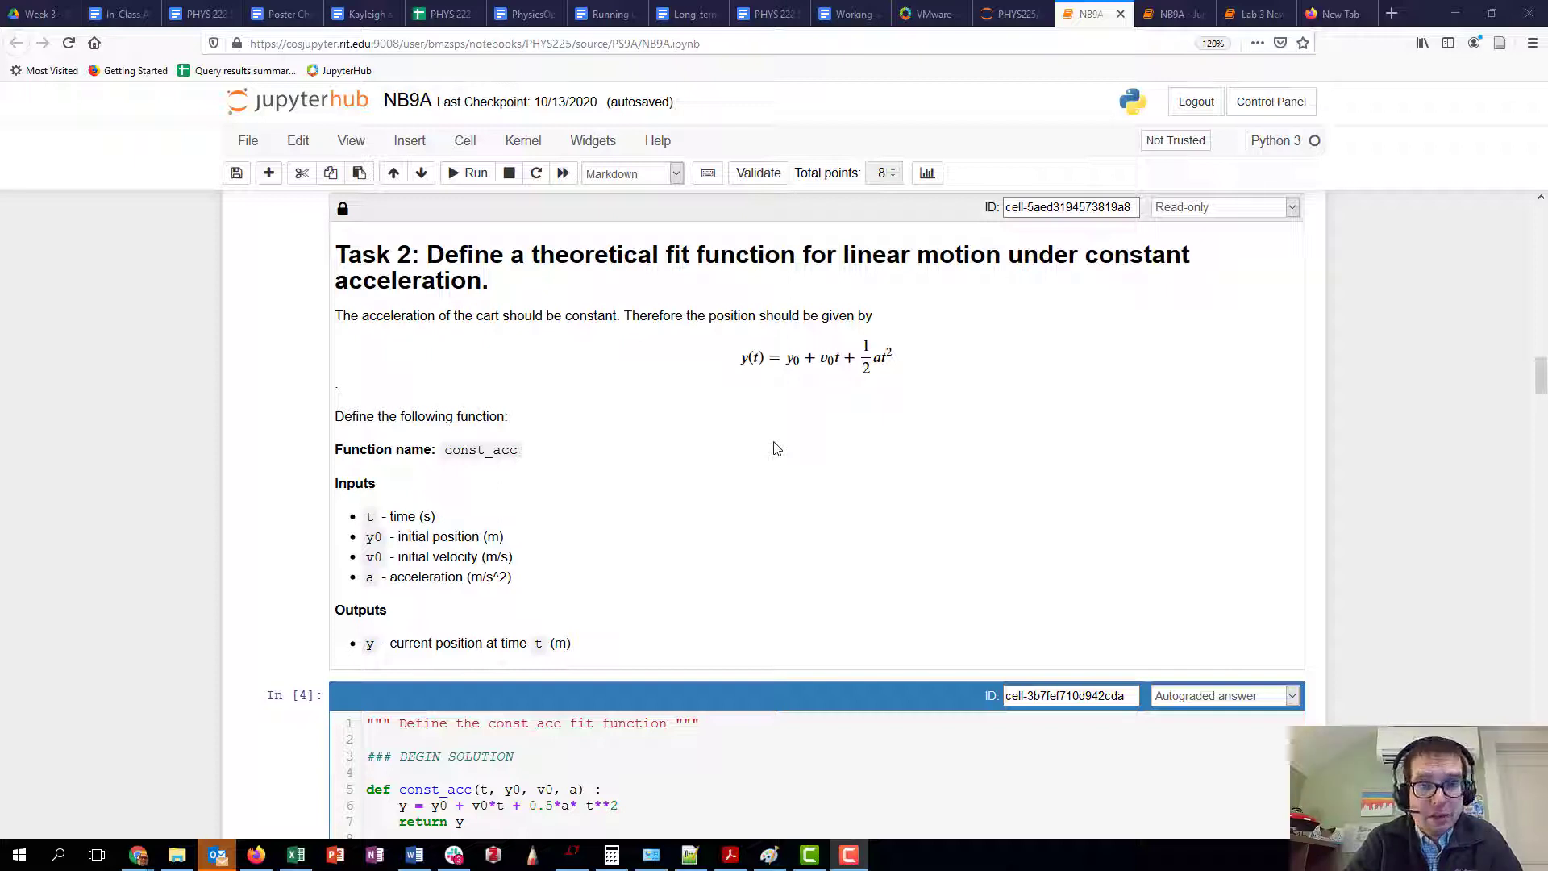
{"action": "mouse_move", "coordinate": [445, 460]}
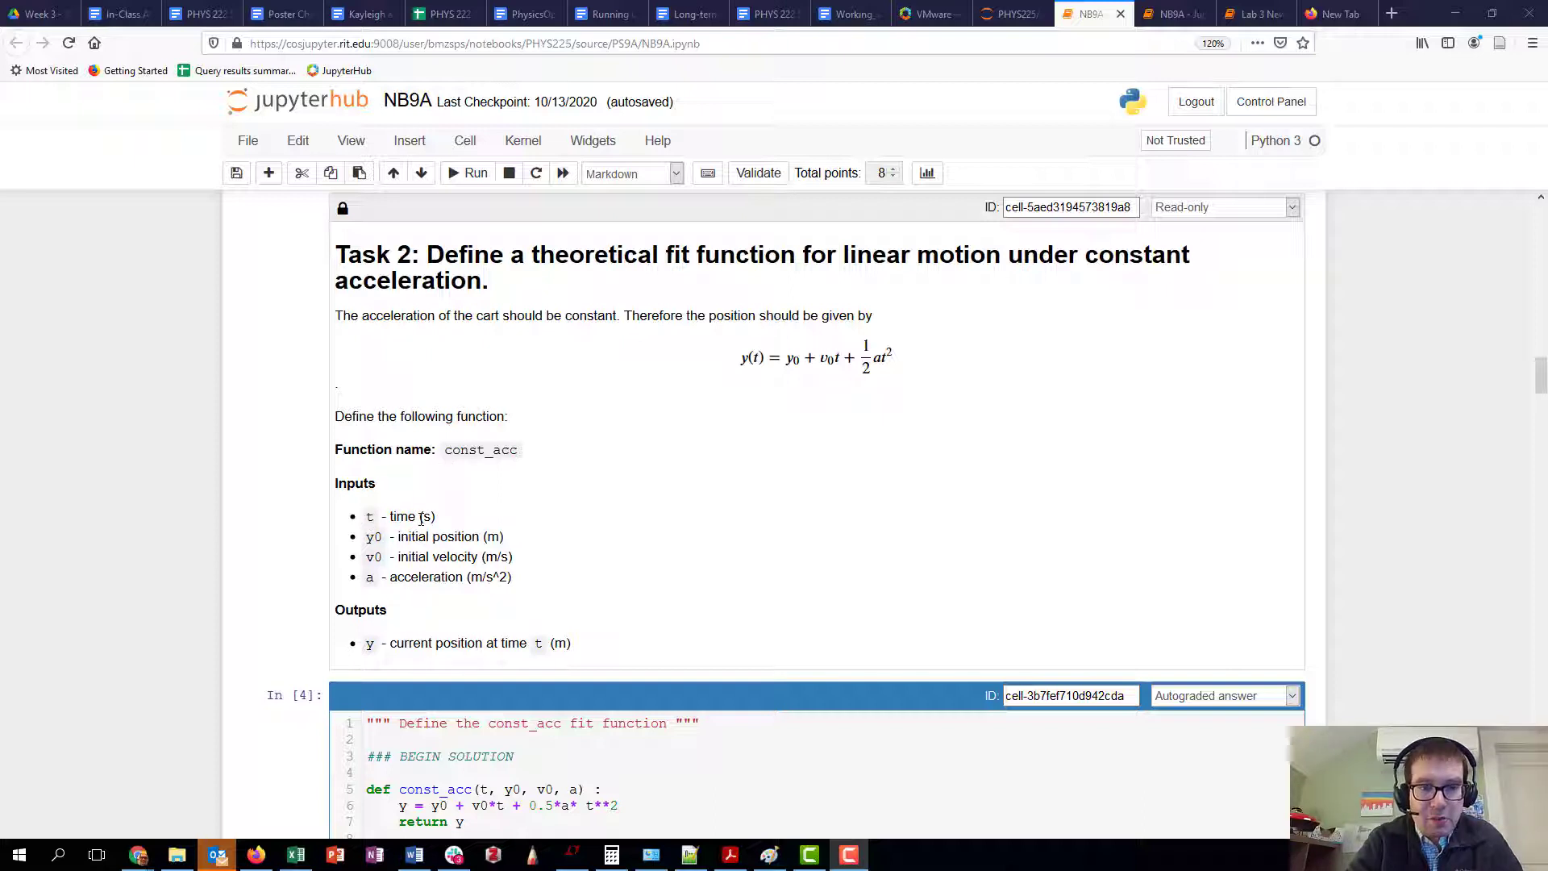
{"action": "mouse_move", "coordinate": [383, 543]}
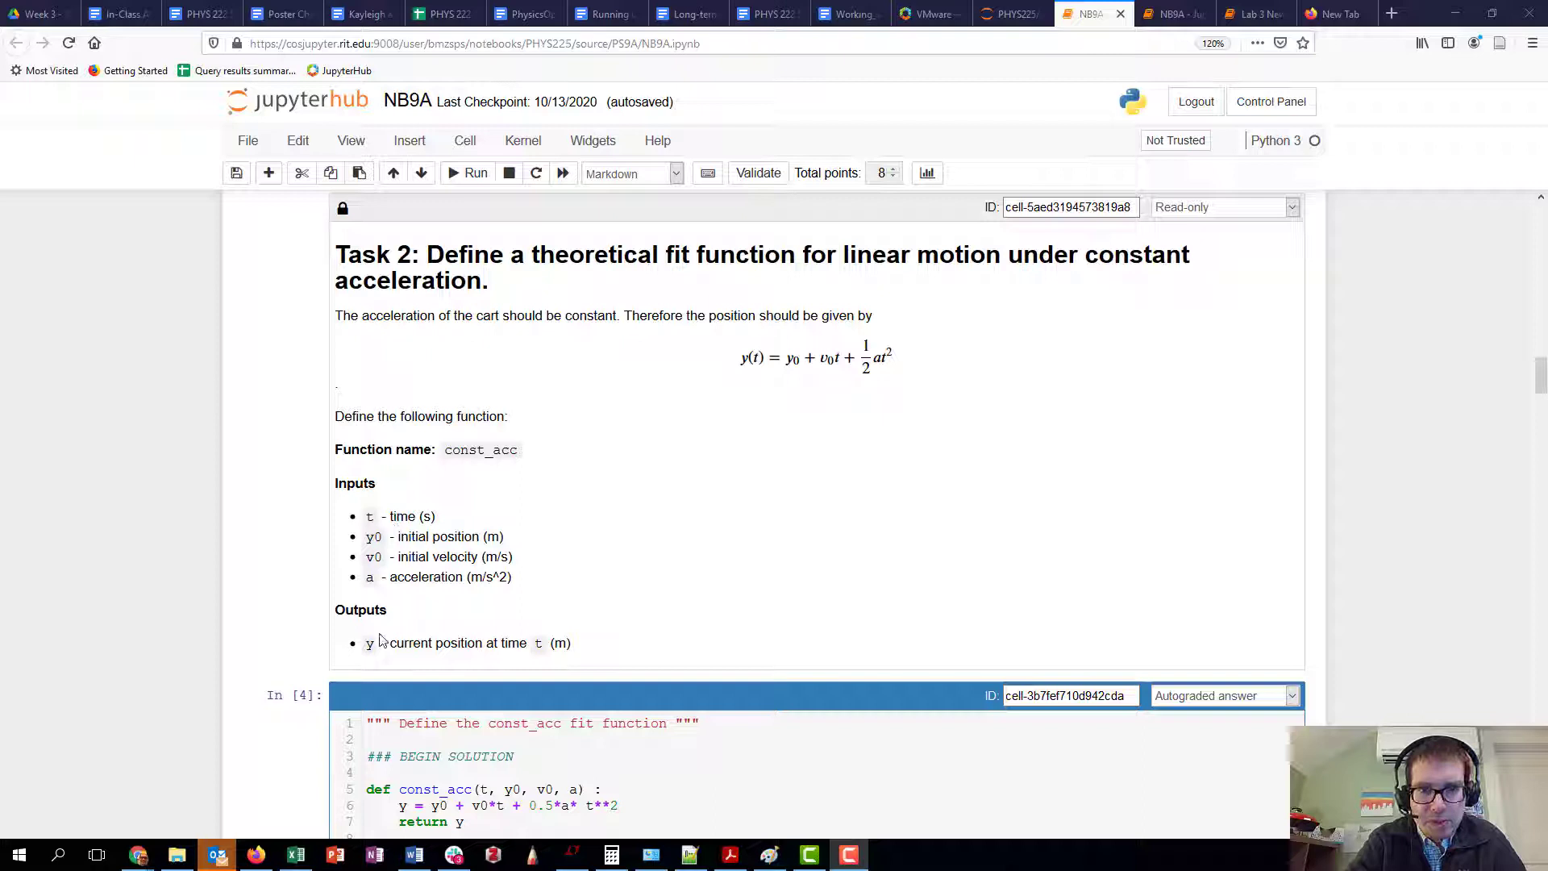
{"action": "mouse_move", "coordinate": [761, 432]}
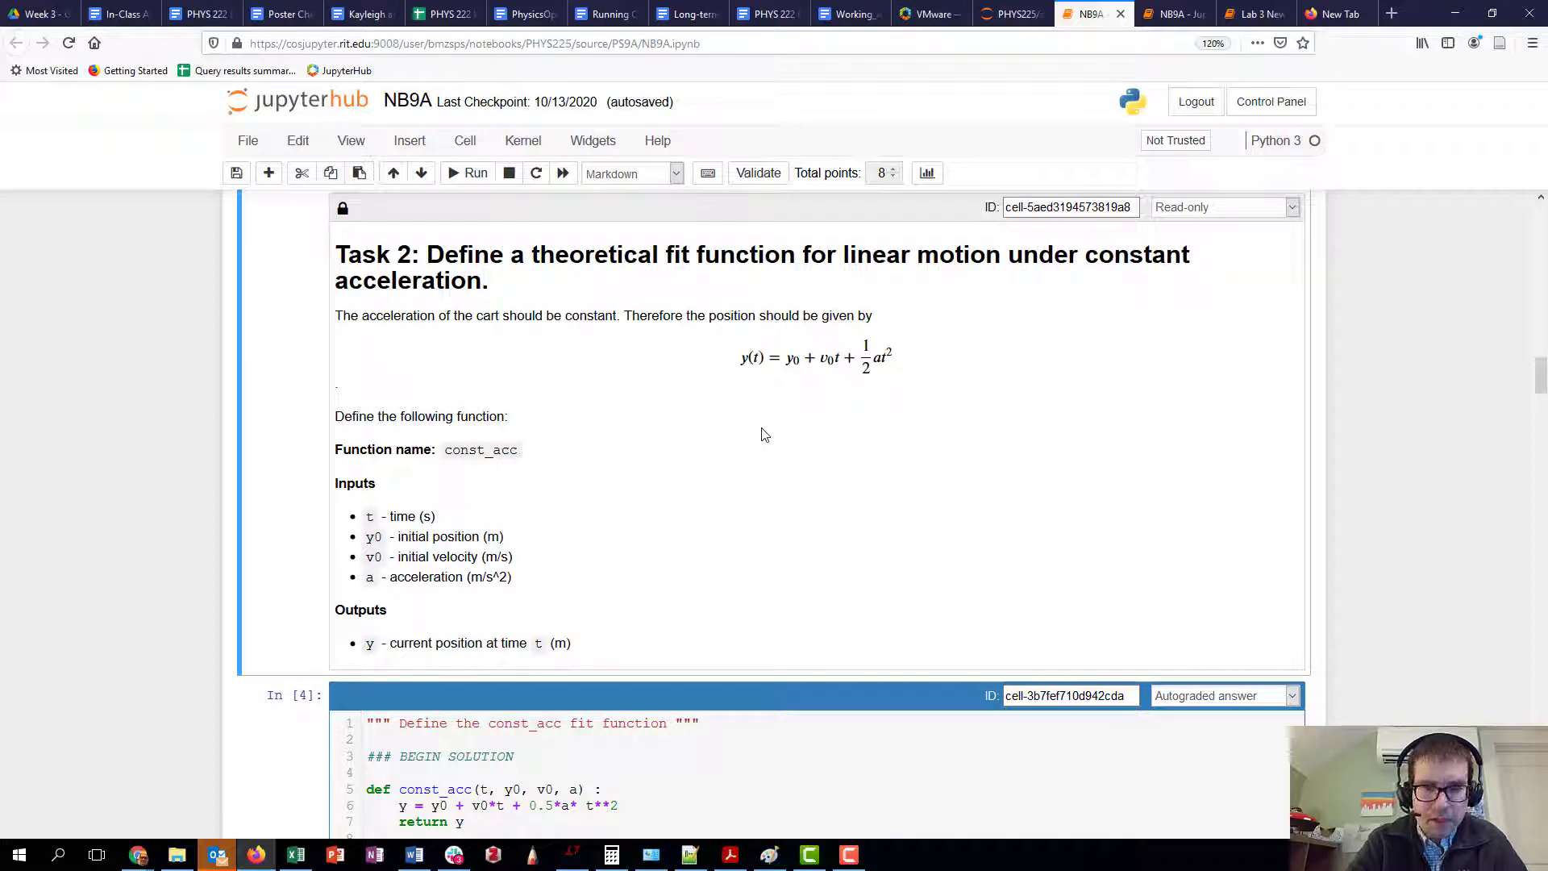
{"action": "mouse_move", "coordinate": [529, 774]}
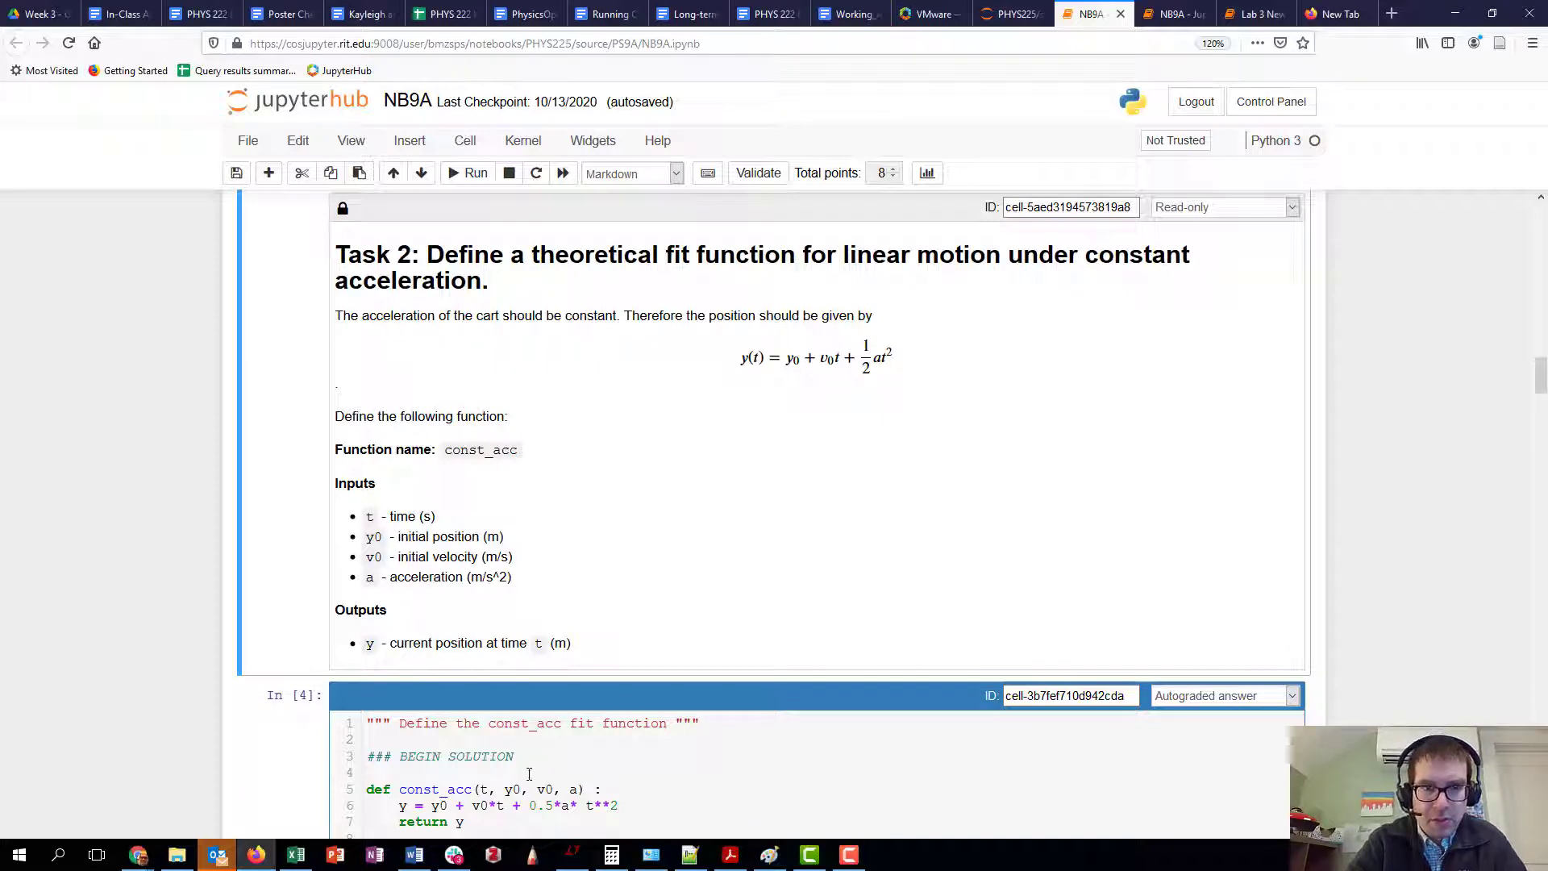
- Select the const_acc code cell and scroll down to Task 5's six curve_fit questions
{"action": "left_click", "coordinate": [466, 173]}
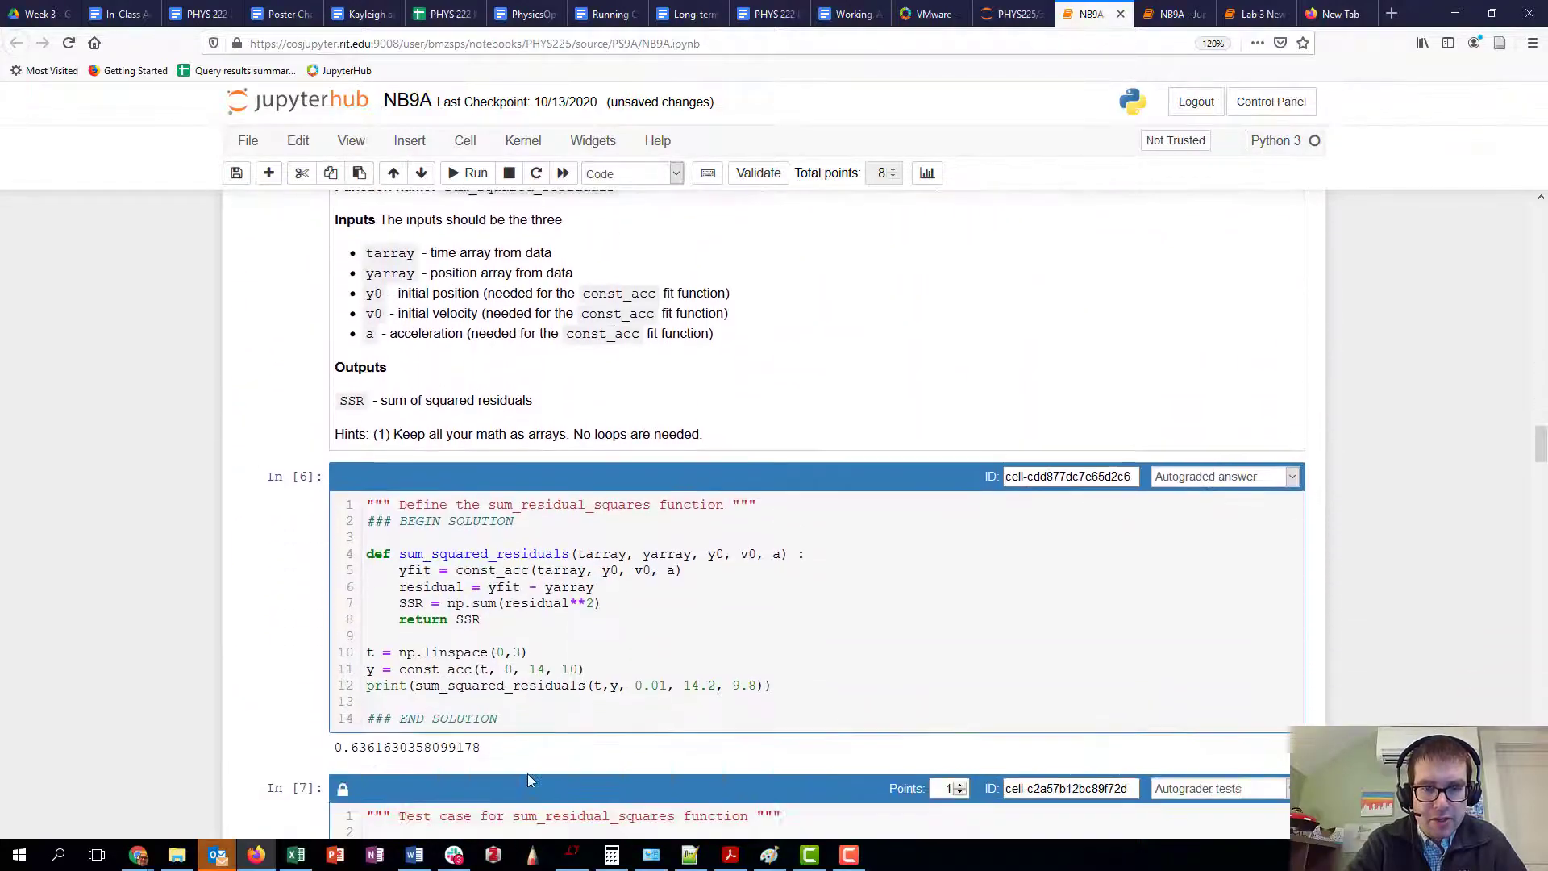
{"action": "scroll", "scroll_direction": "down", "scroll_amount": 3}
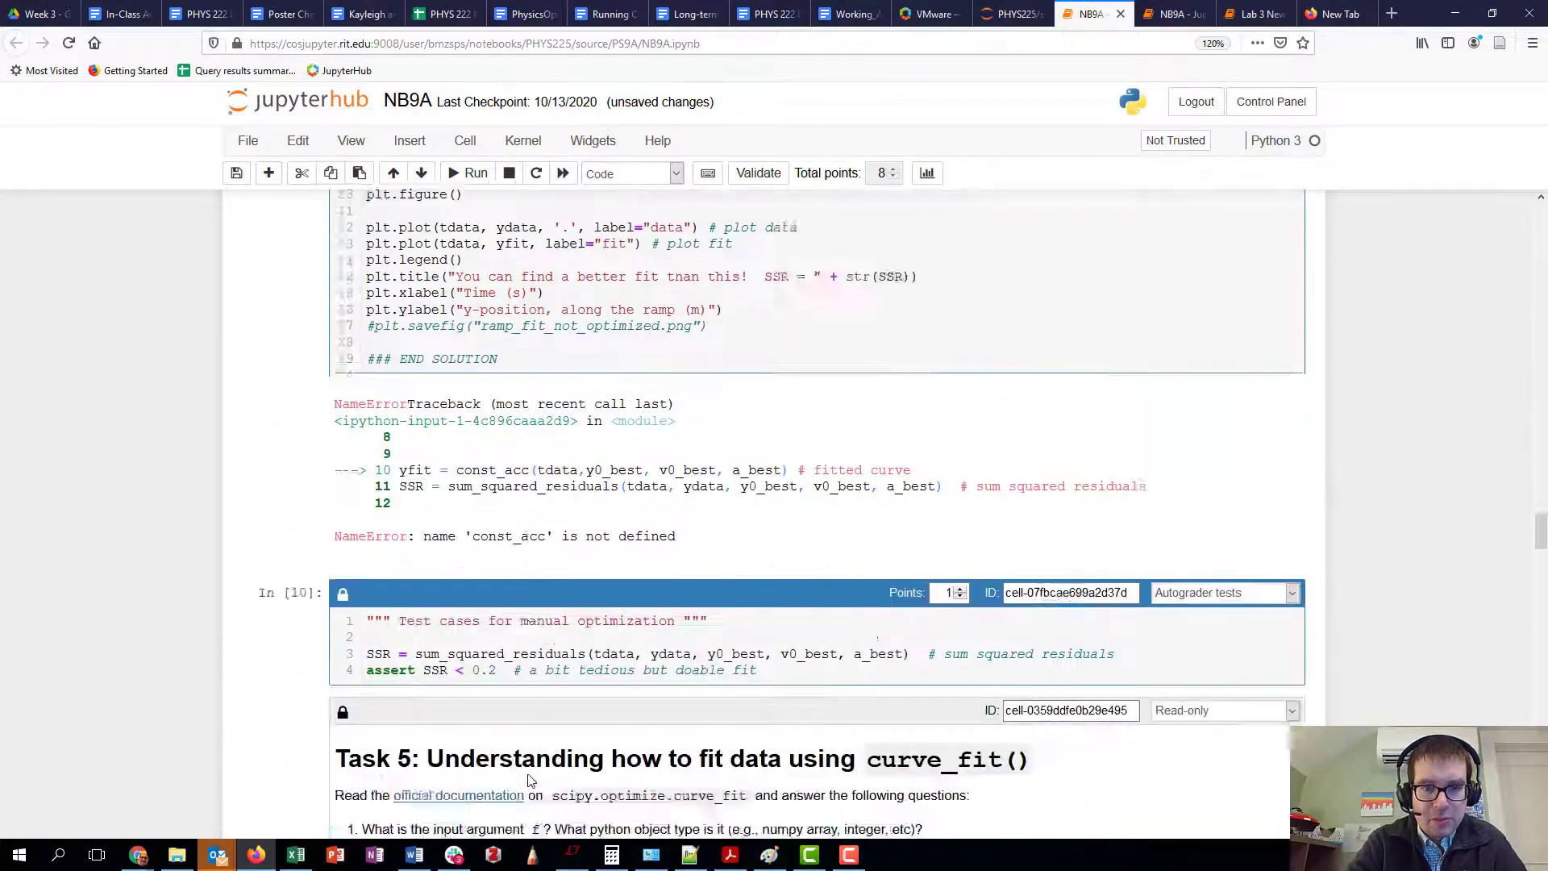
{"action": "scroll", "scroll_direction": "down", "scroll_amount": 3}
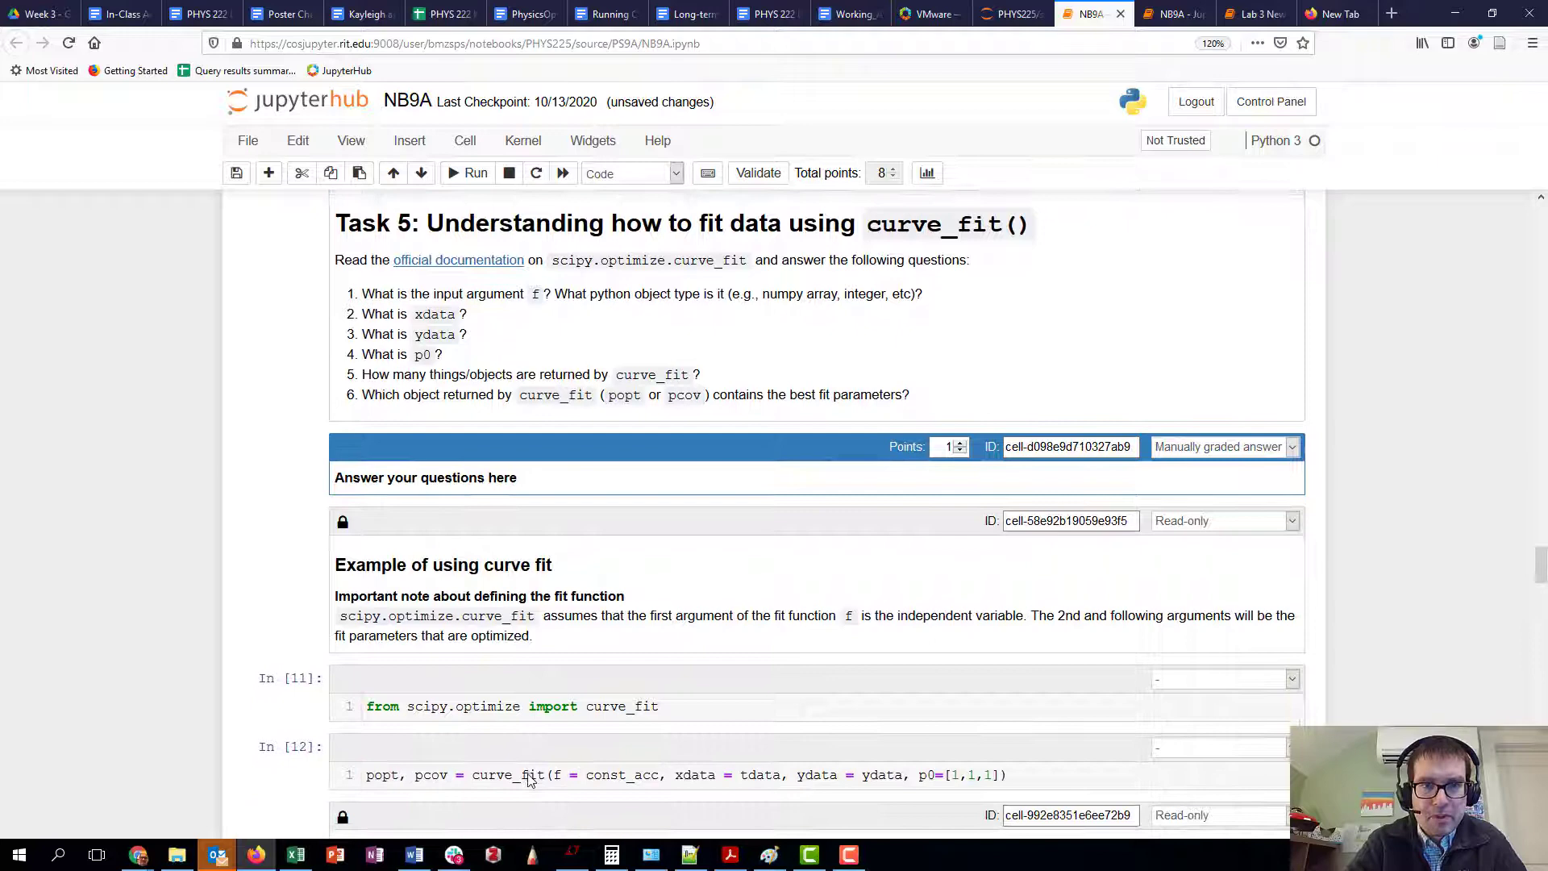
{"action": "scroll", "scroll_direction": "down", "scroll_amount": 3}
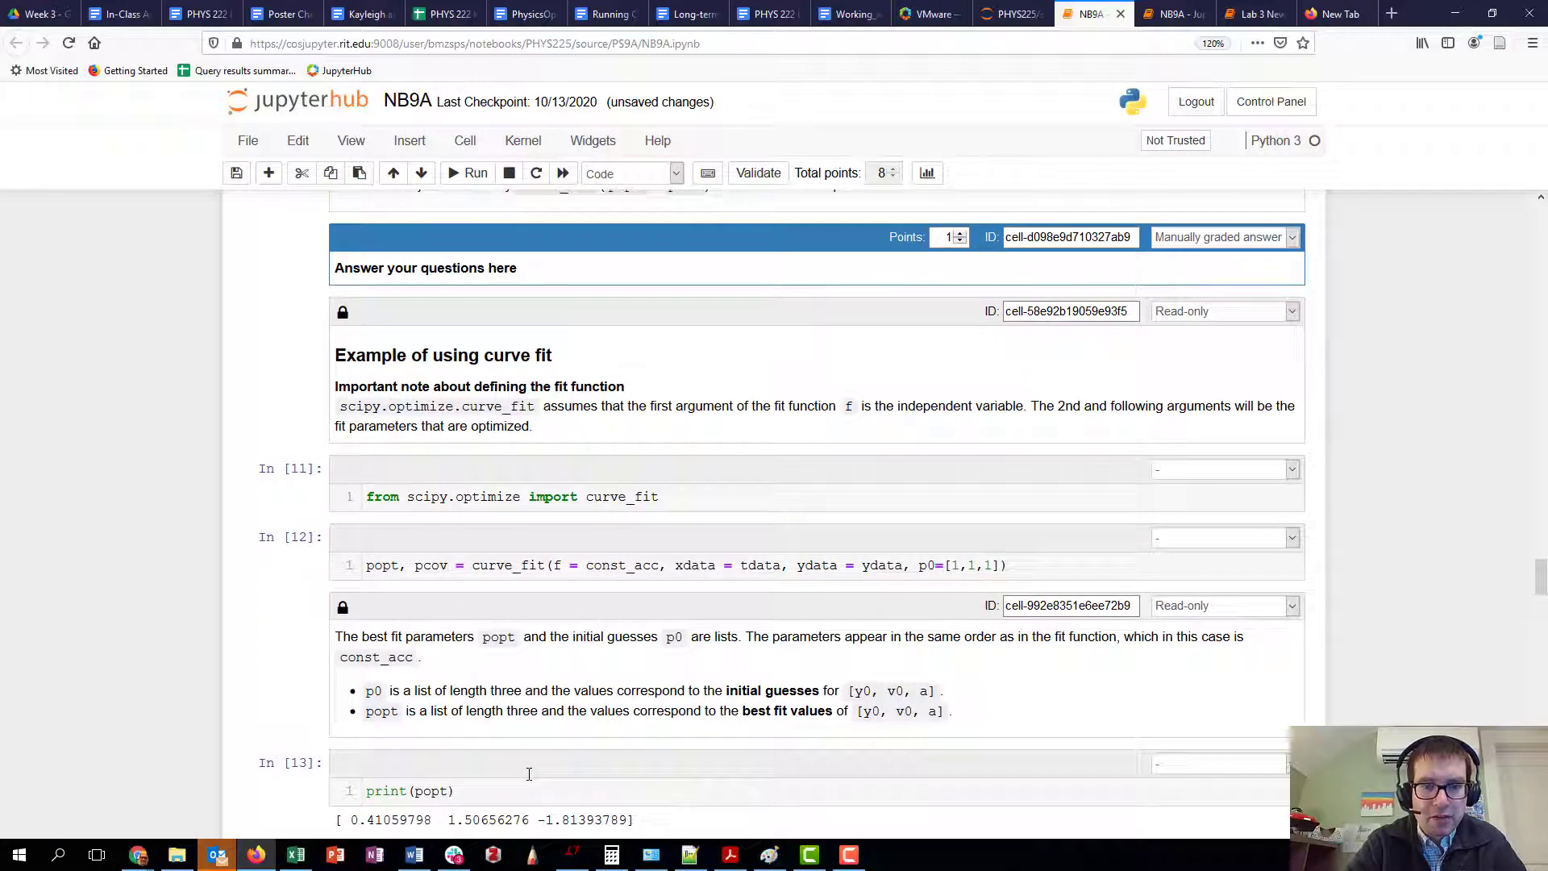
{"action": "scroll", "scroll_direction": "down", "scroll_amount": 3}
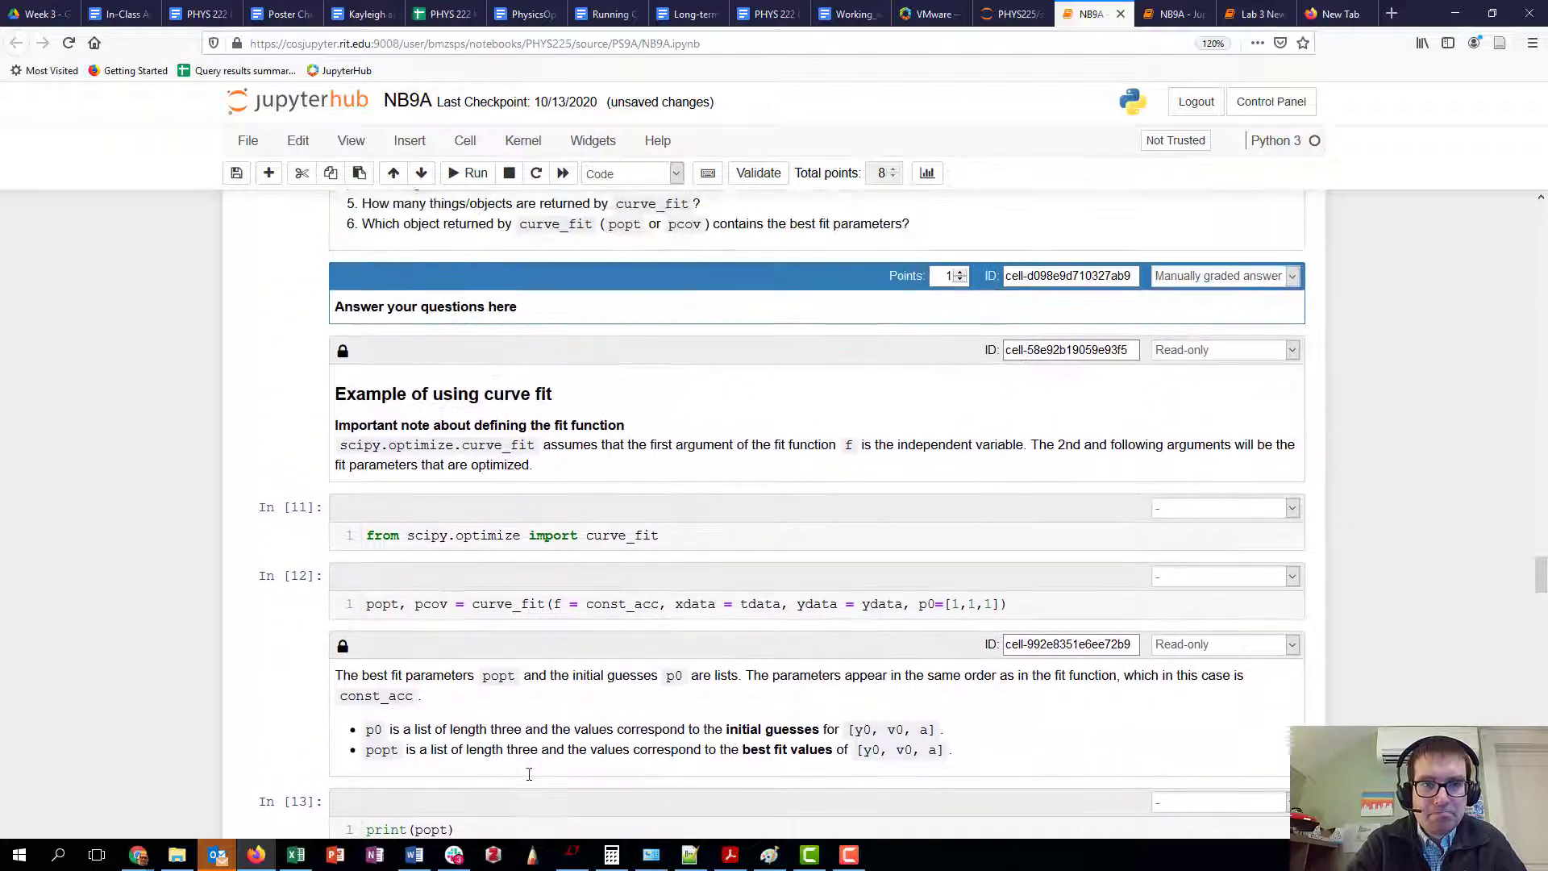
{"action": "scroll", "scroll_direction": "up", "scroll_amount": 3}
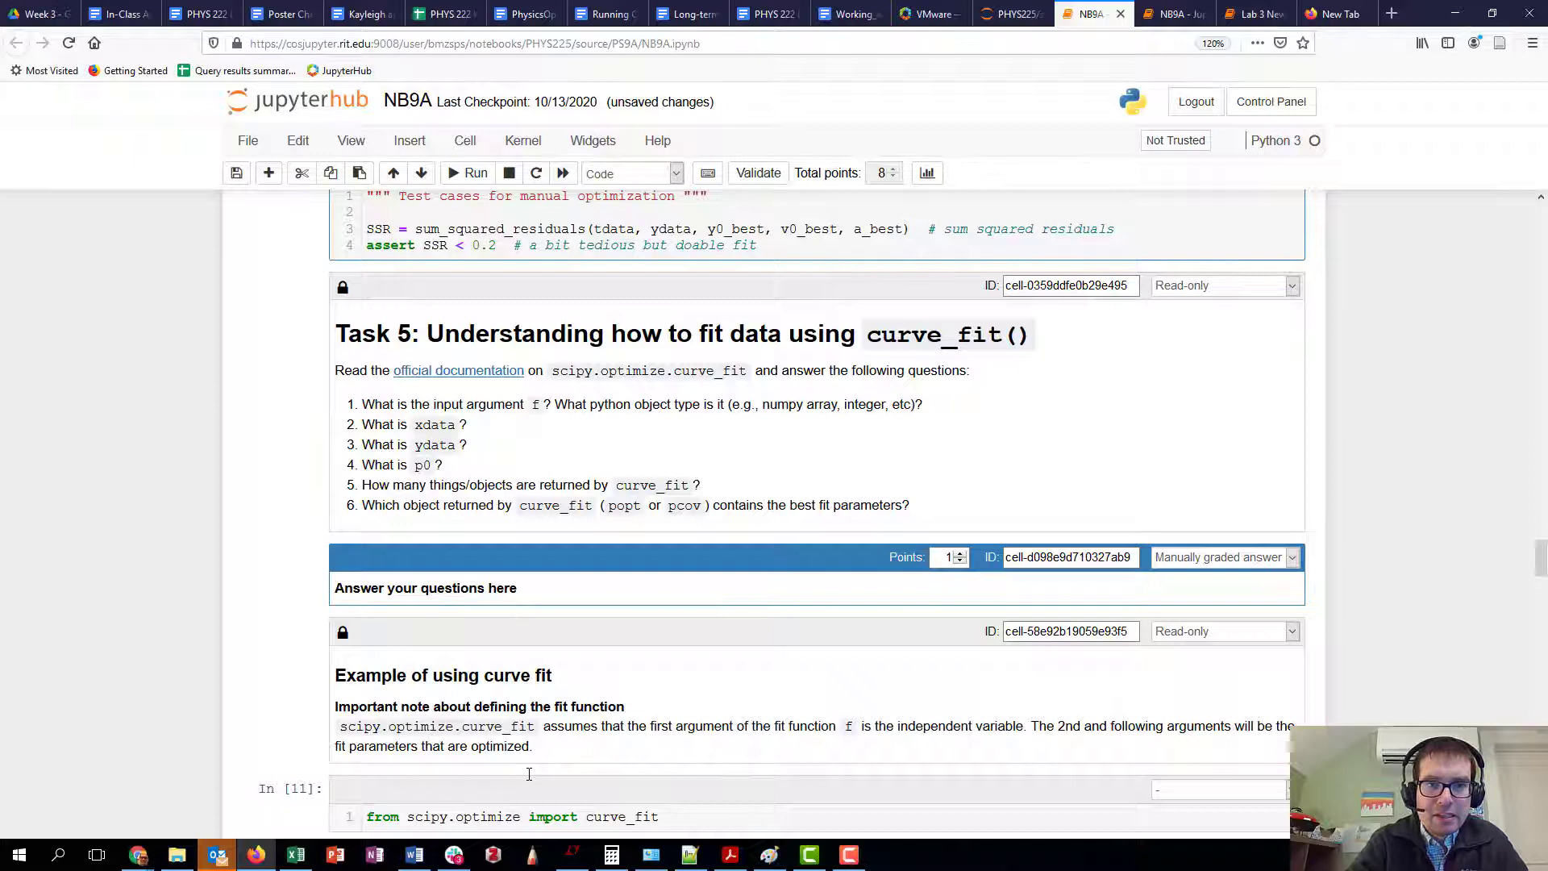
{"action": "mouse_move", "coordinate": [351, 654]}
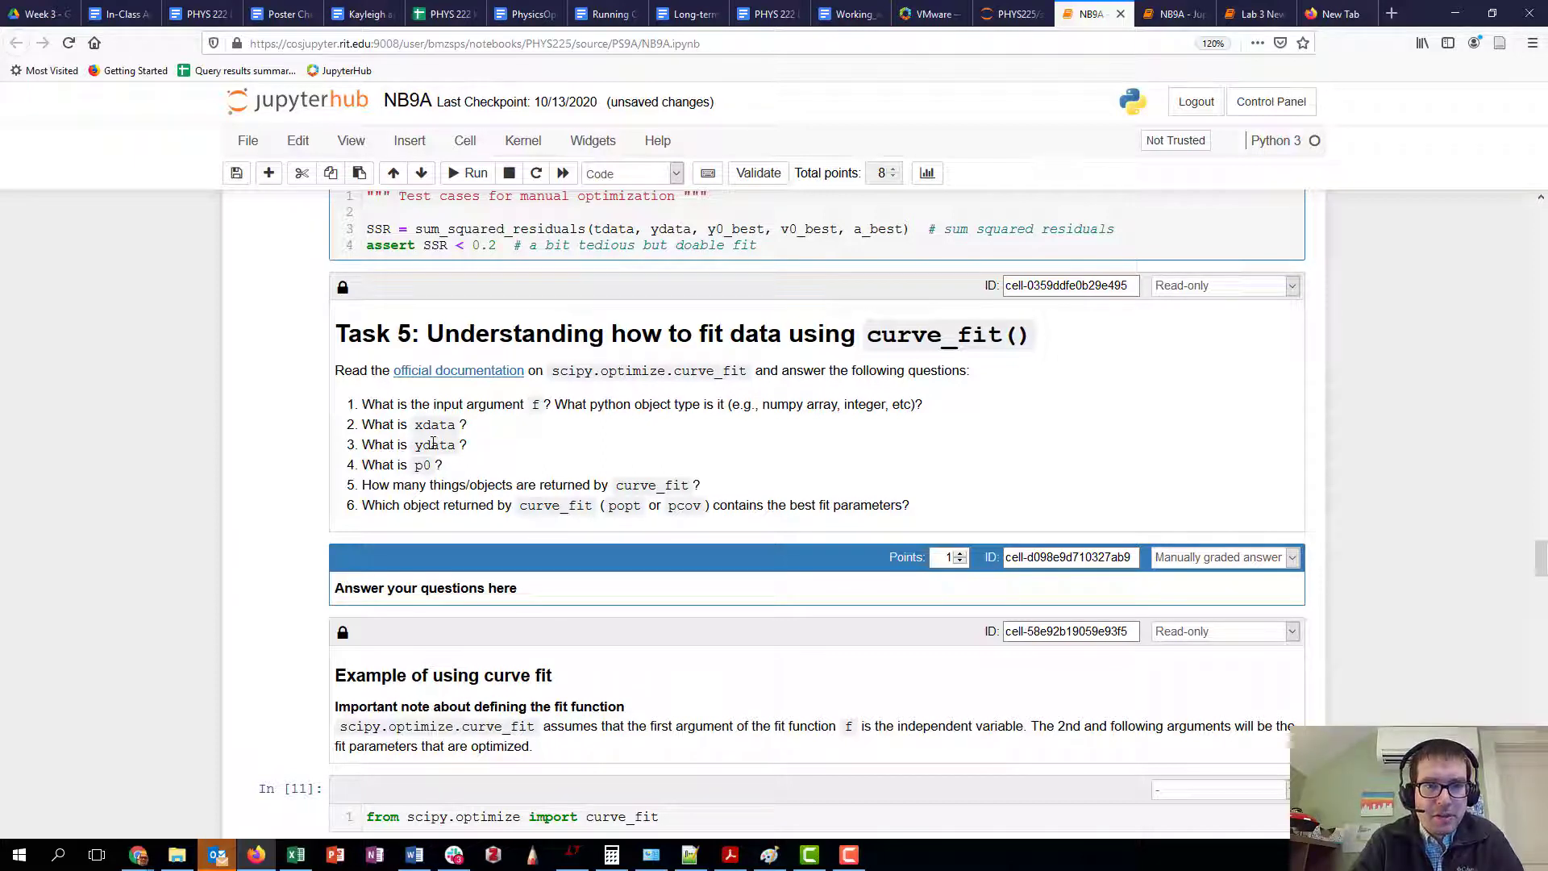
{"action": "mouse_move", "coordinate": [437, 475]}
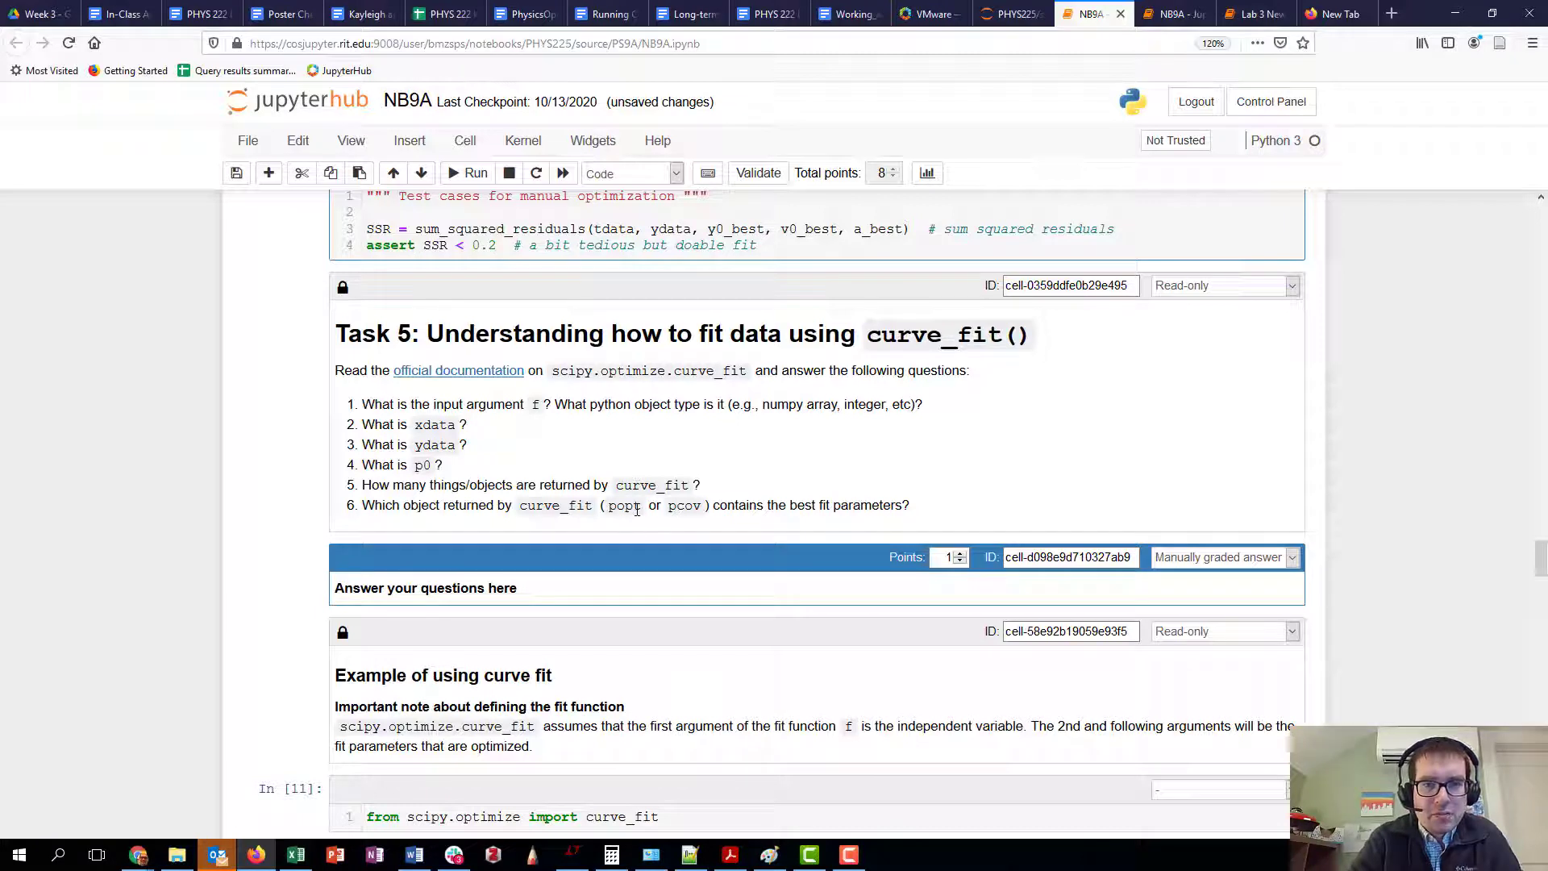
{"action": "mouse_move", "coordinate": [649, 507]}
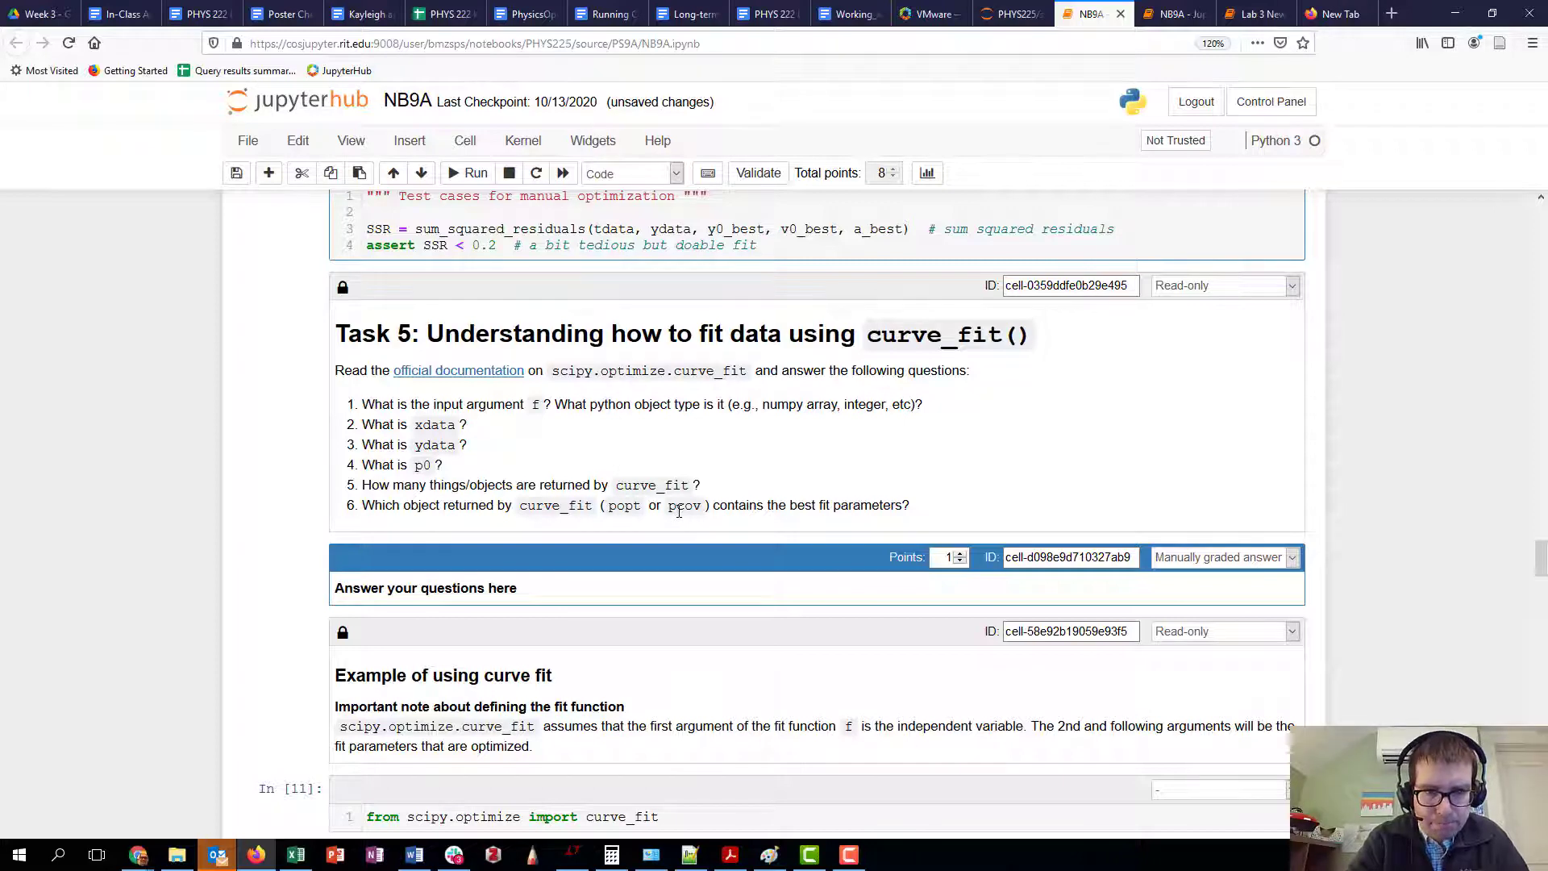
- Scroll through the curve_fit usage example below the Task 5 questions
{"action": "scroll", "scroll_direction": "down", "scroll_amount": 3}
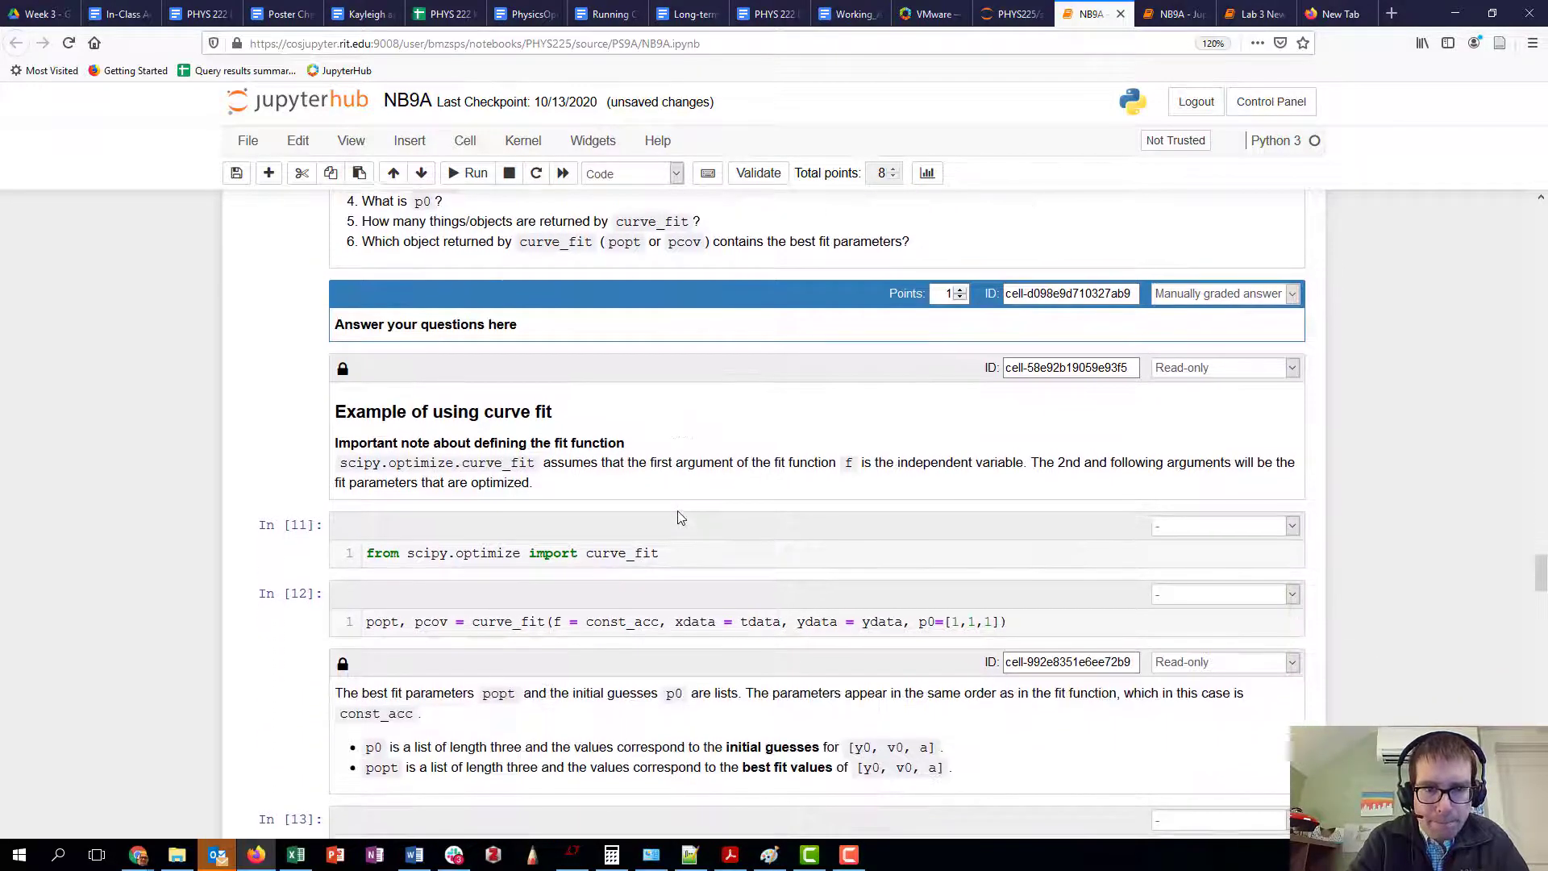
{"action": "scroll", "scroll_direction": "down", "scroll_amount": 3}
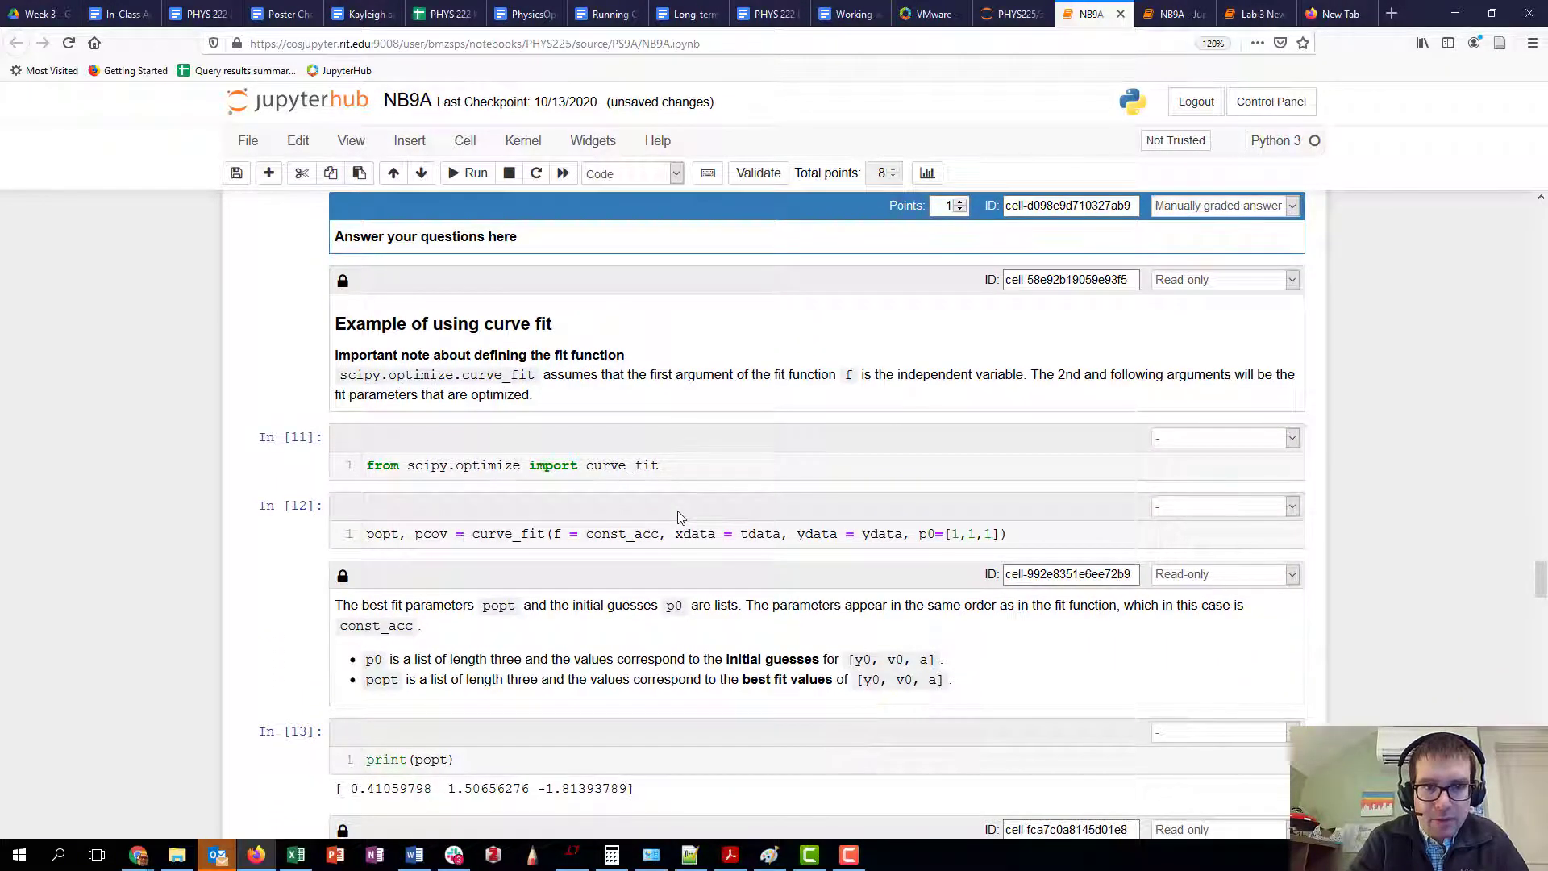
{"action": "scroll", "scroll_direction": "down", "scroll_amount": 3}
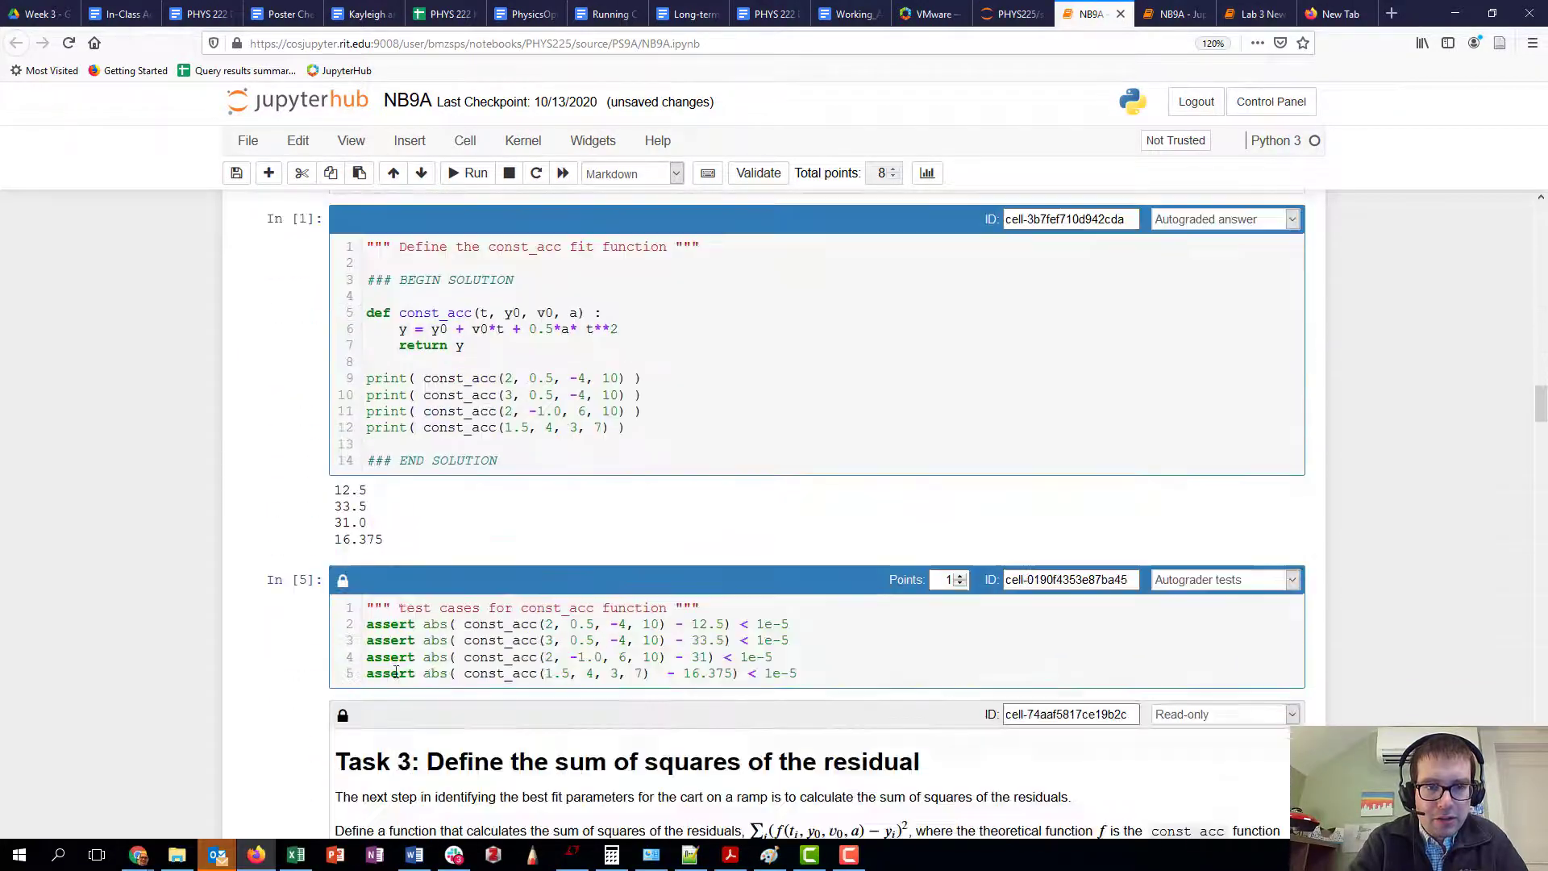
{"action": "scroll", "scroll_direction": "down", "scroll_amount": 3}
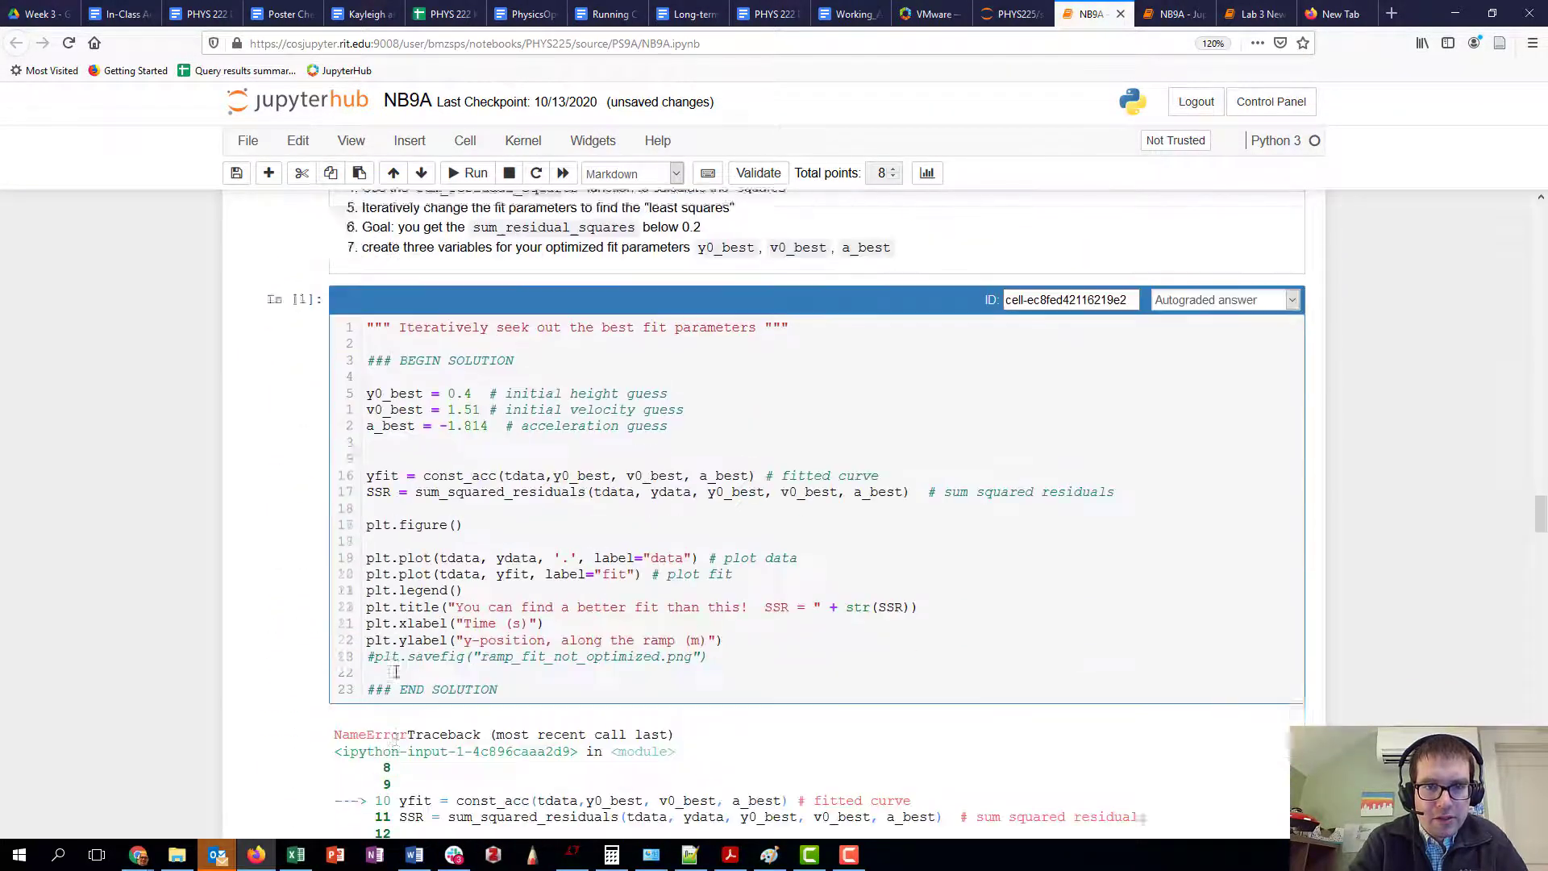
{"action": "scroll", "scroll_direction": "down", "scroll_amount": 3}
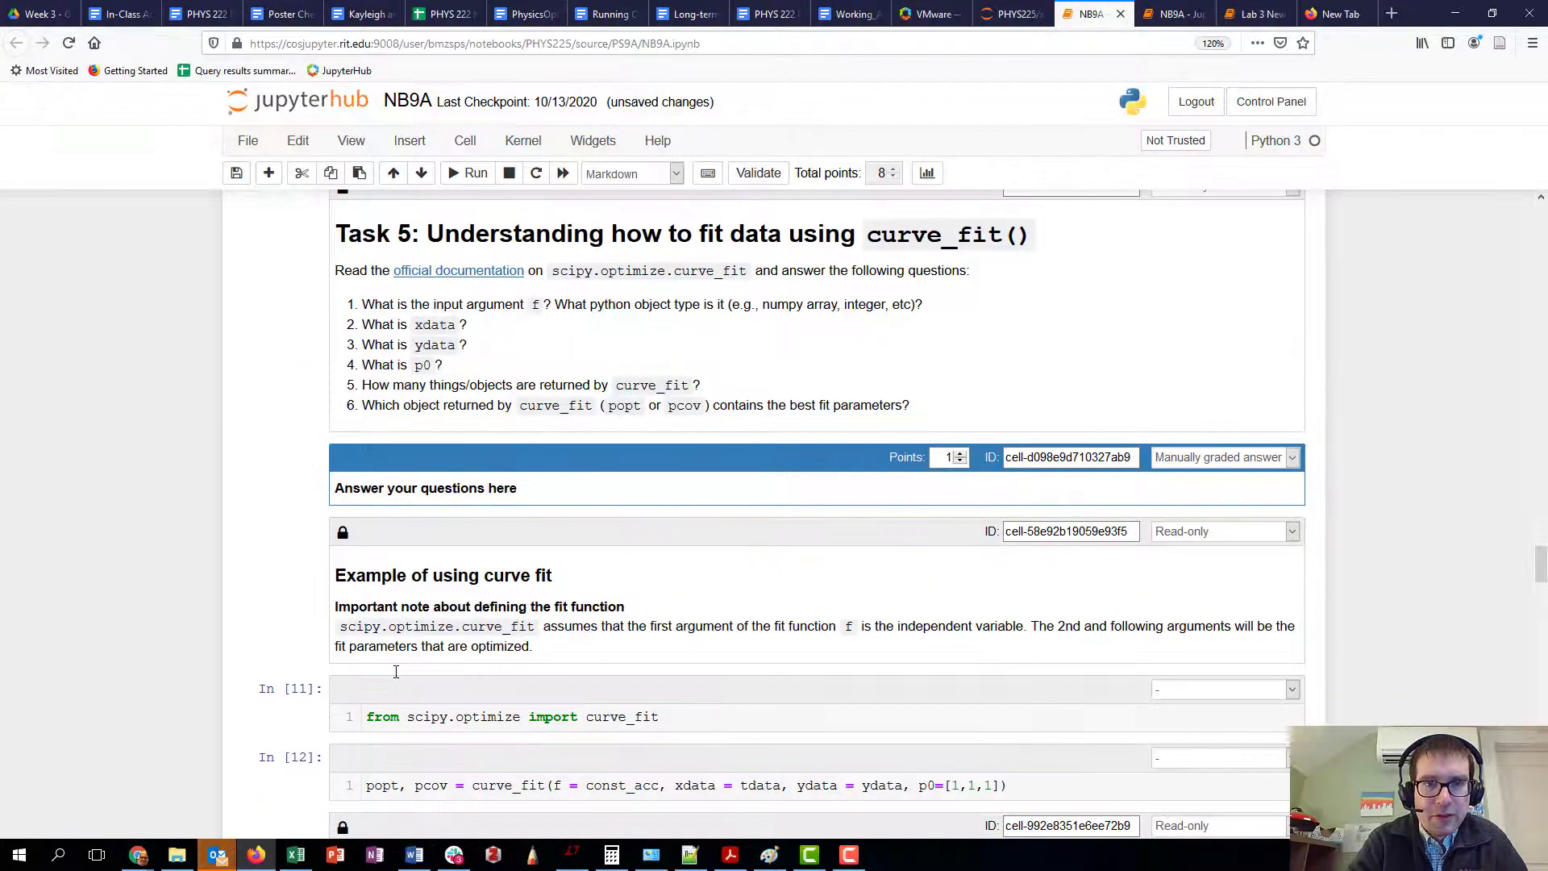
{"action": "scroll", "scroll_direction": "down", "scroll_amount": 3}
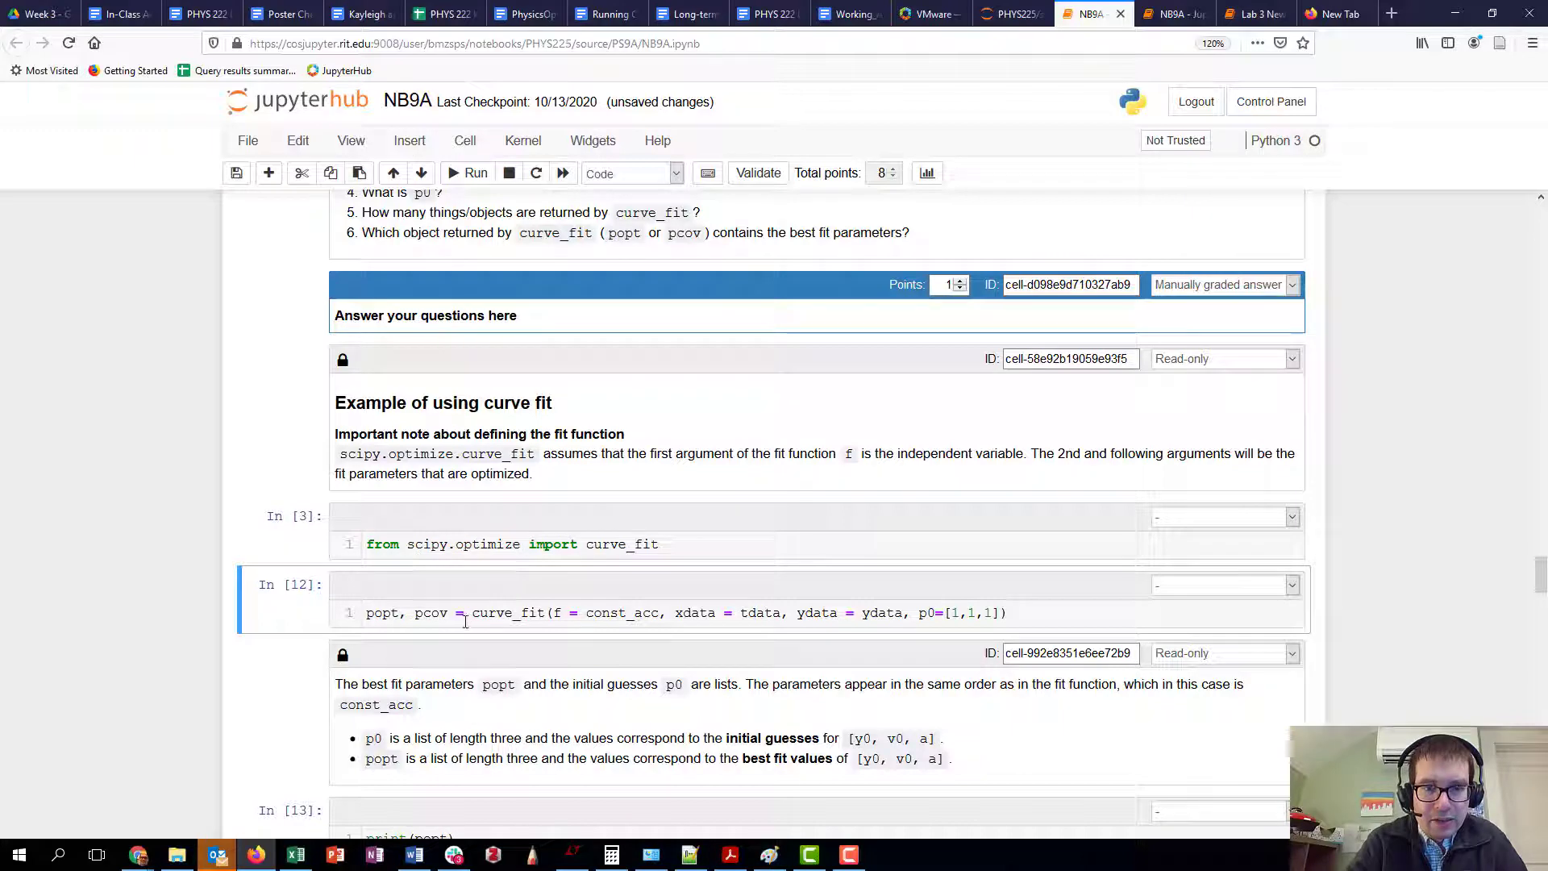
{"action": "left_click", "coordinate": [465, 612]}
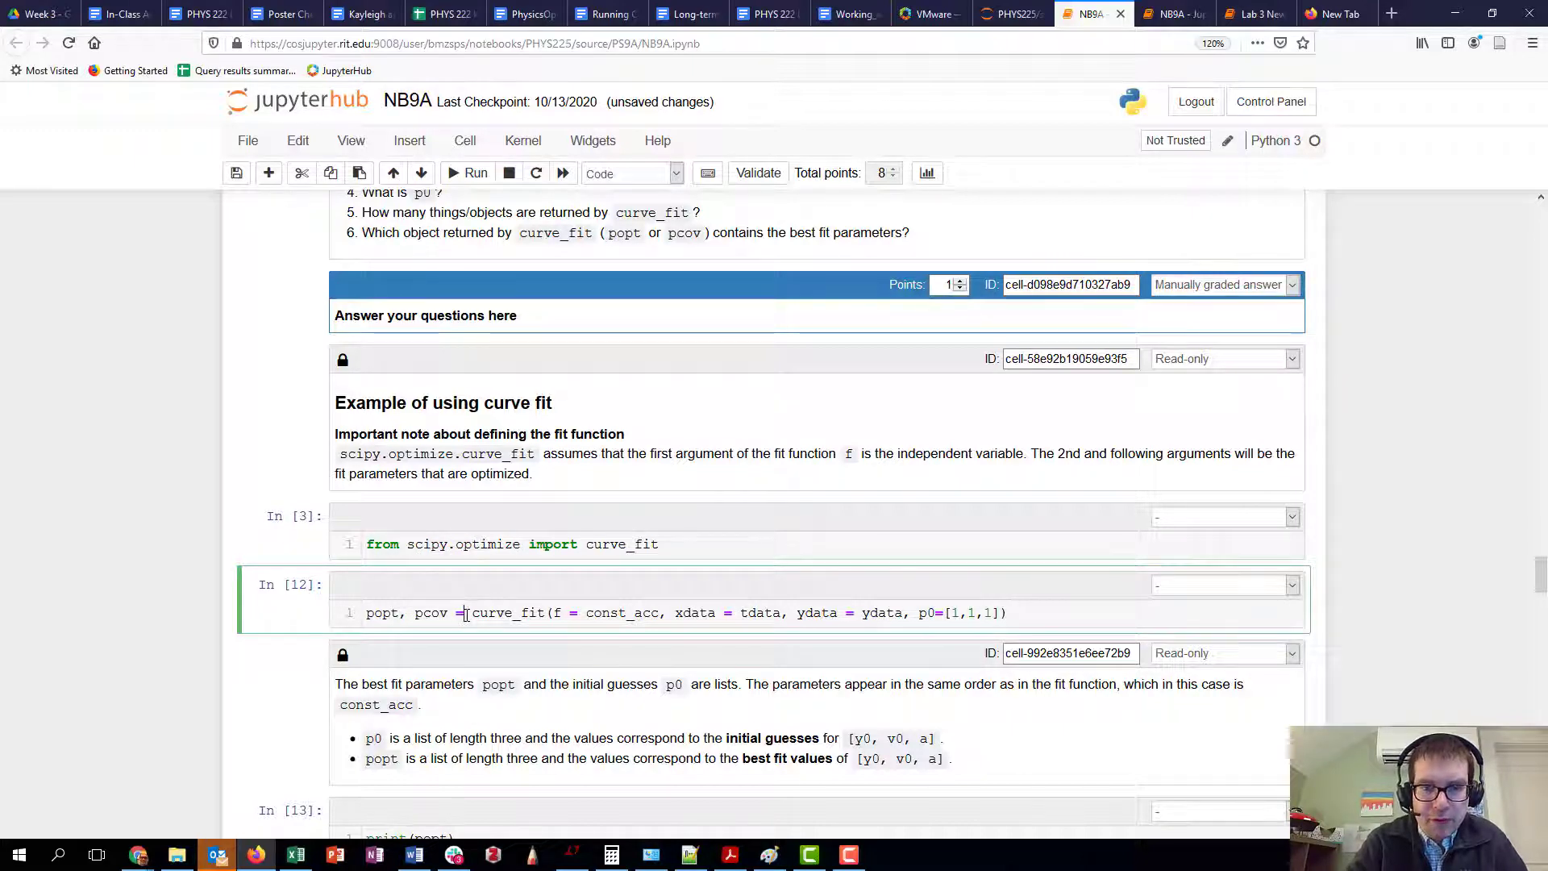
{"action": "left_click", "coordinate": [466, 172]}
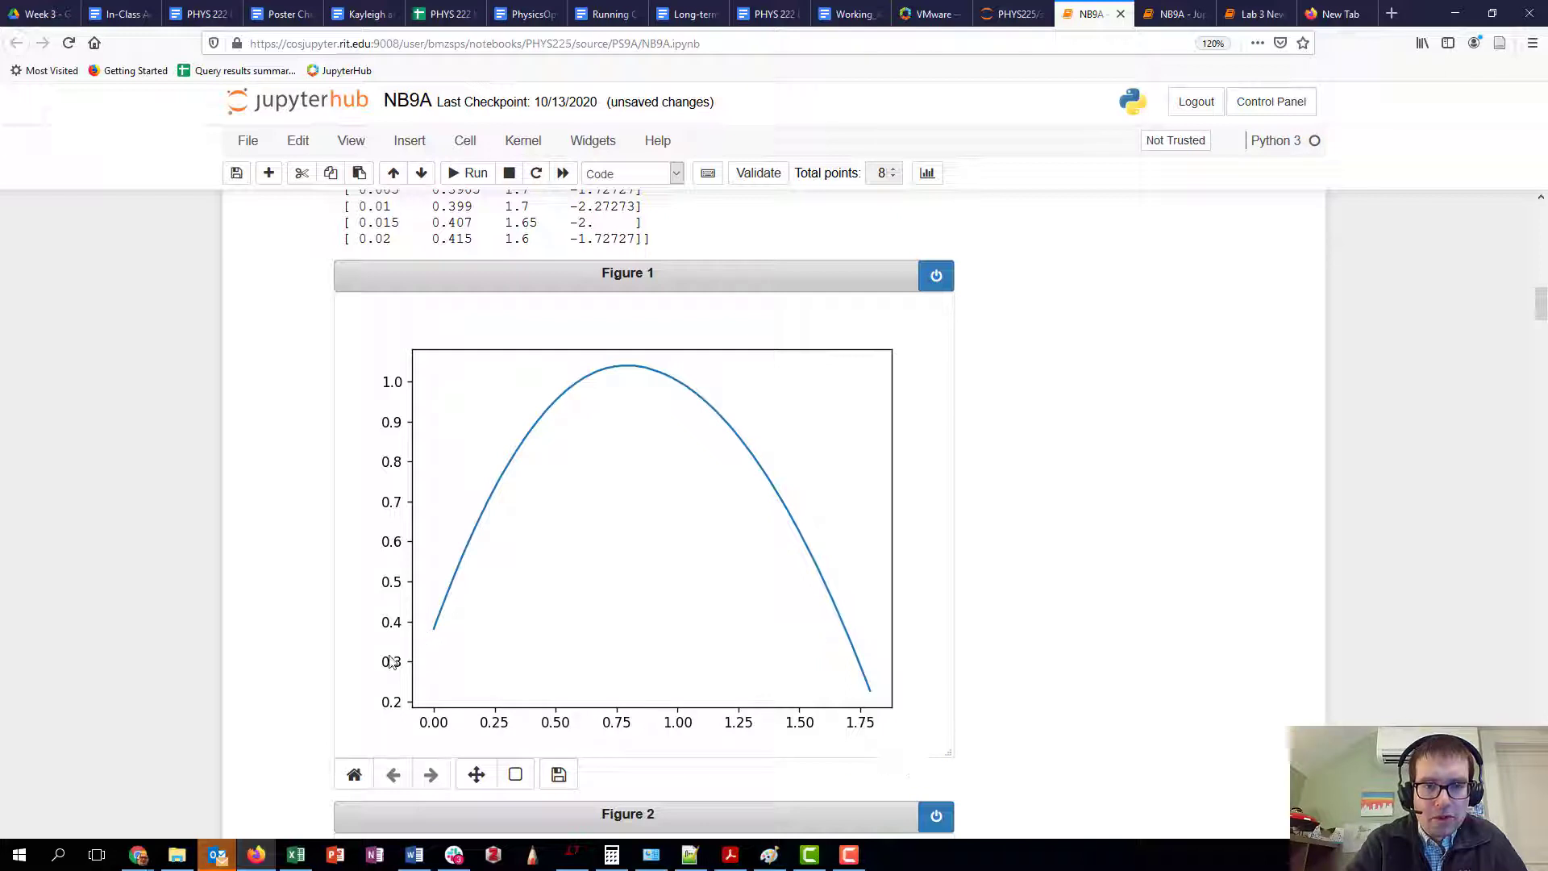
{"action": "mouse_move", "coordinate": [514, 654]}
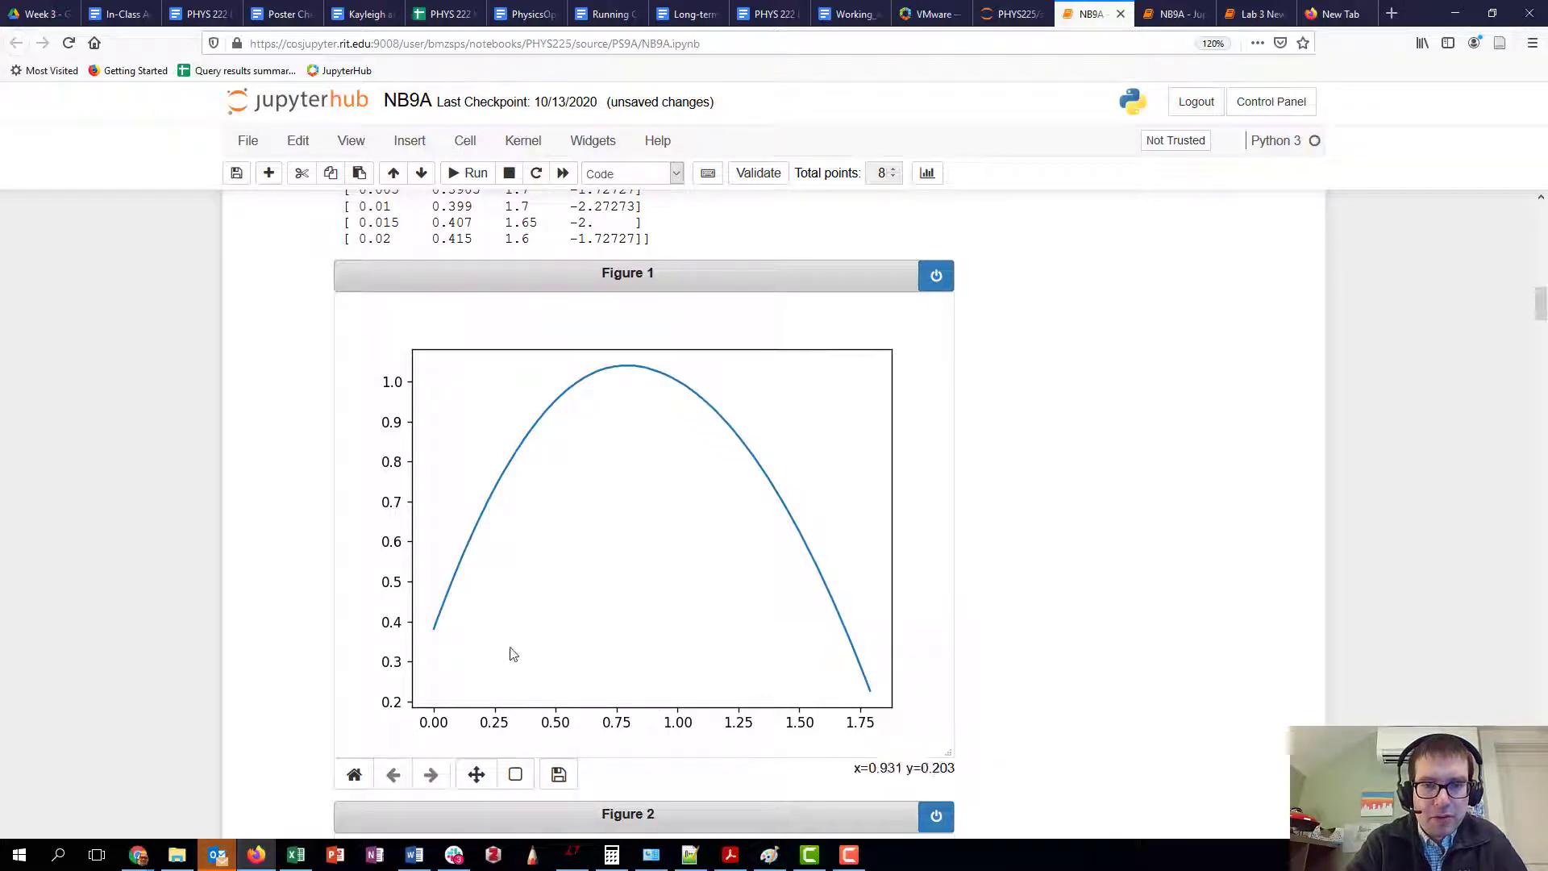
{"action": "mouse_move", "coordinate": [581, 371]}
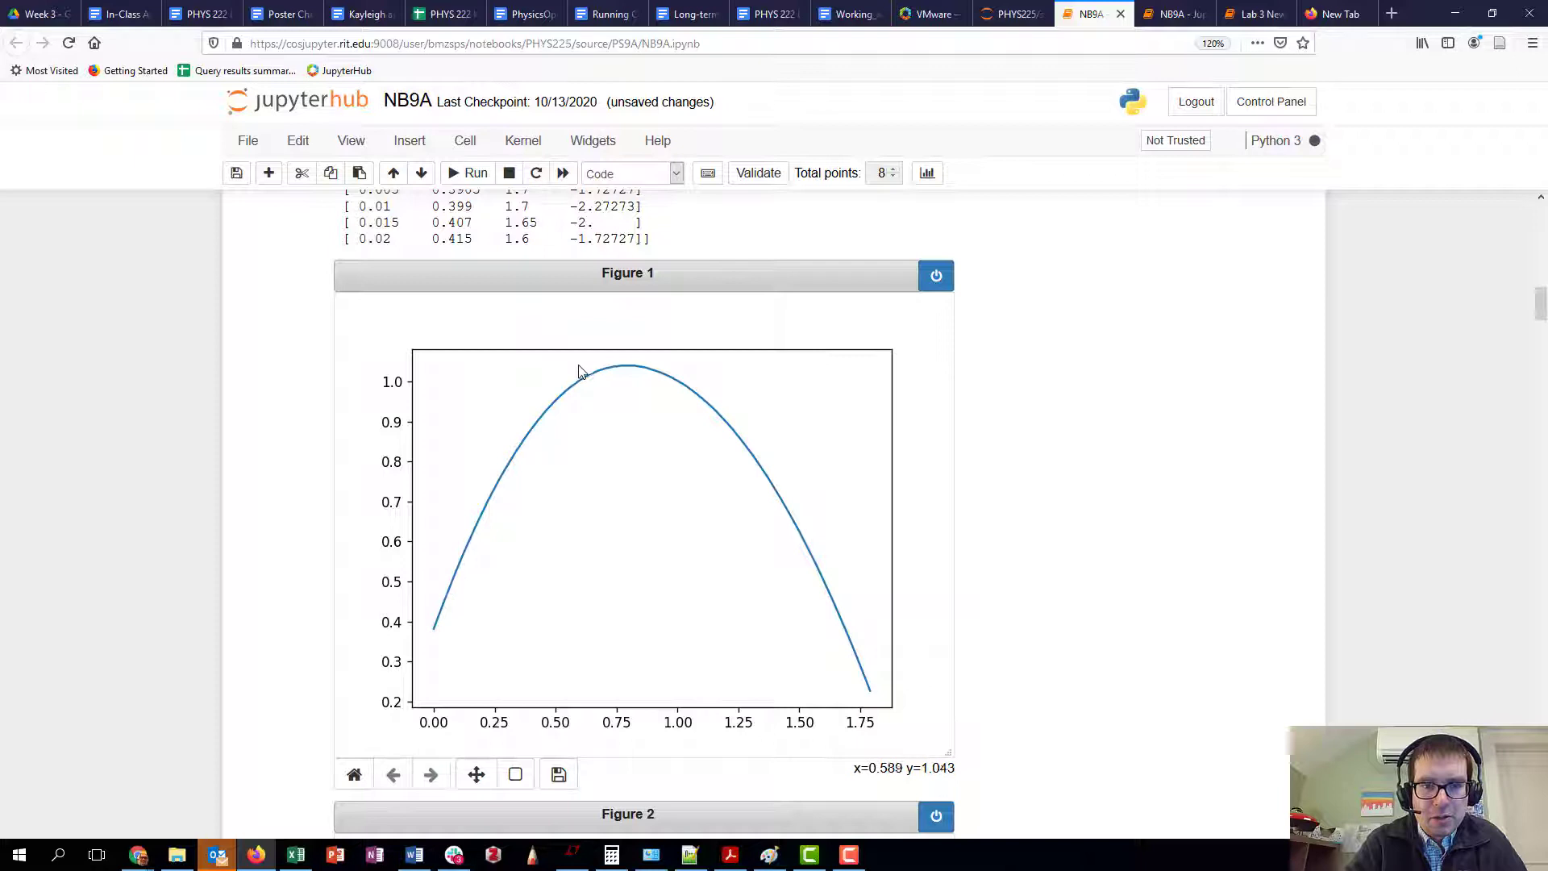
{"action": "mouse_move", "coordinate": [636, 369]}
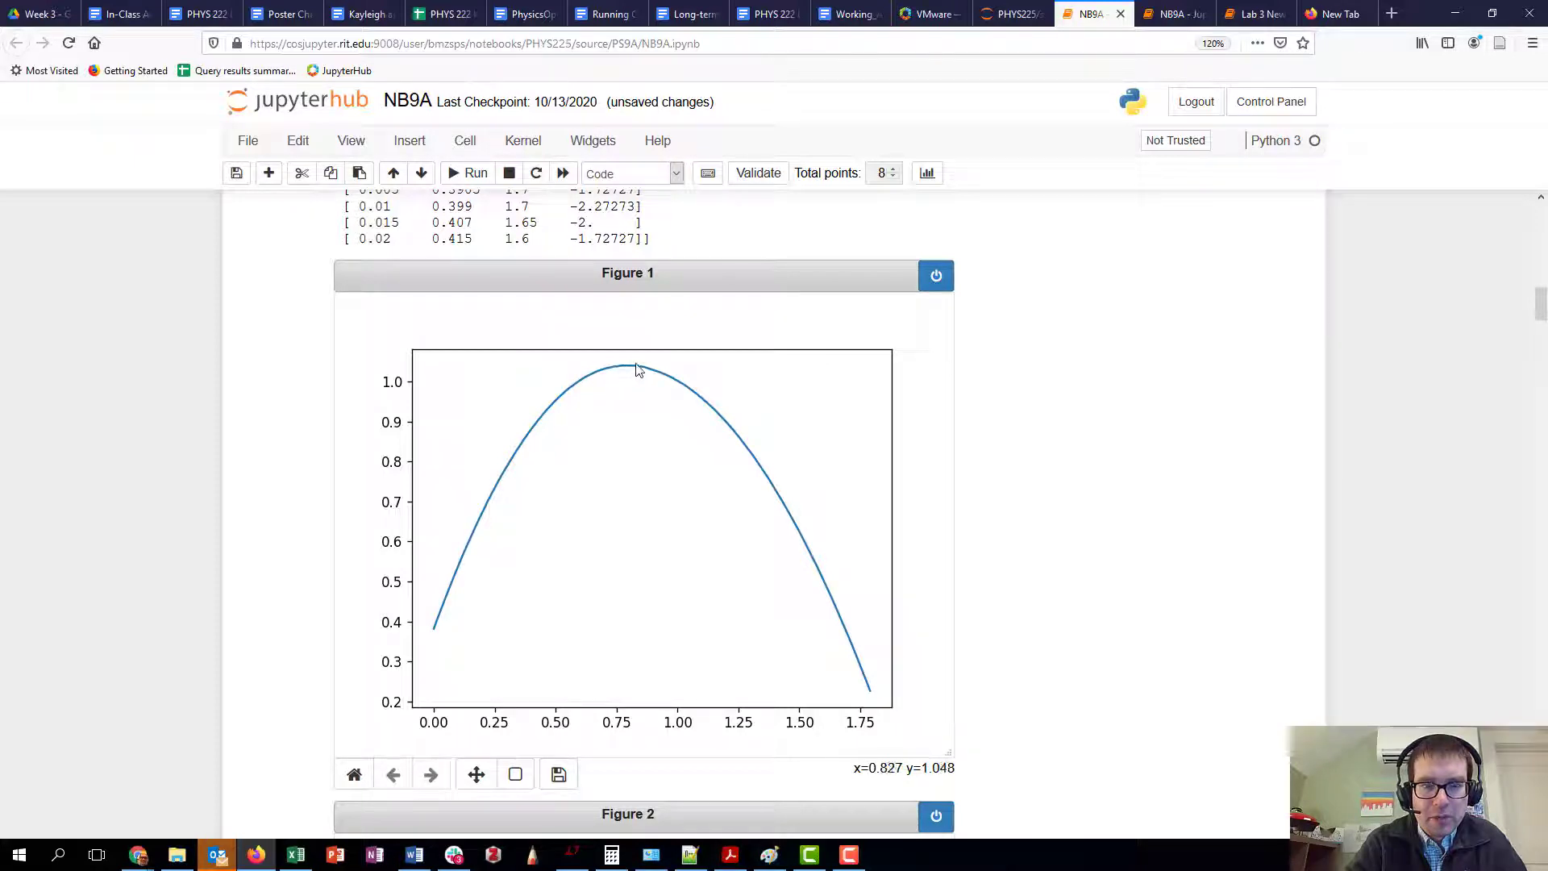
{"action": "mouse_move", "coordinate": [804, 607]}
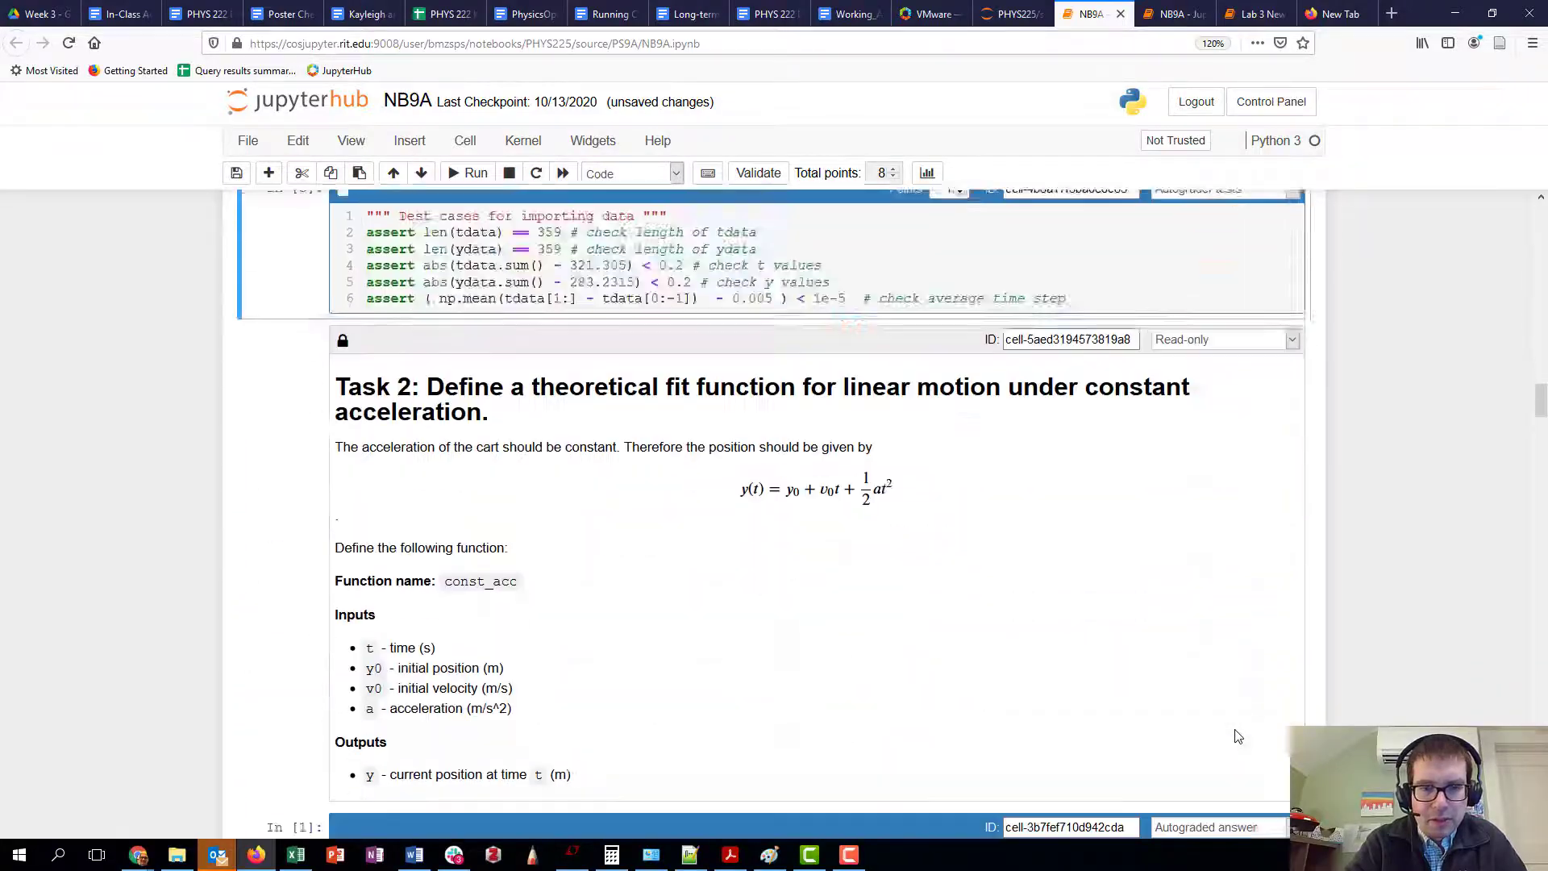
{"action": "scroll", "scroll_direction": "down", "scroll_amount": 3}
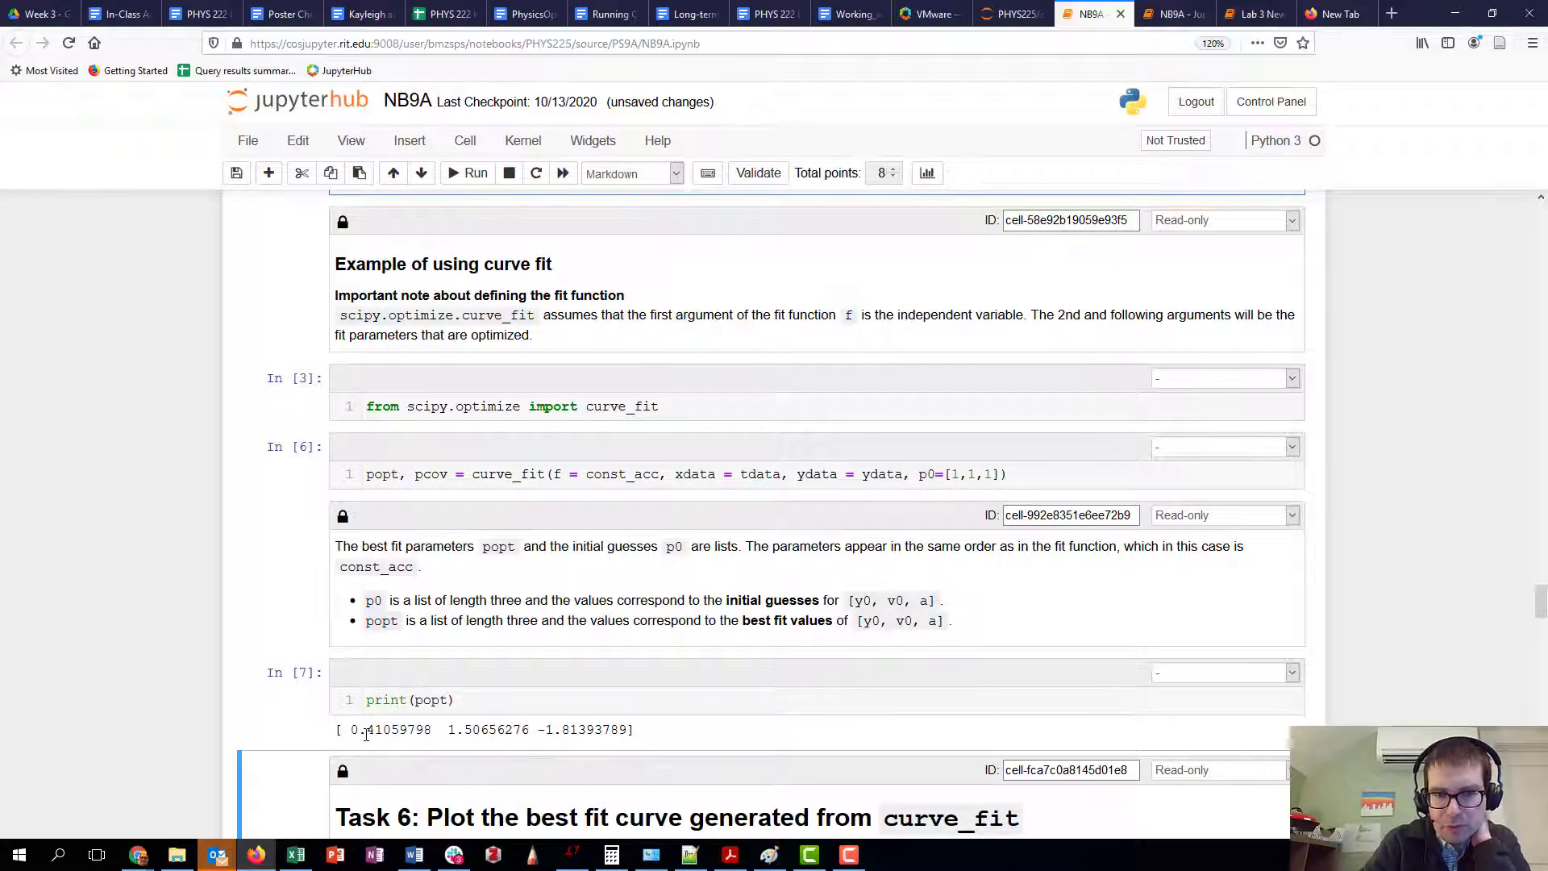
{"action": "mouse_move", "coordinate": [374, 747]}
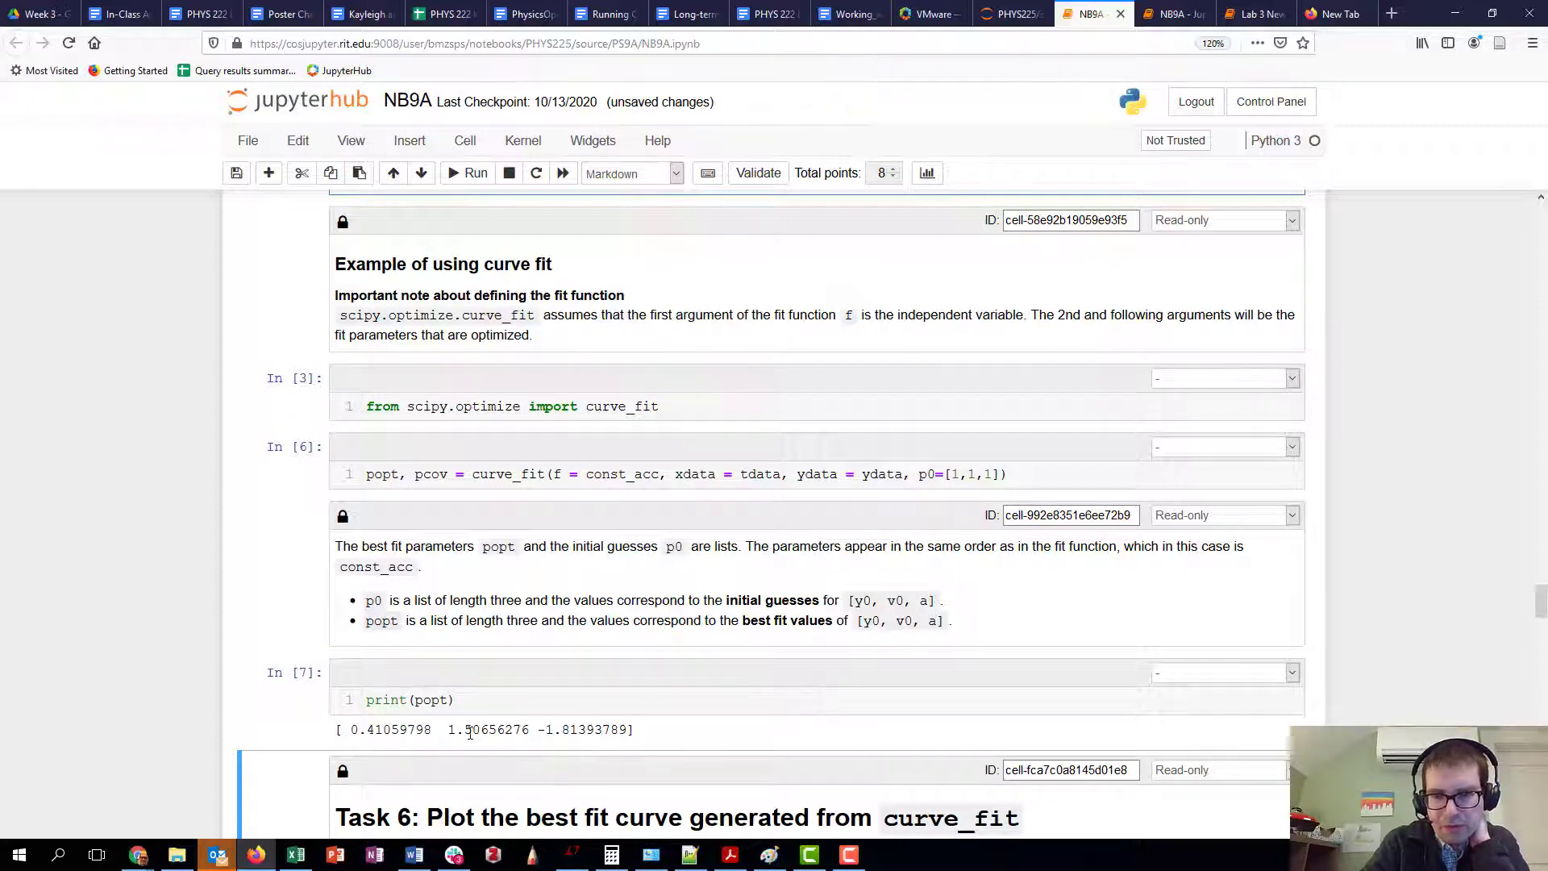
{"action": "mouse_move", "coordinate": [535, 736]}
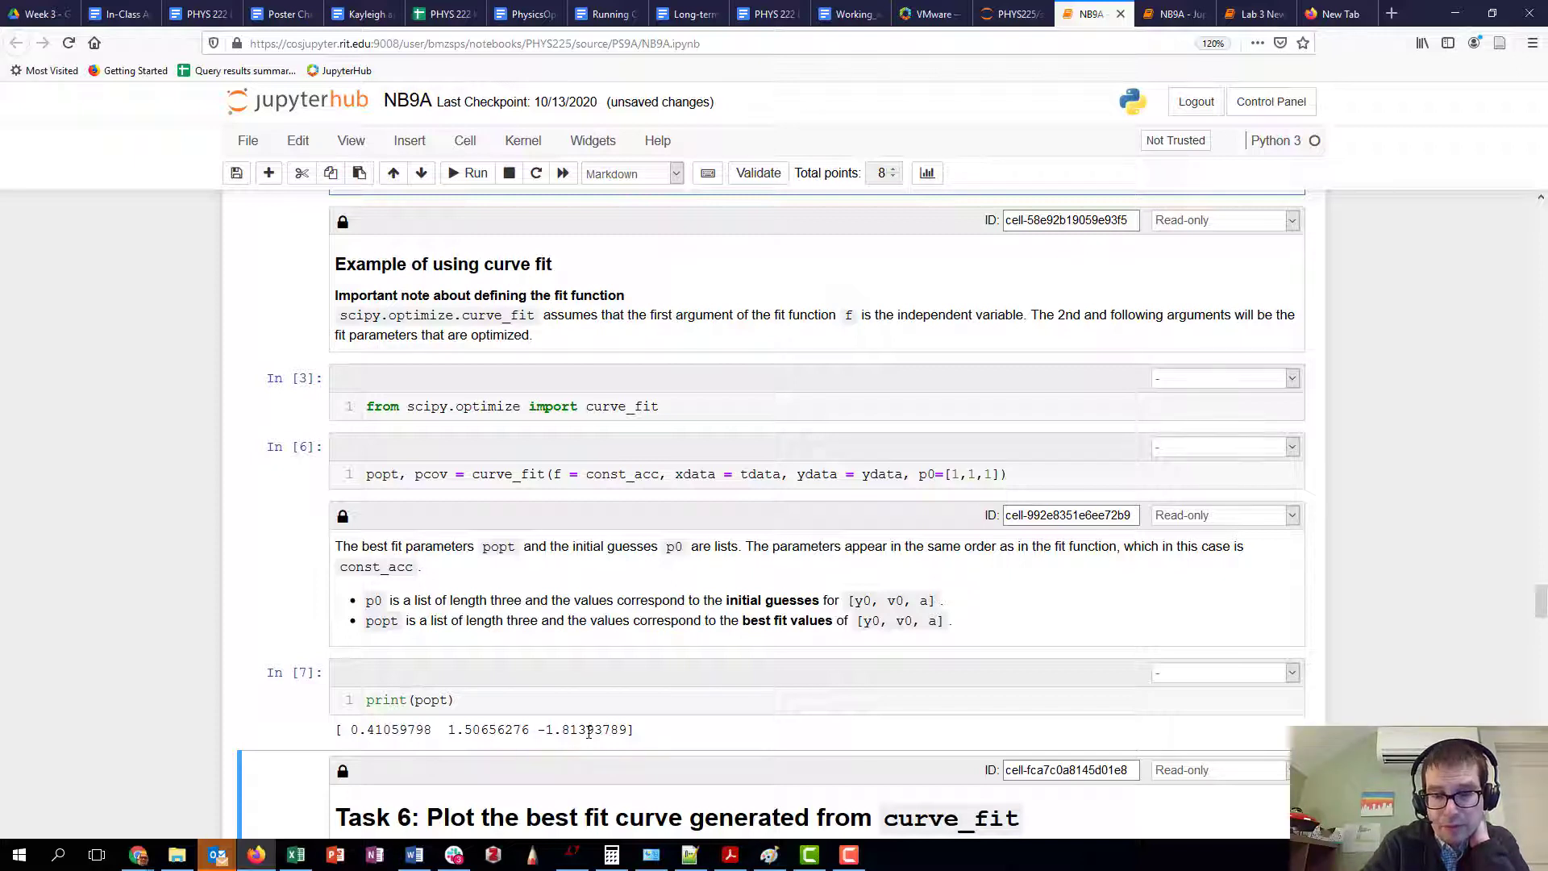
{"action": "mouse_move", "coordinate": [552, 737]}
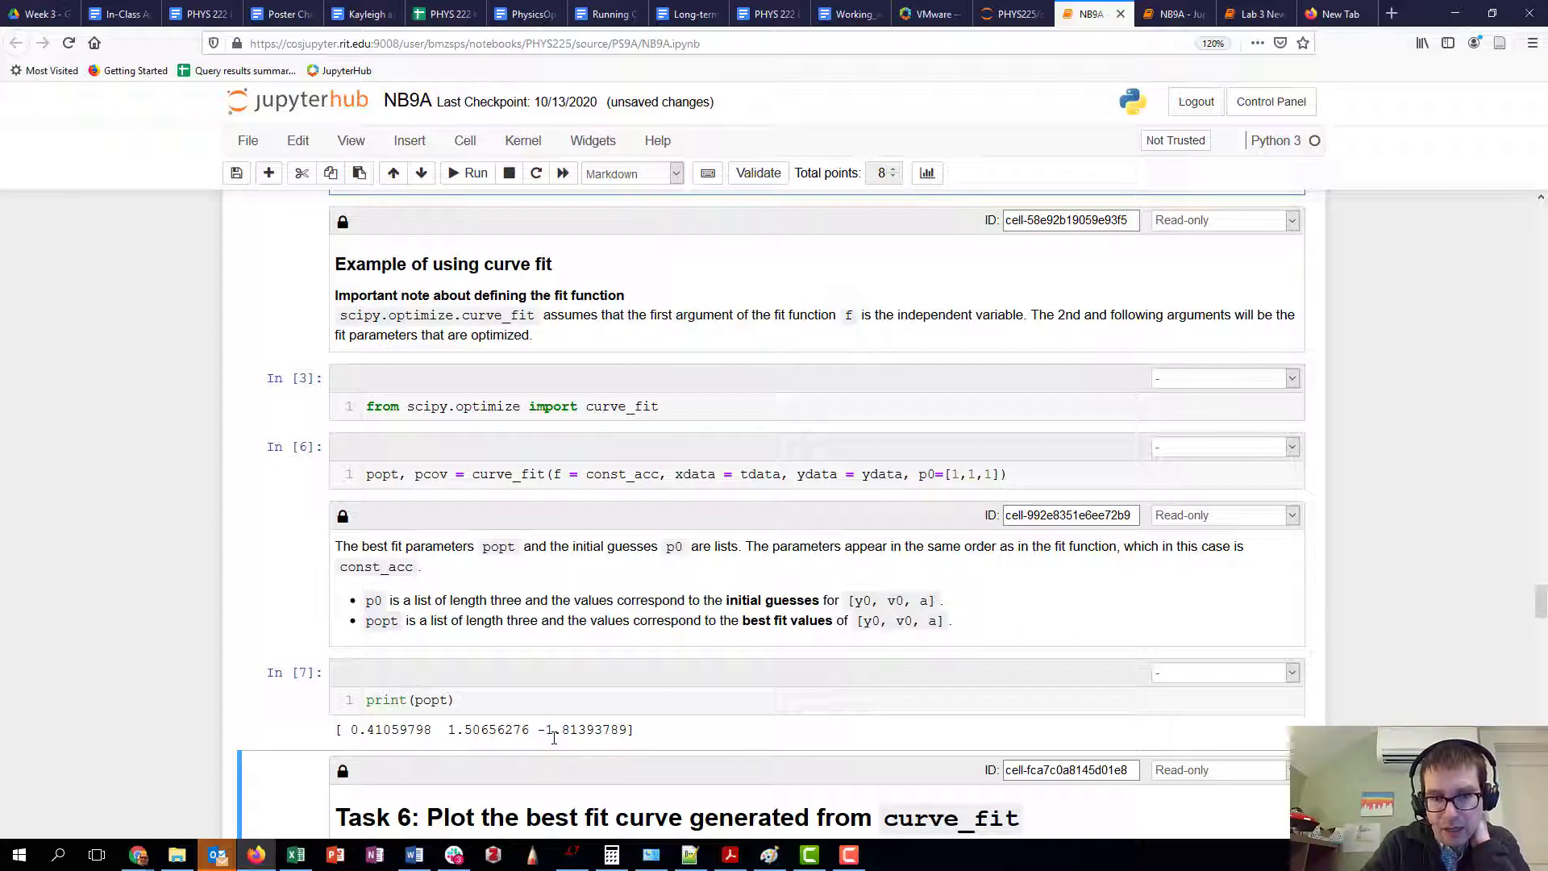
{"action": "scroll", "scroll_direction": "down", "scroll_amount": 3}
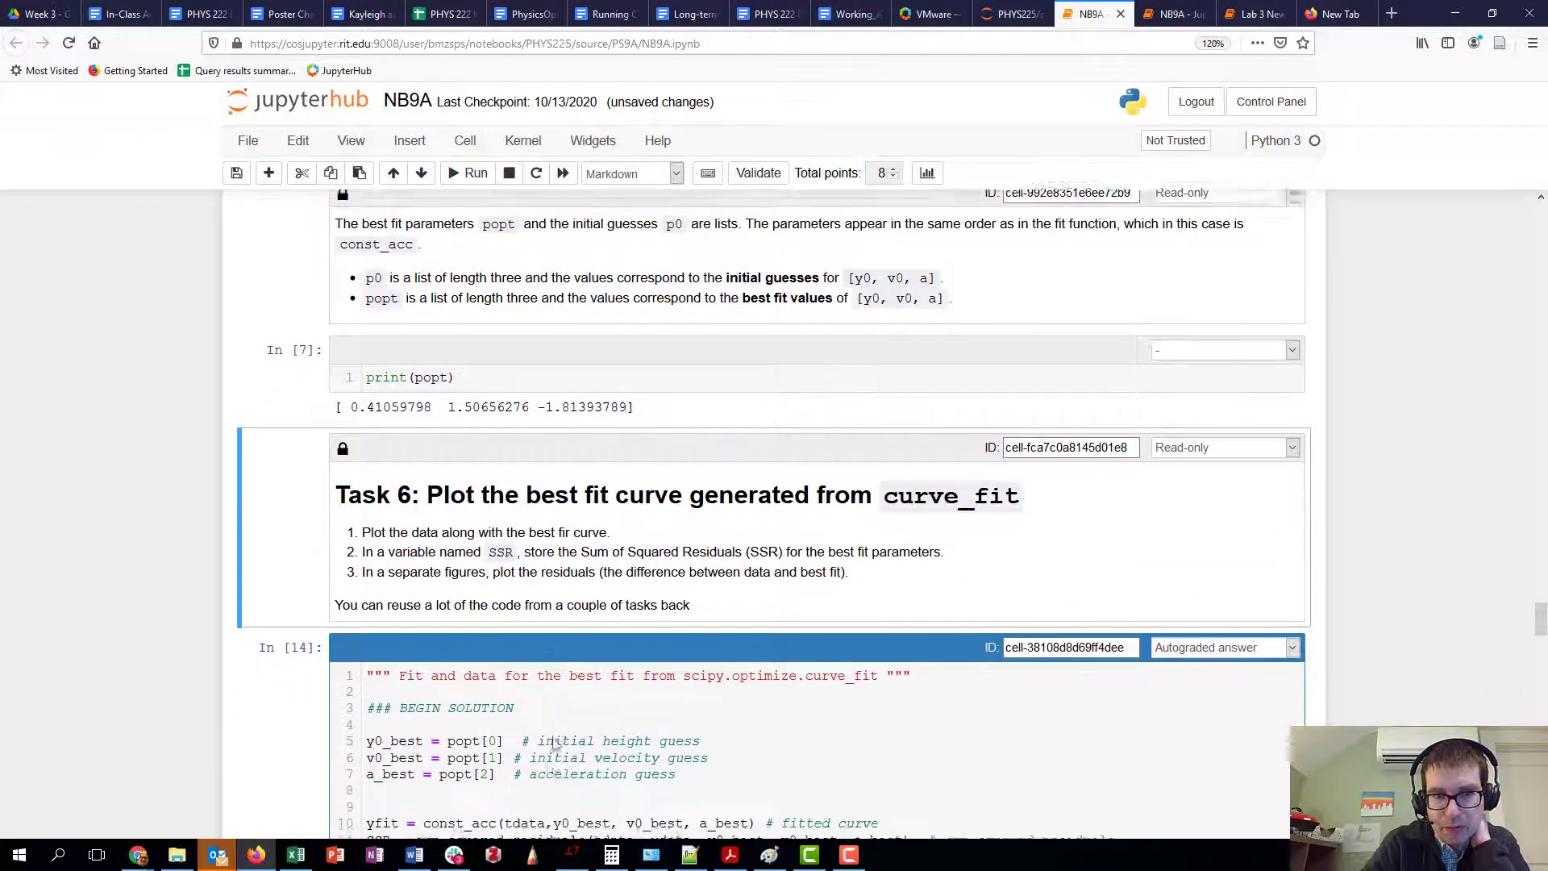
{"action": "scroll", "scroll_direction": "down", "scroll_amount": 3}
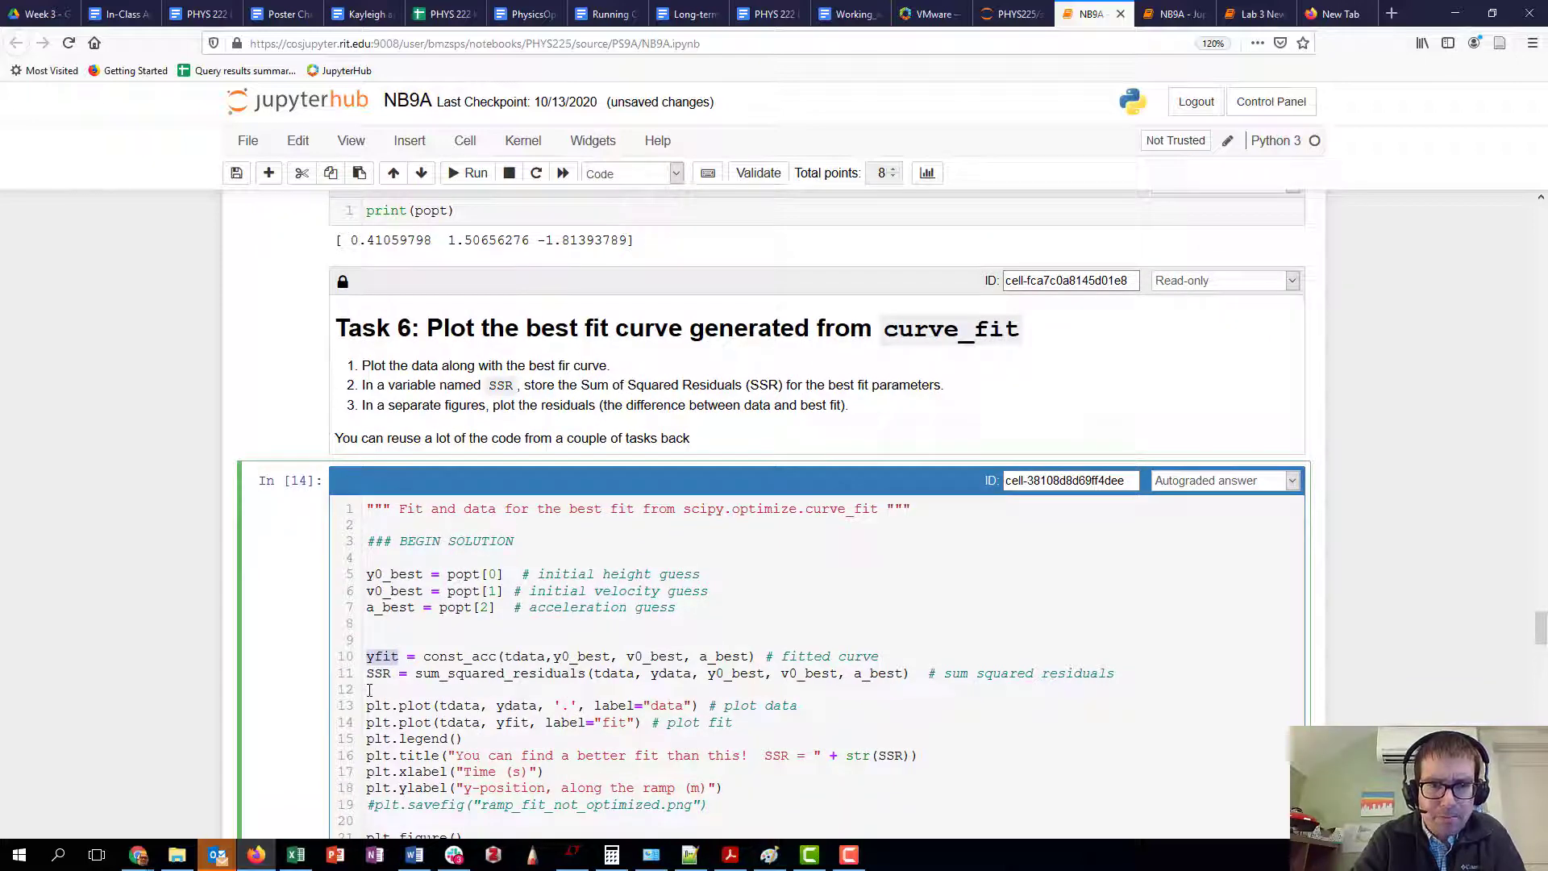
- Run the Task 6 cell, then rerun it with the SSR and plt.title lines commented out
{"action": "left_click", "coordinate": [466, 172]}
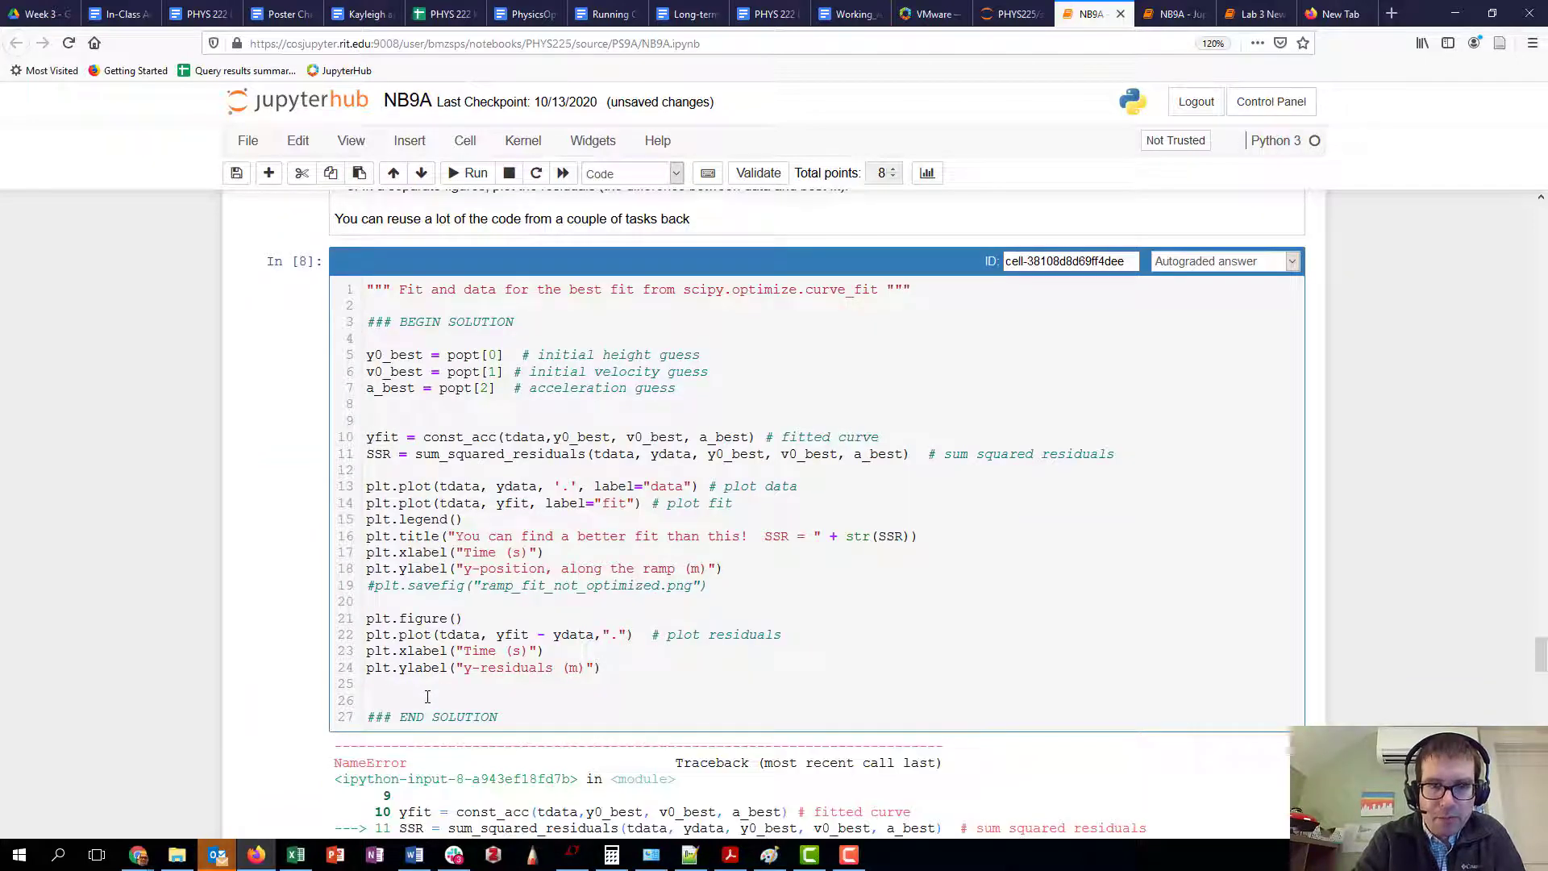
{"action": "scroll", "scroll_direction": "down", "scroll_amount": 3}
{"action": "type", "text": "#"}
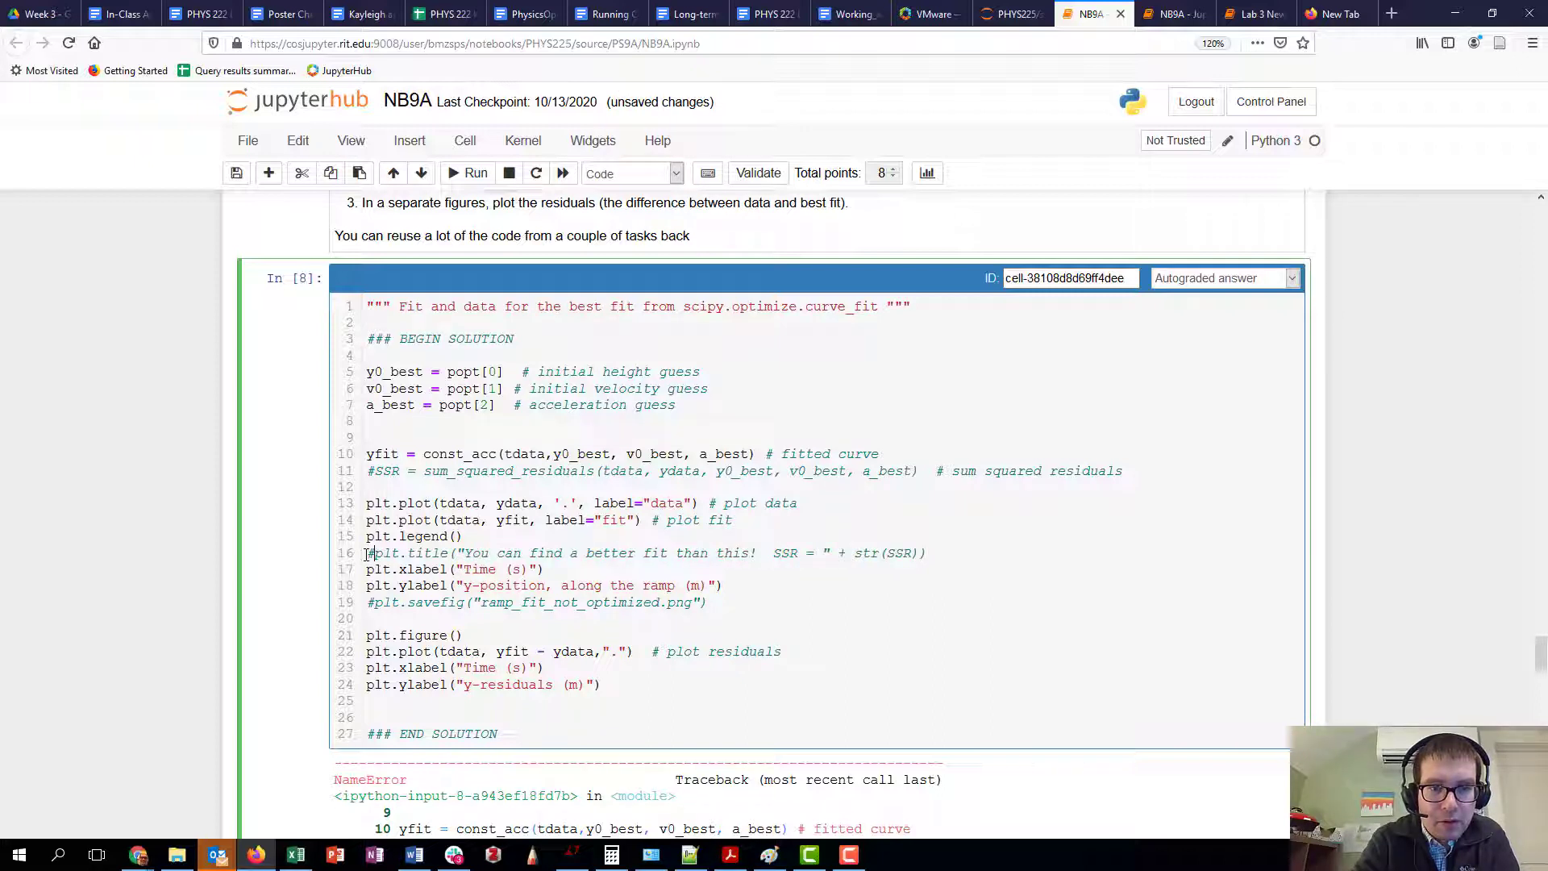
{"action": "left_click", "coordinate": [465, 173]}
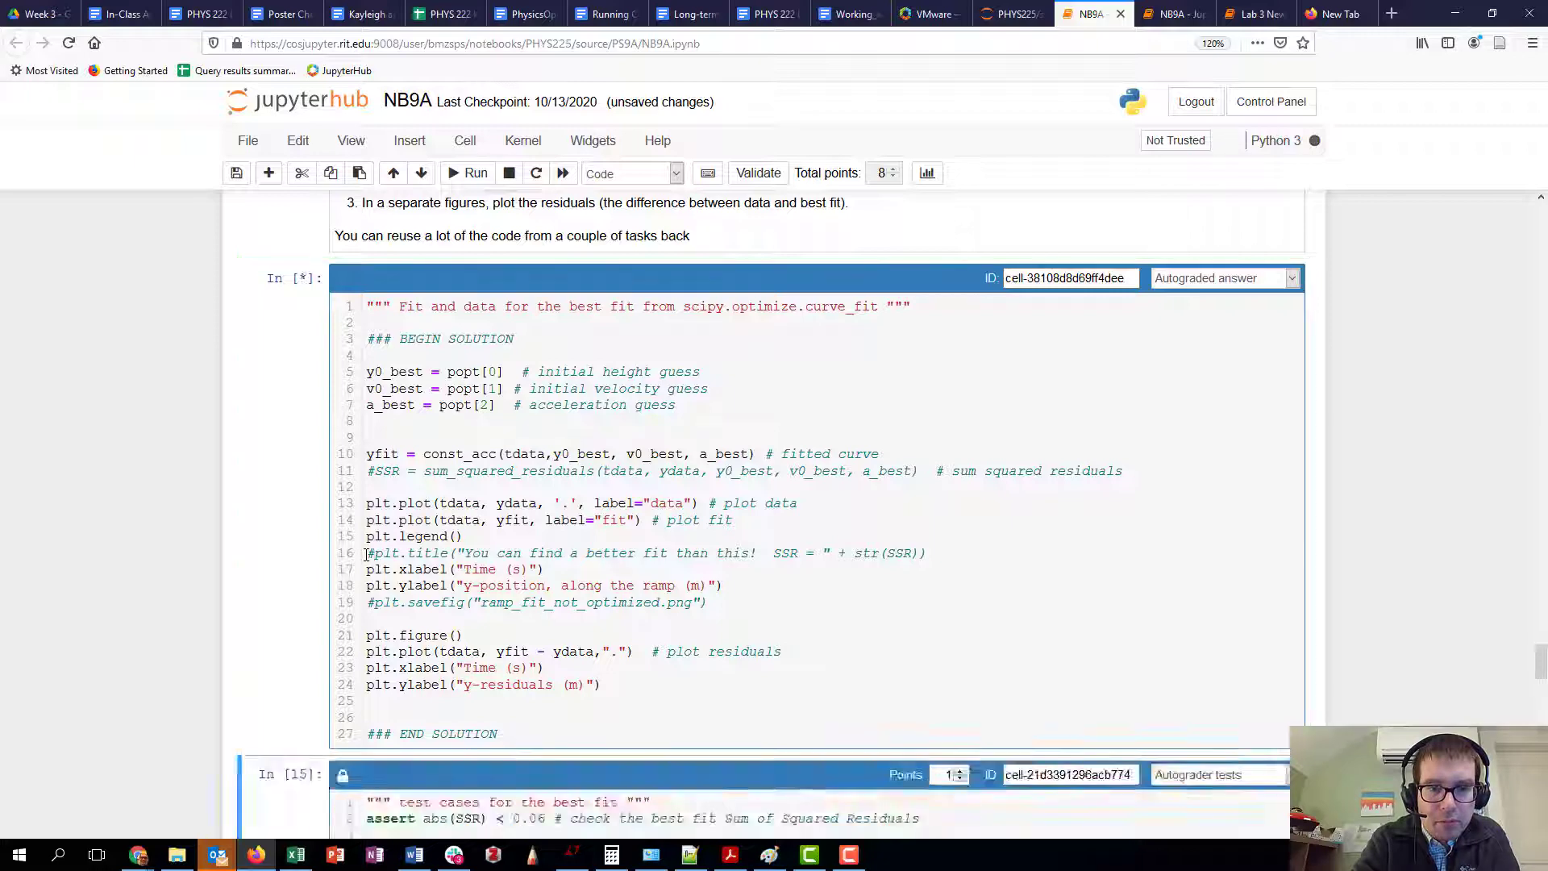
{"action": "left_click", "coordinate": [466, 172]}
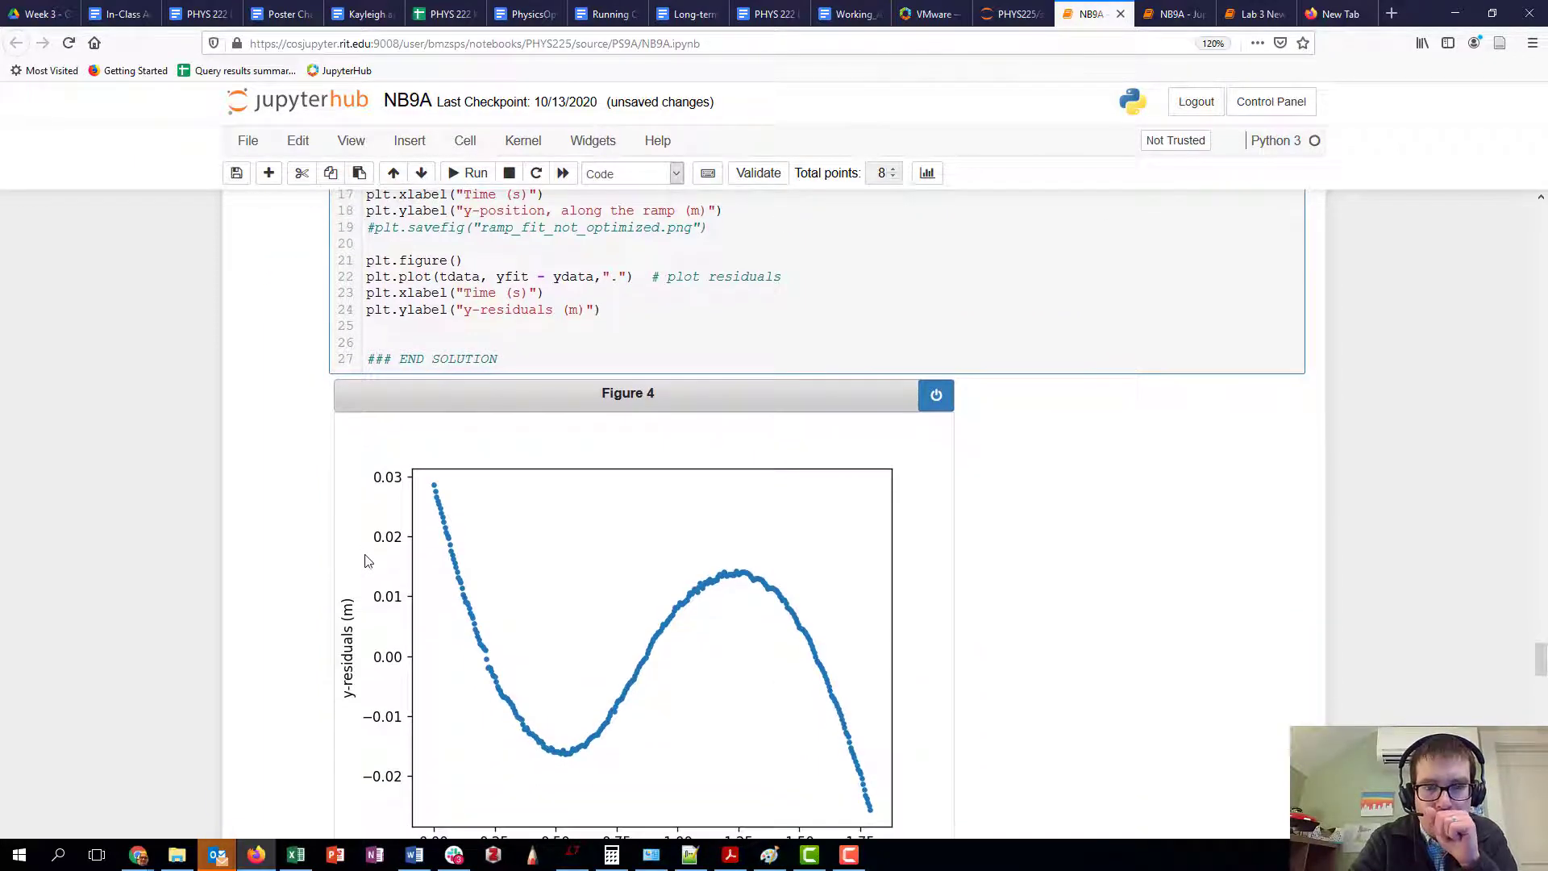
{"action": "mouse_move", "coordinate": [1045, 626]}
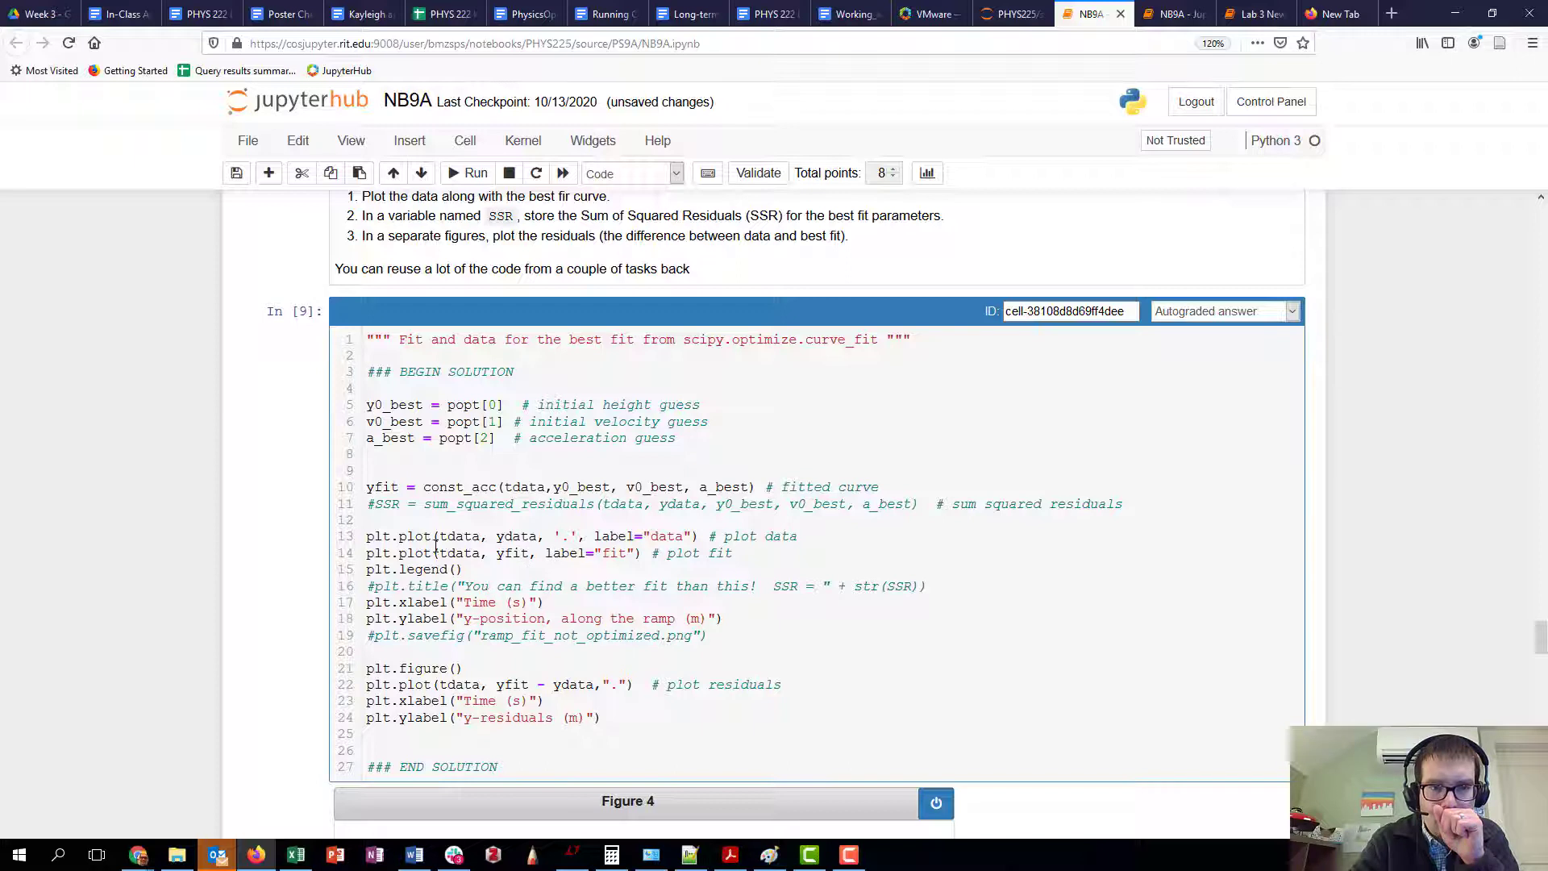
- Add plt.figure() on a new line 12 before the data plot
{"action": "type", "text": "plt"}
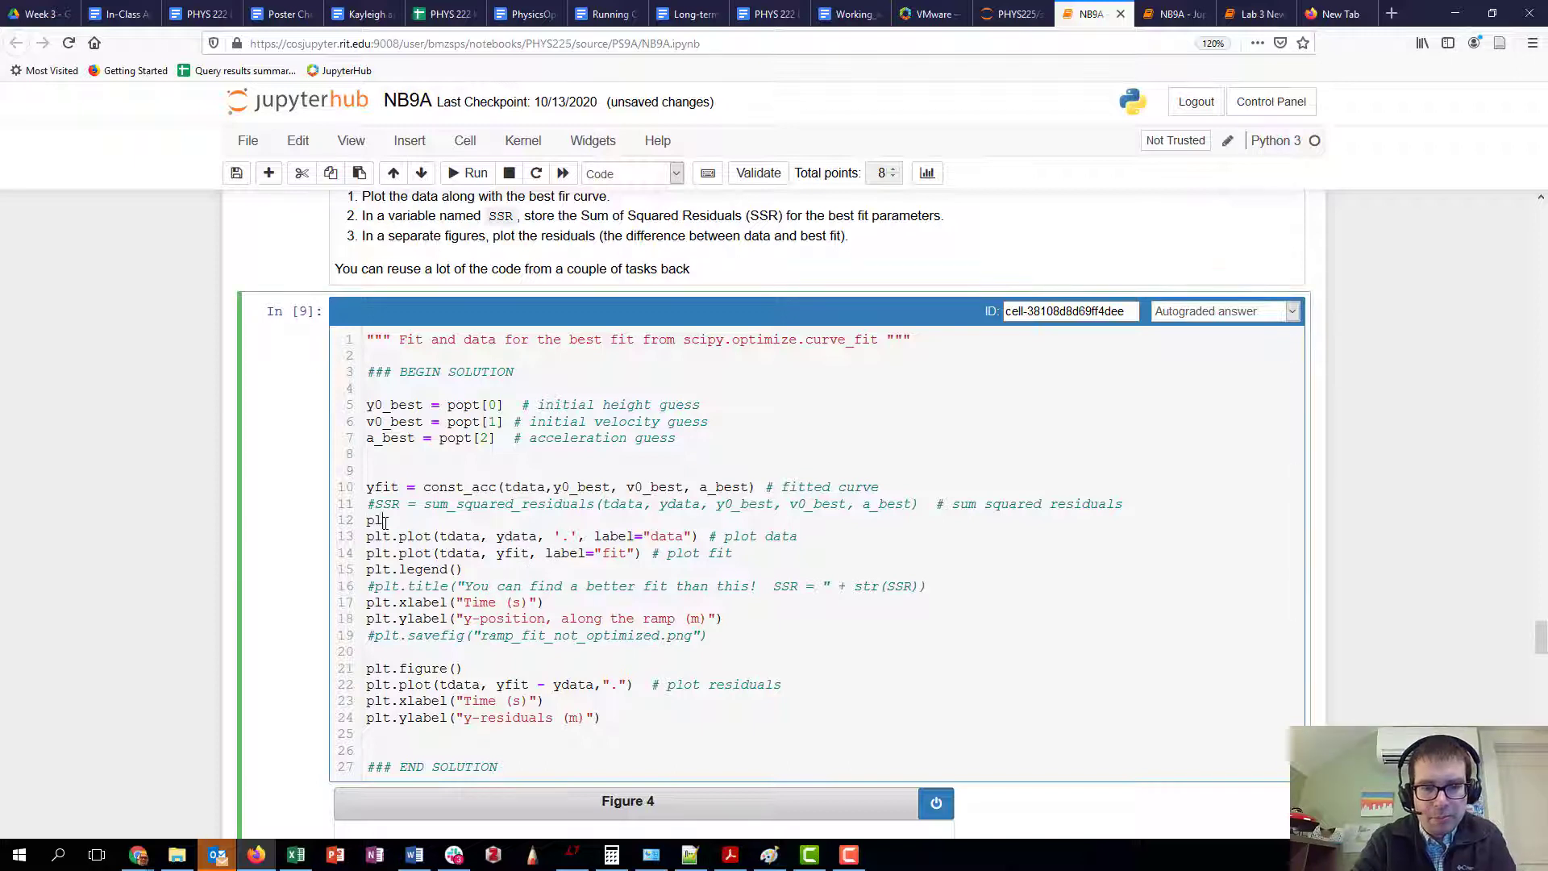
{"action": "type", "text": ".figui"}
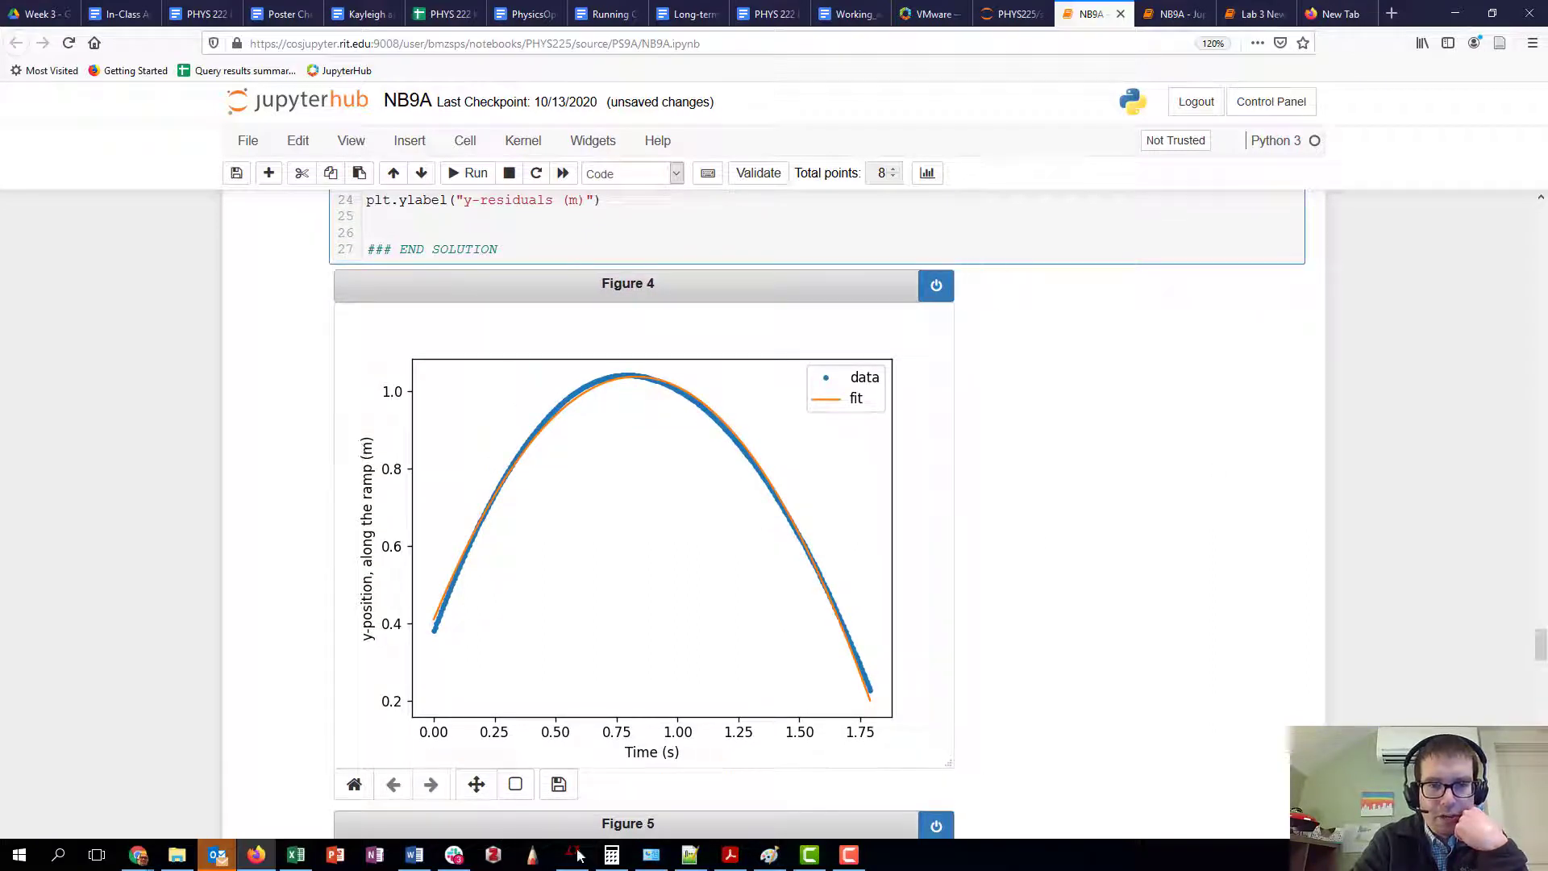
{"action": "mouse_move", "coordinate": [458, 624]}
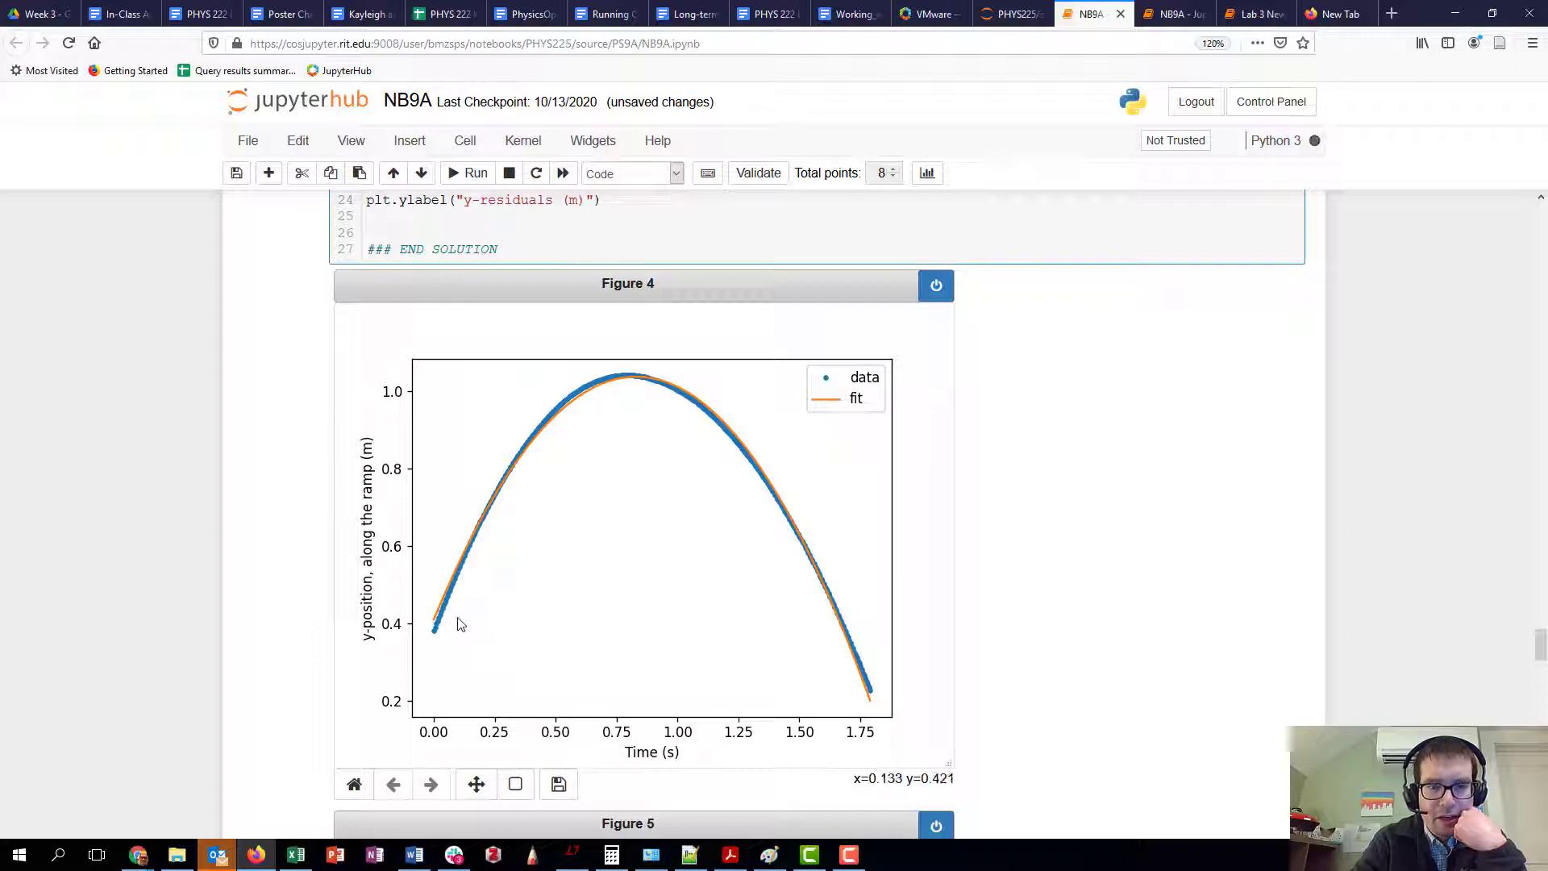
{"action": "mouse_move", "coordinate": [437, 628]}
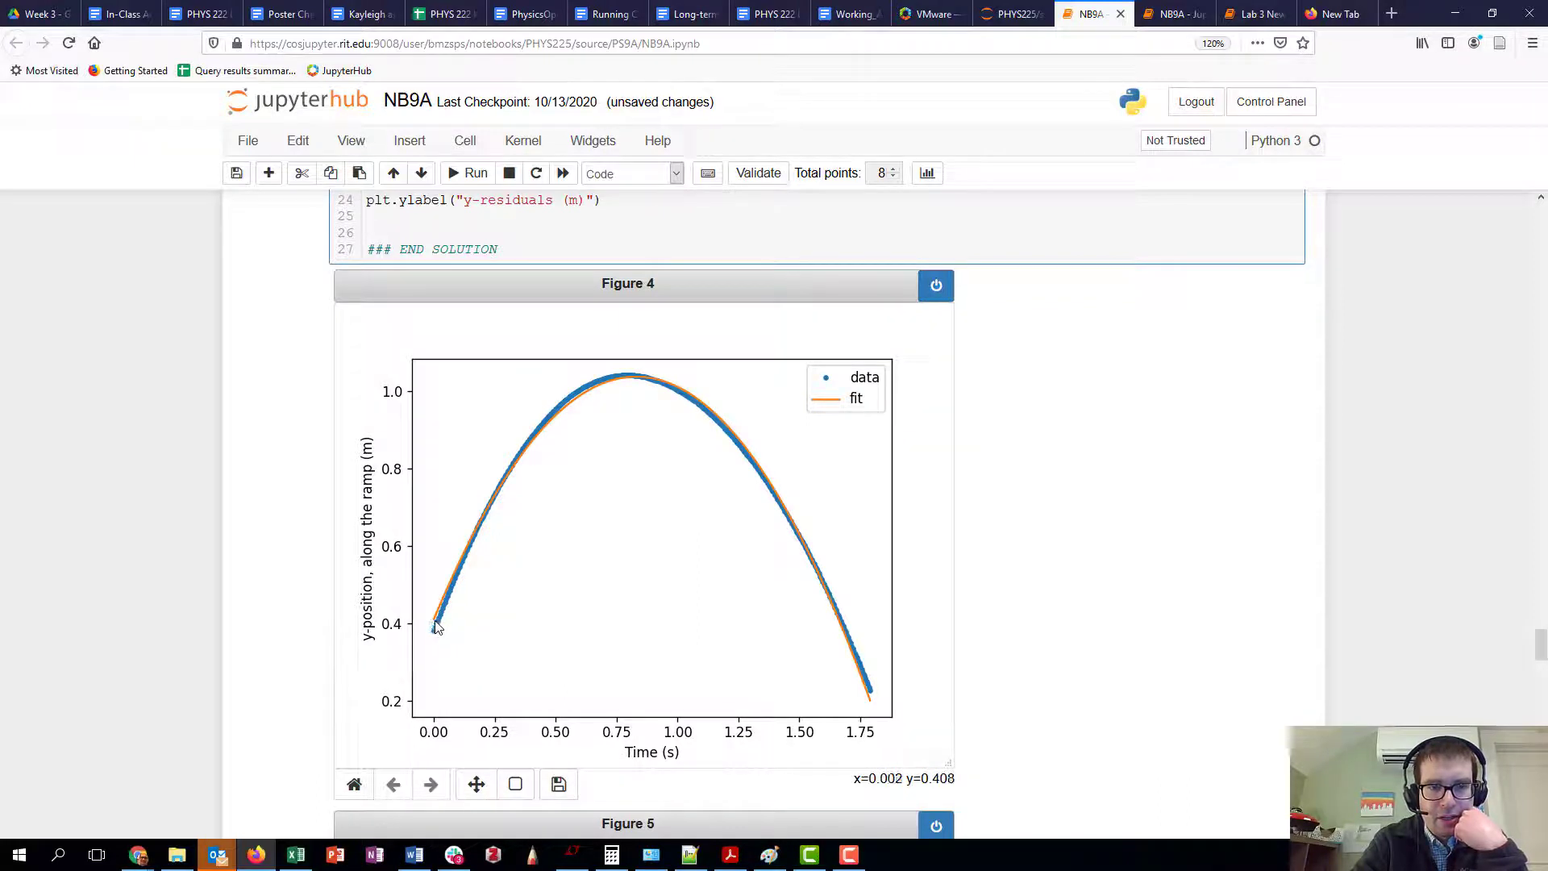
{"action": "mouse_move", "coordinate": [435, 626]}
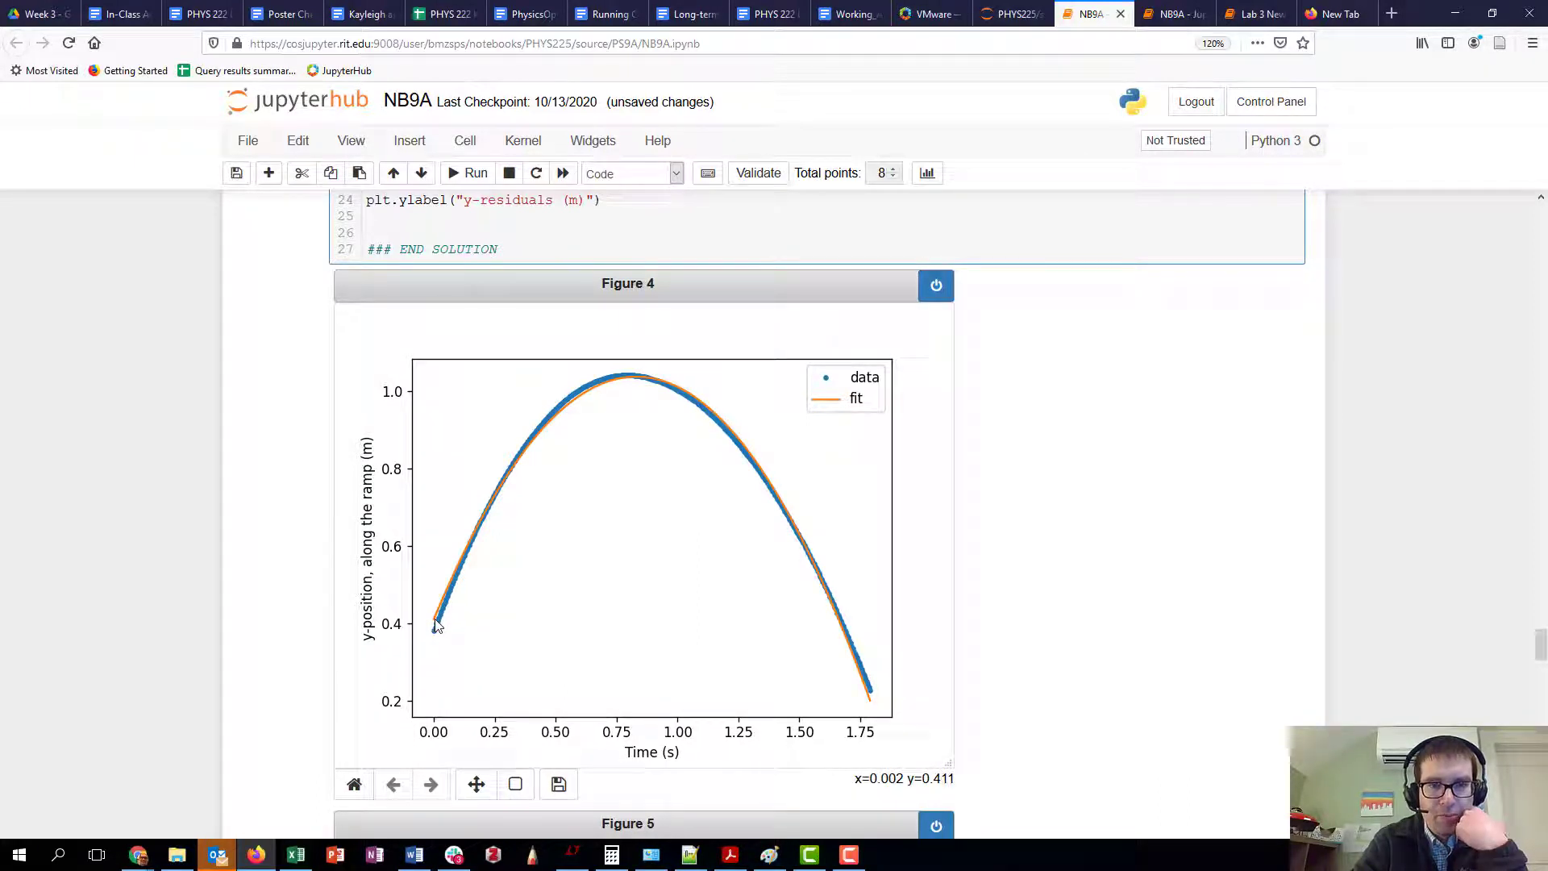
{"action": "mouse_move", "coordinate": [447, 594]}
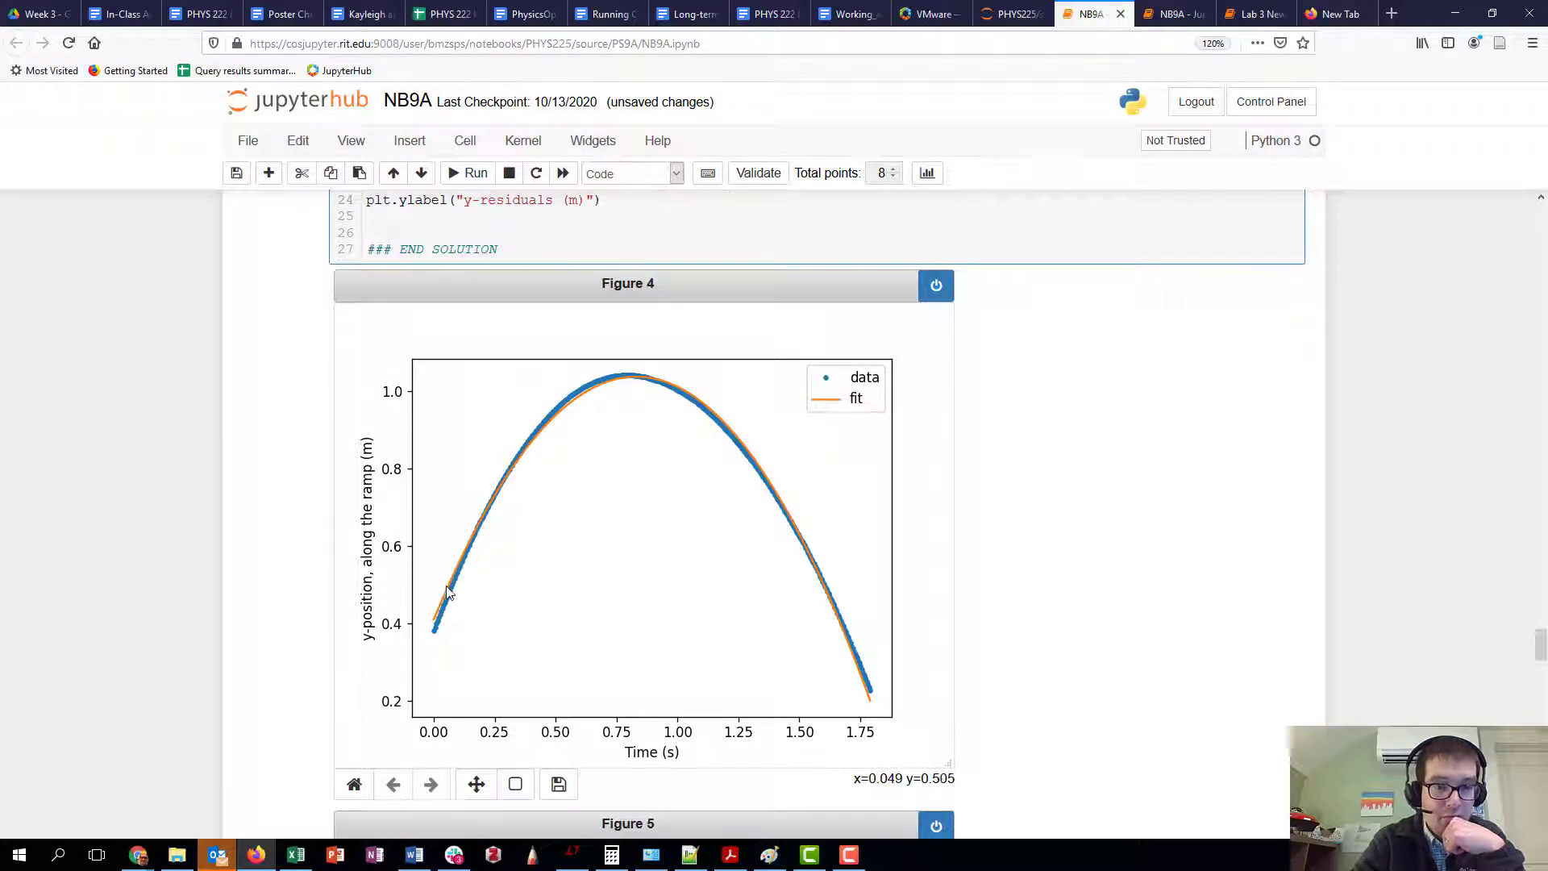
{"action": "mouse_move", "coordinate": [457, 601]}
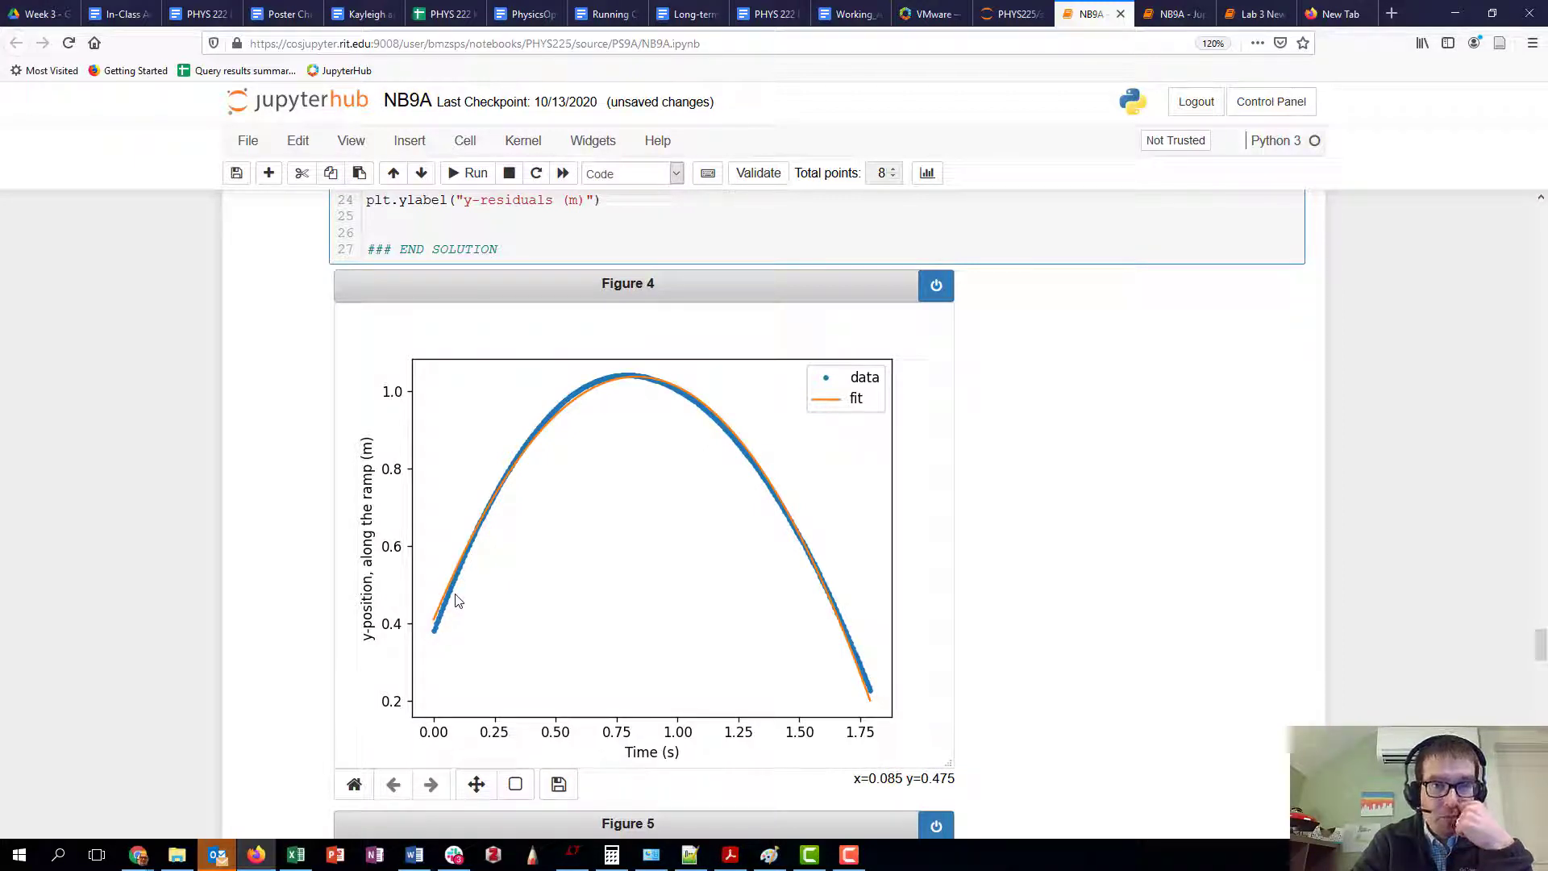
{"action": "mouse_move", "coordinate": [527, 481]}
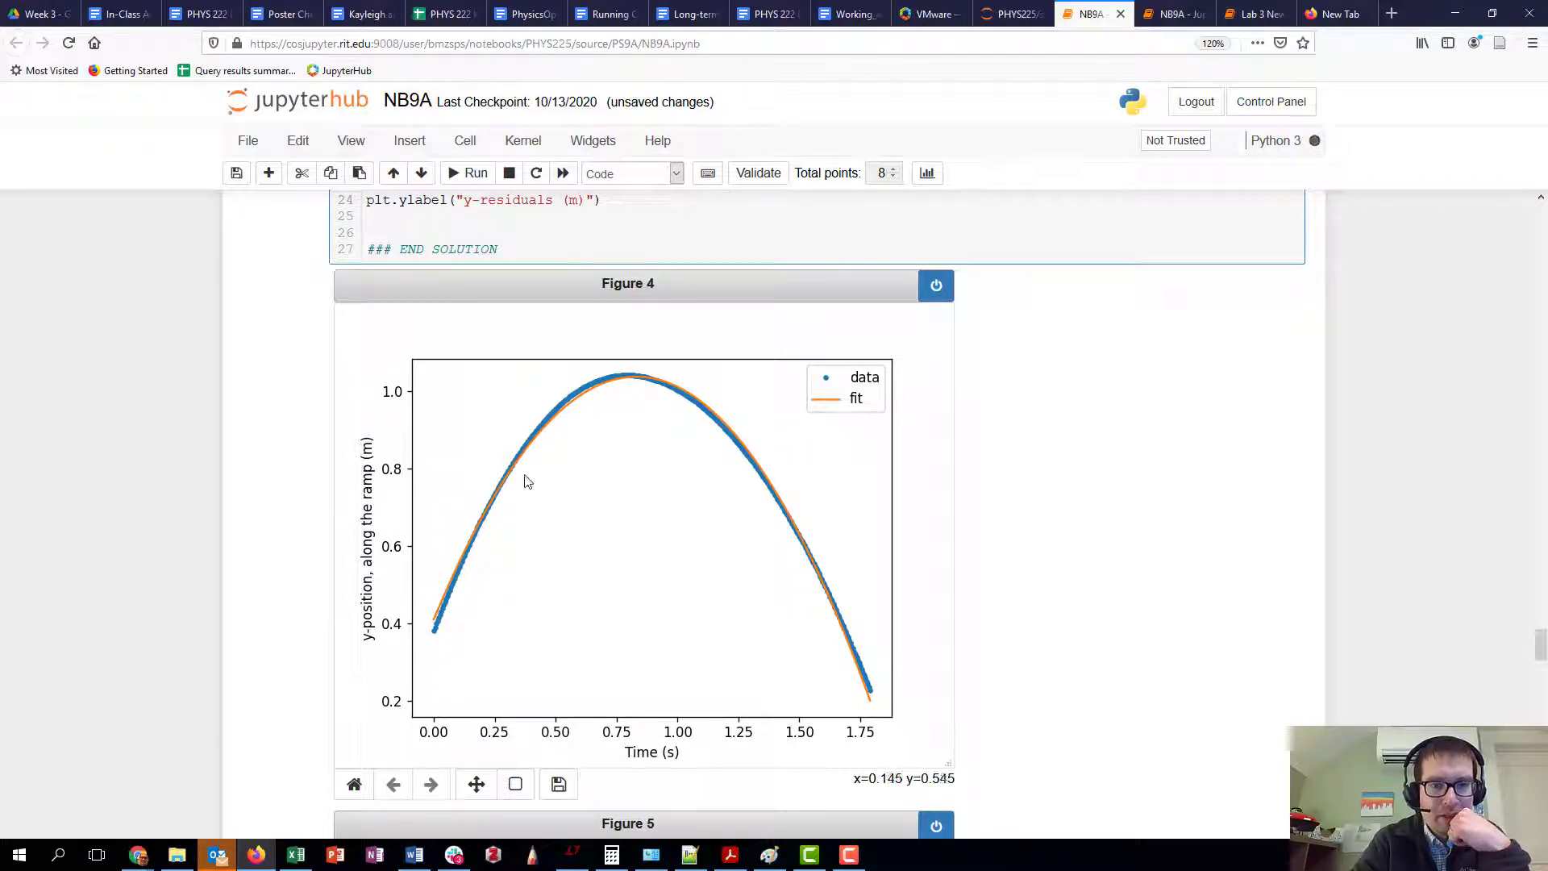
{"action": "mouse_move", "coordinate": [682, 385]}
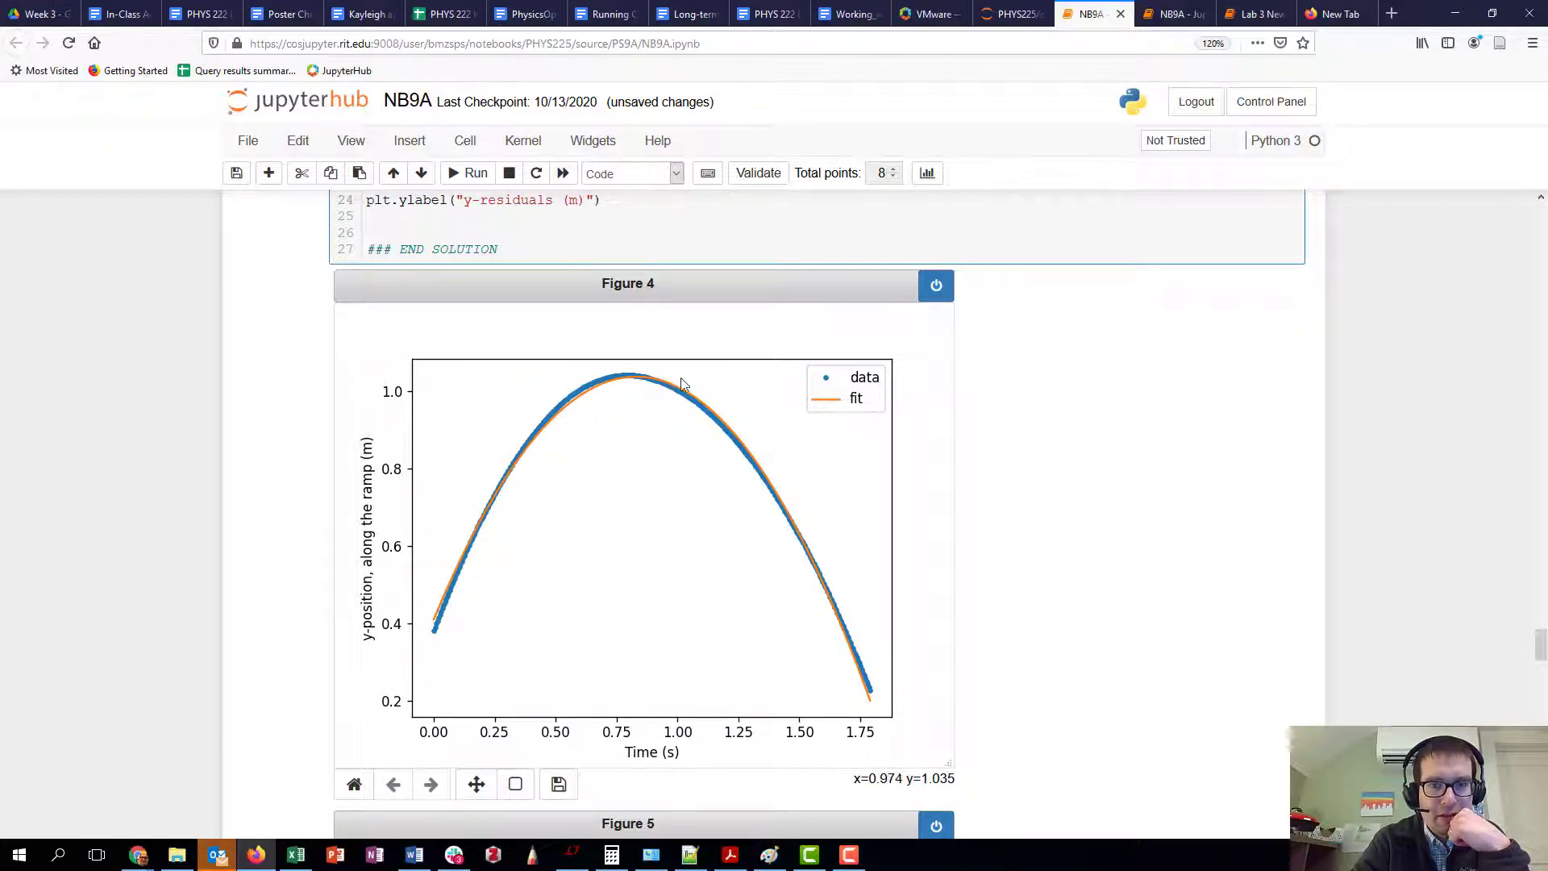
{"action": "mouse_move", "coordinate": [639, 380]}
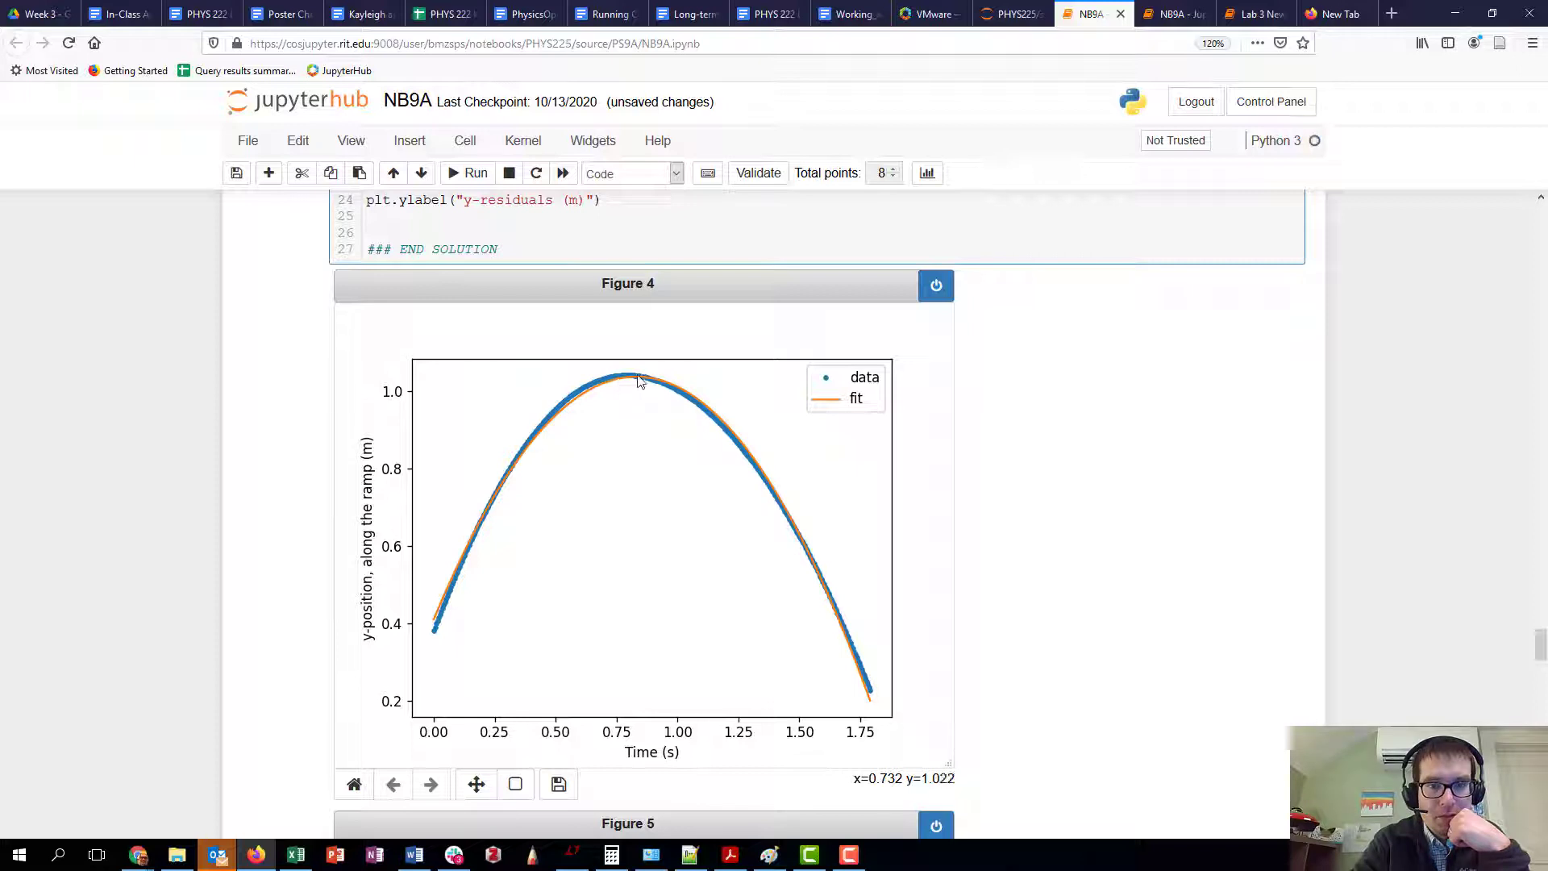
{"action": "mouse_move", "coordinate": [709, 419]}
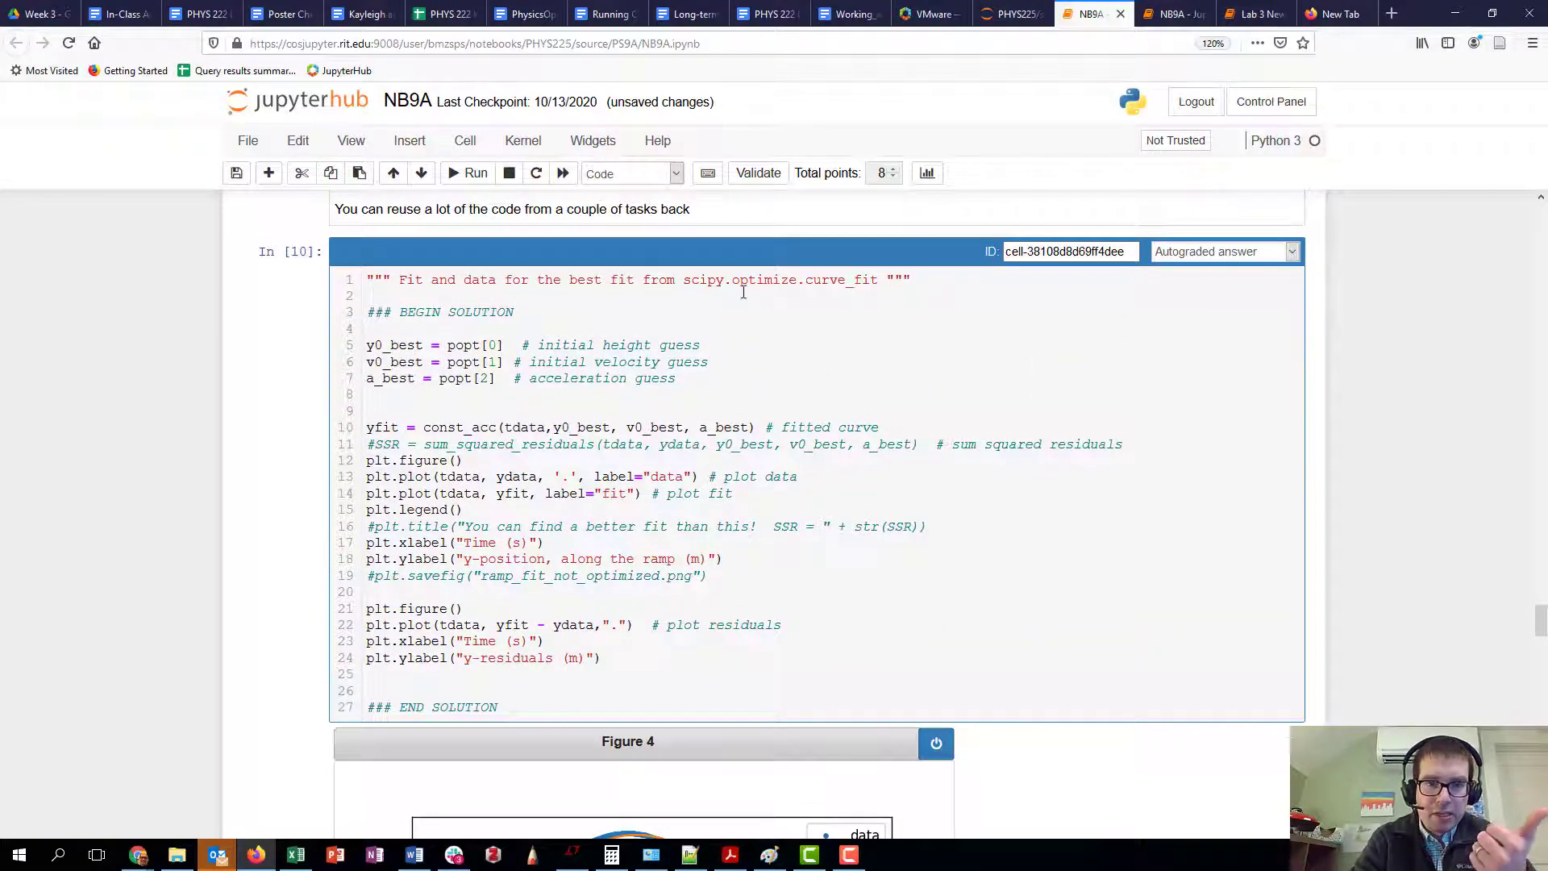
{"action": "double_click", "coordinate": [459, 427]}
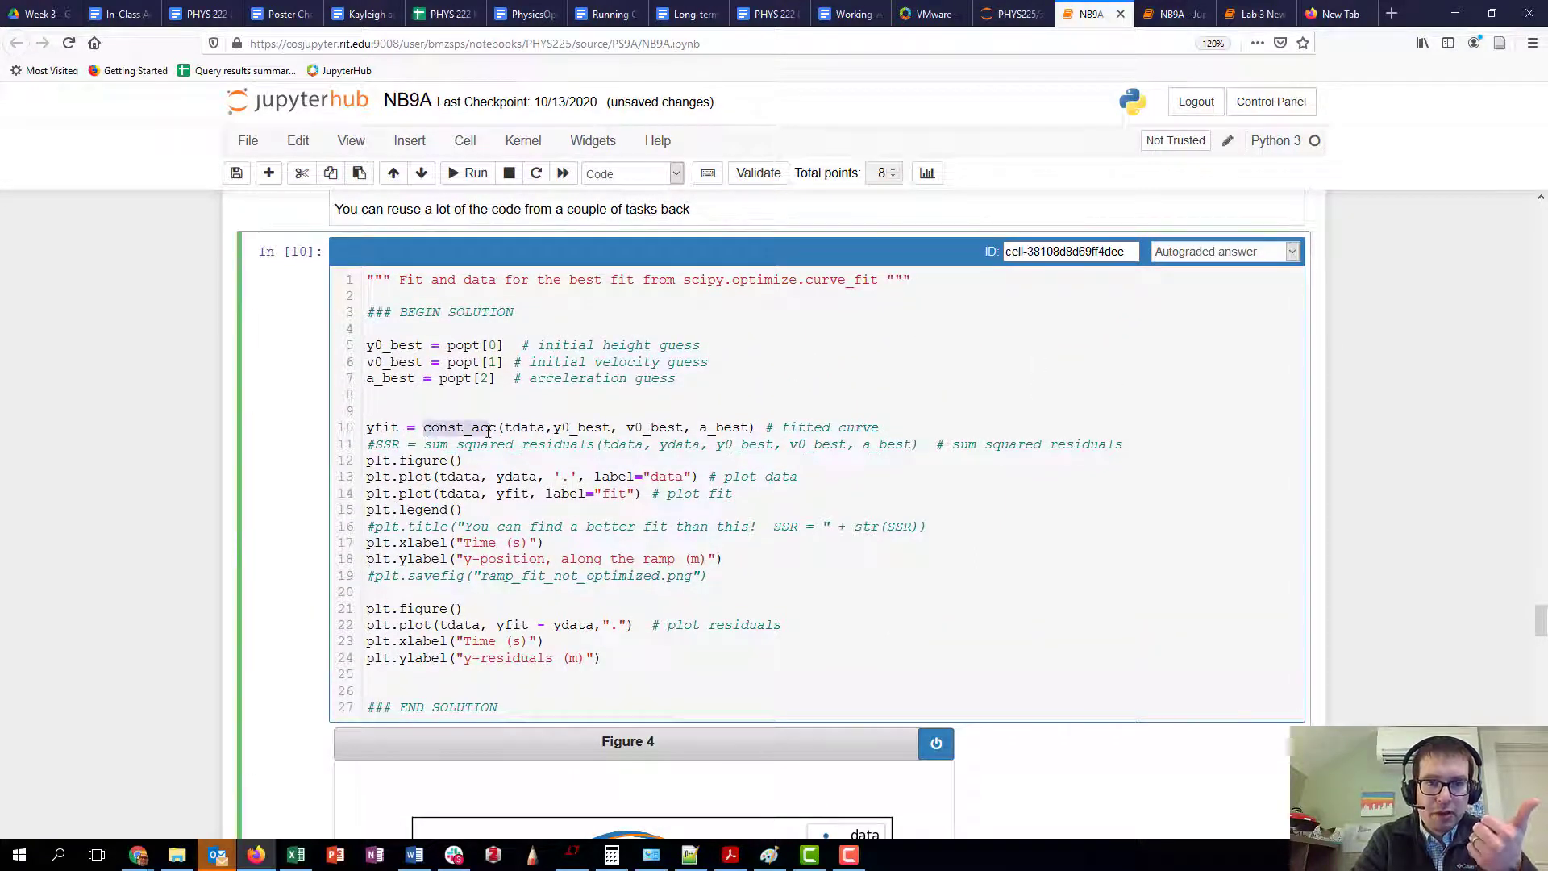